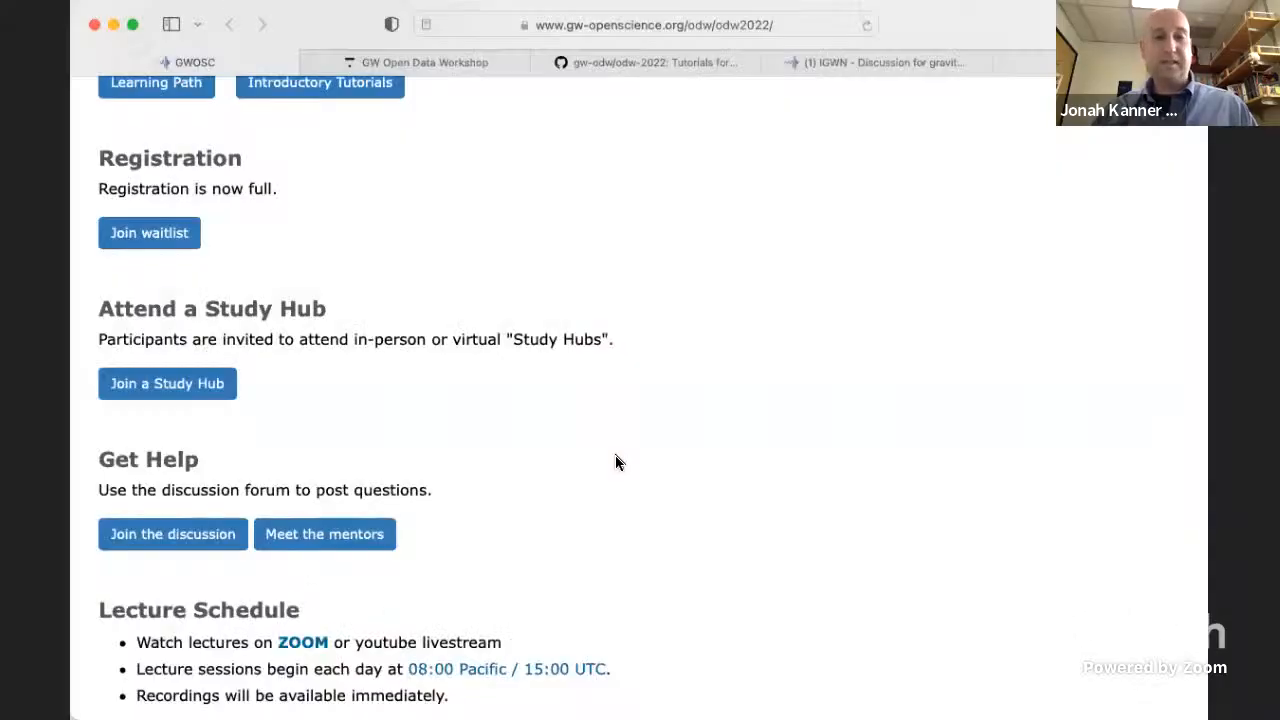
- Scroll to the top of the GW Open Data Workshop 2022 page to show the banner and Overview
scroll(up, 3)
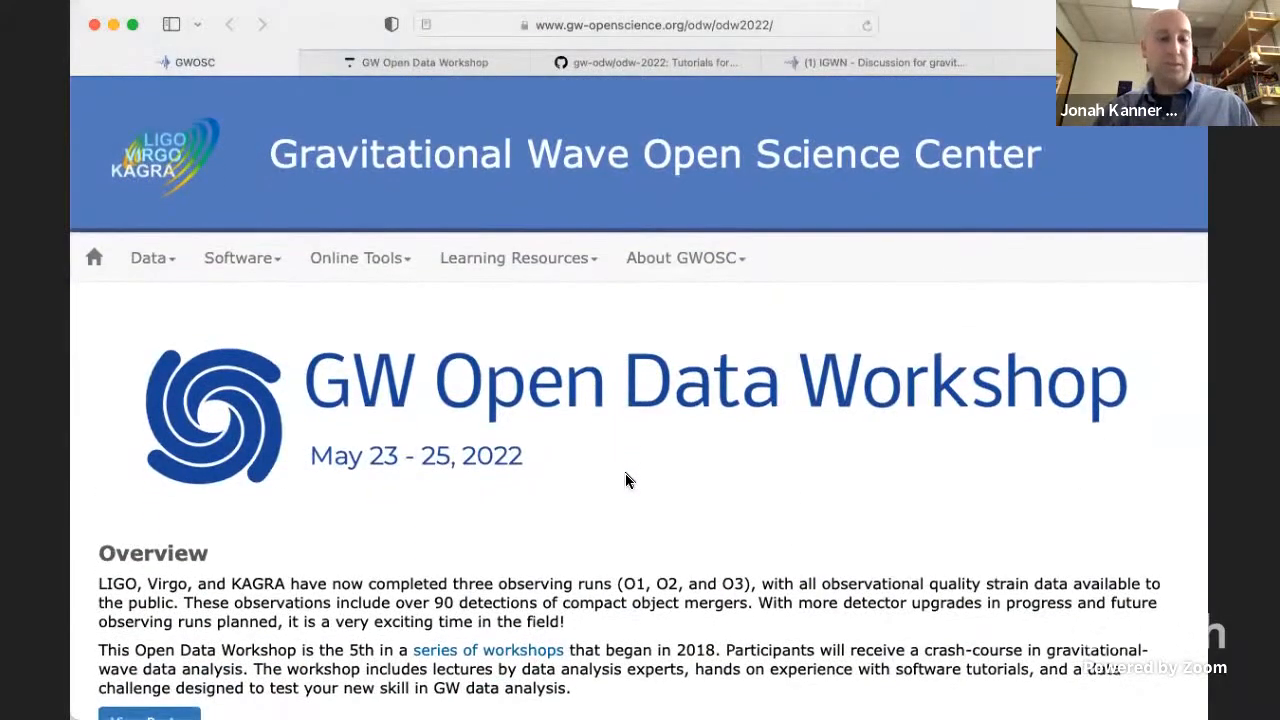
mouse_move(948, 266)
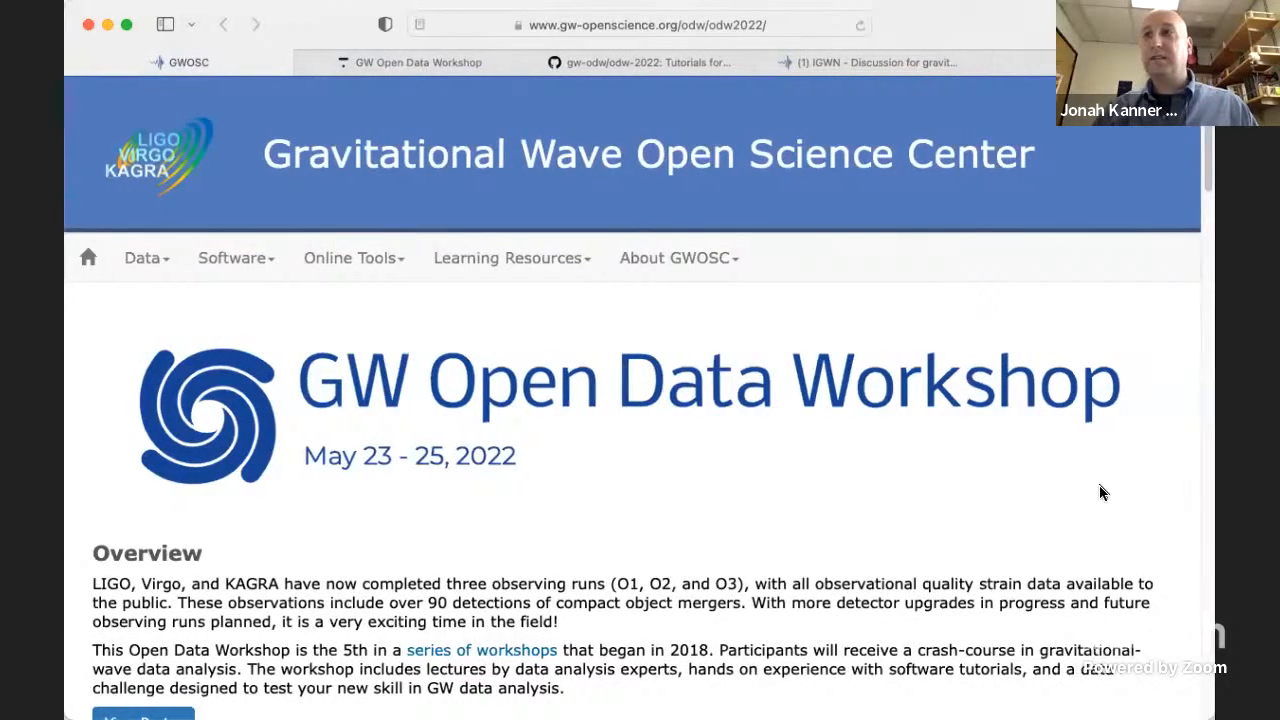
mouse_move(363, 618)
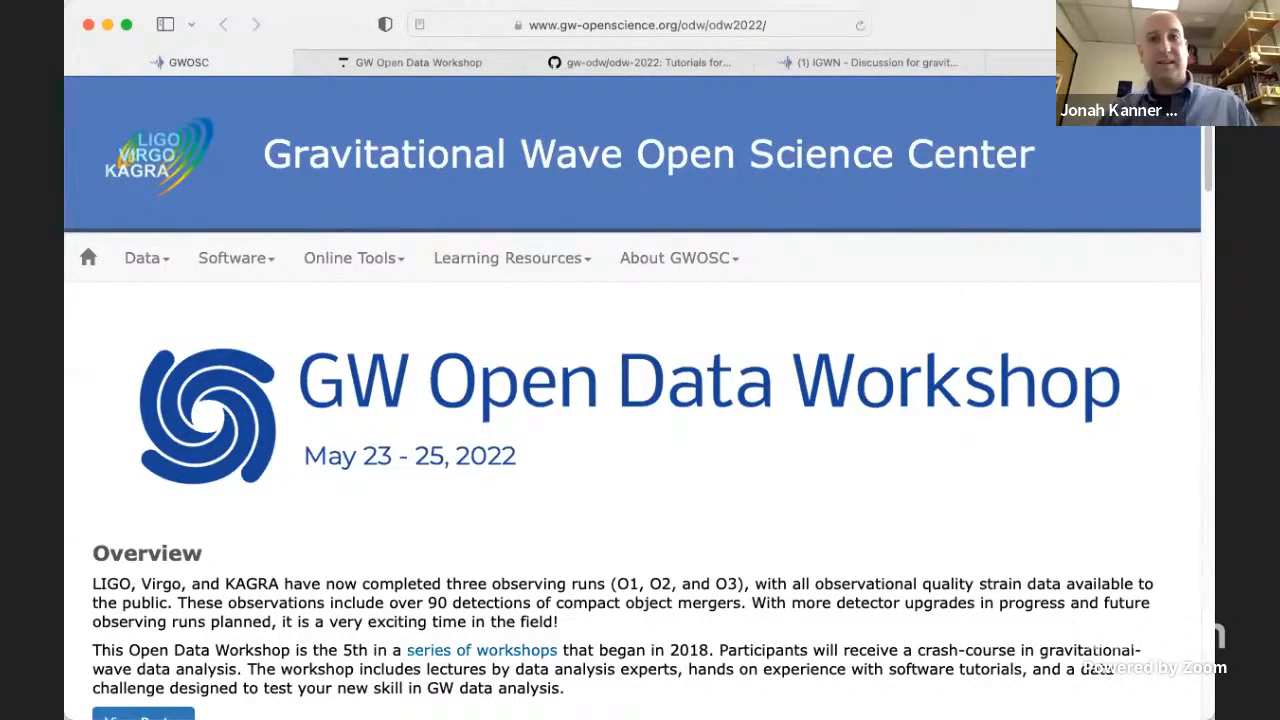
mouse_move(334, 567)
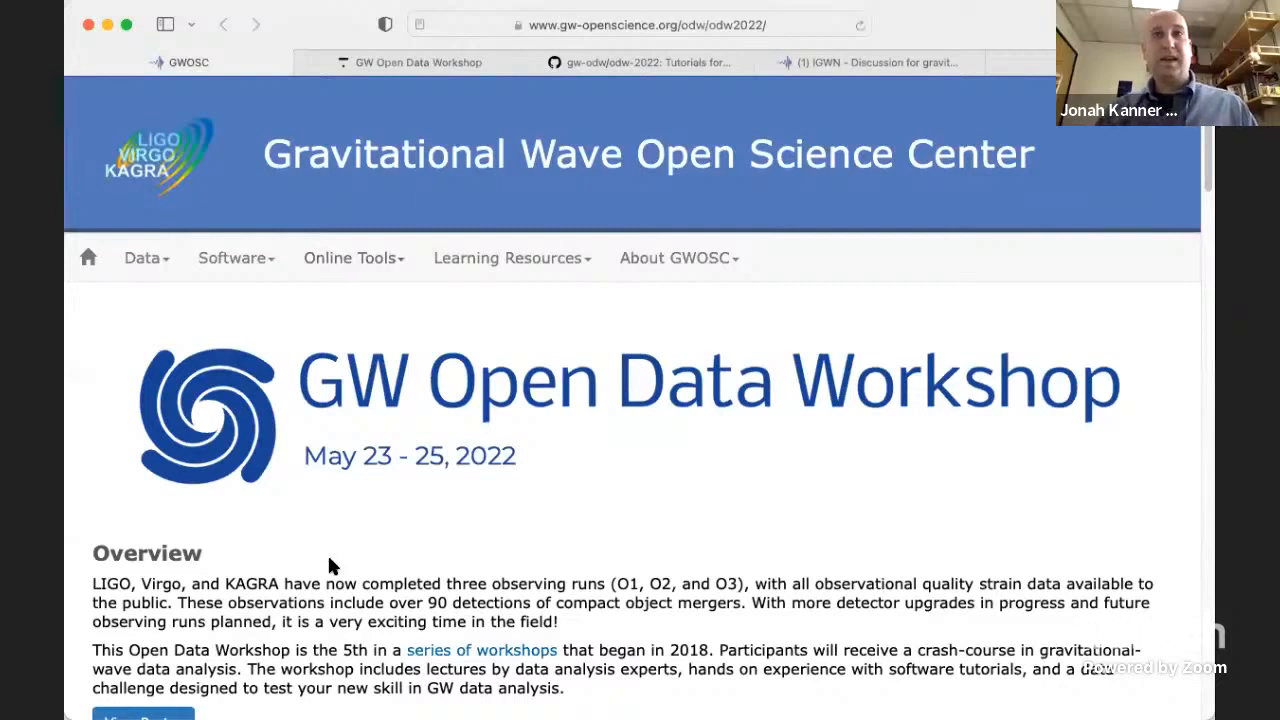
mouse_move(885, 331)
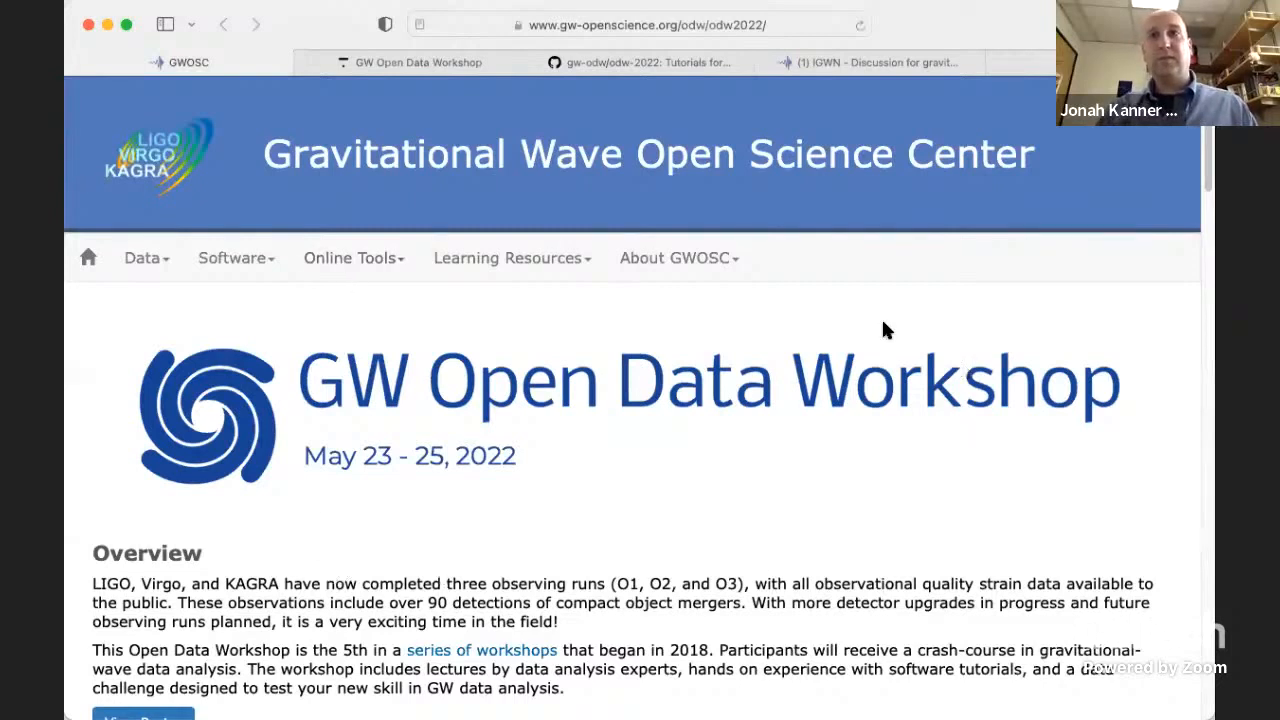
mouse_move(710, 465)
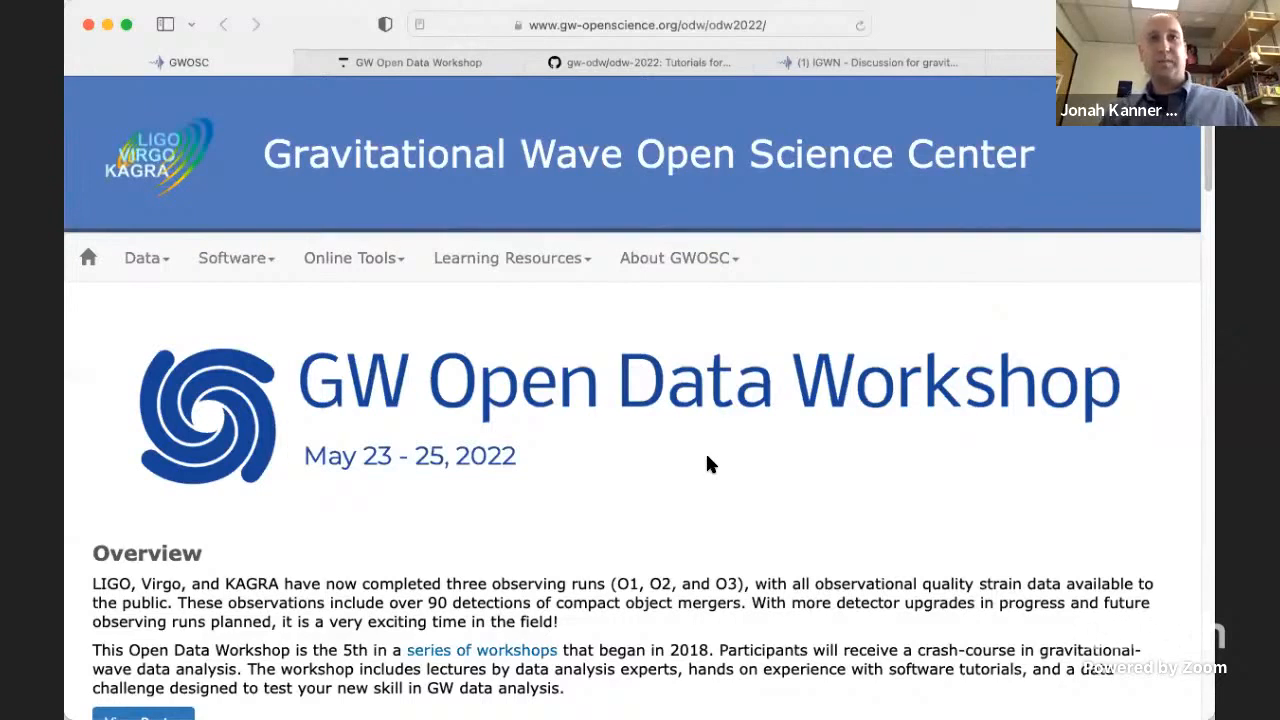
mouse_move(640, 186)
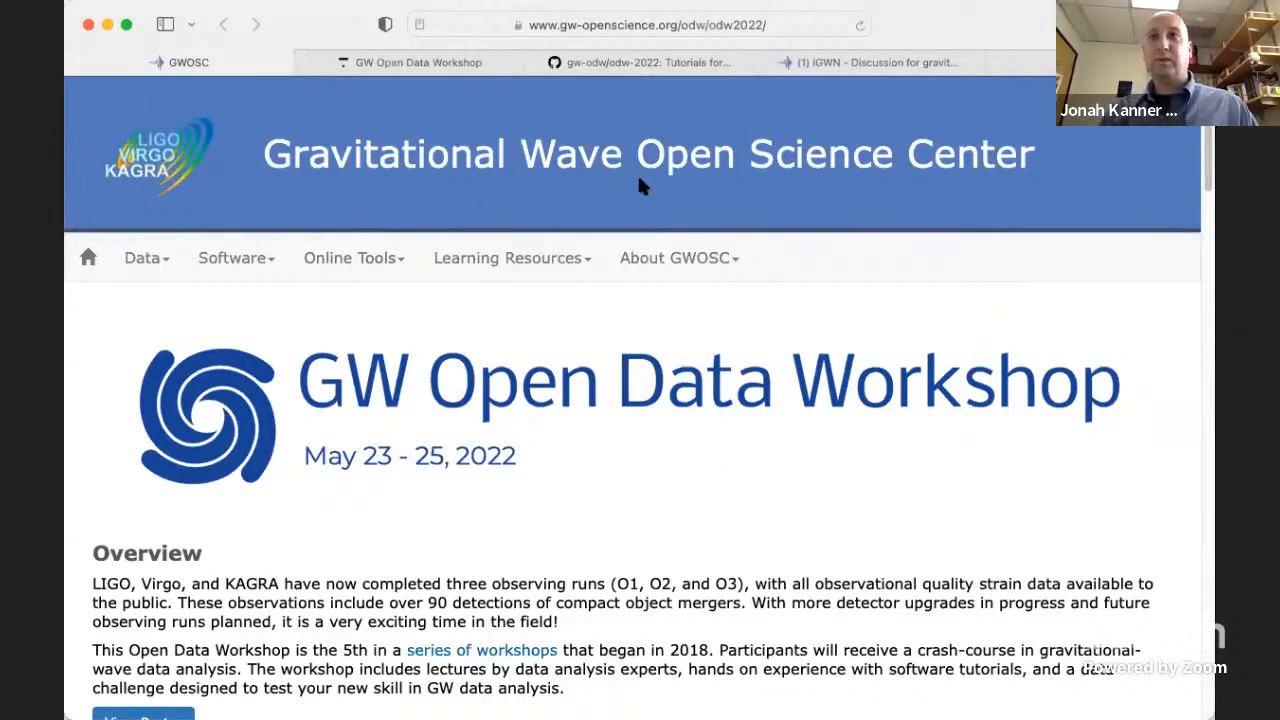
mouse_move(908, 172)
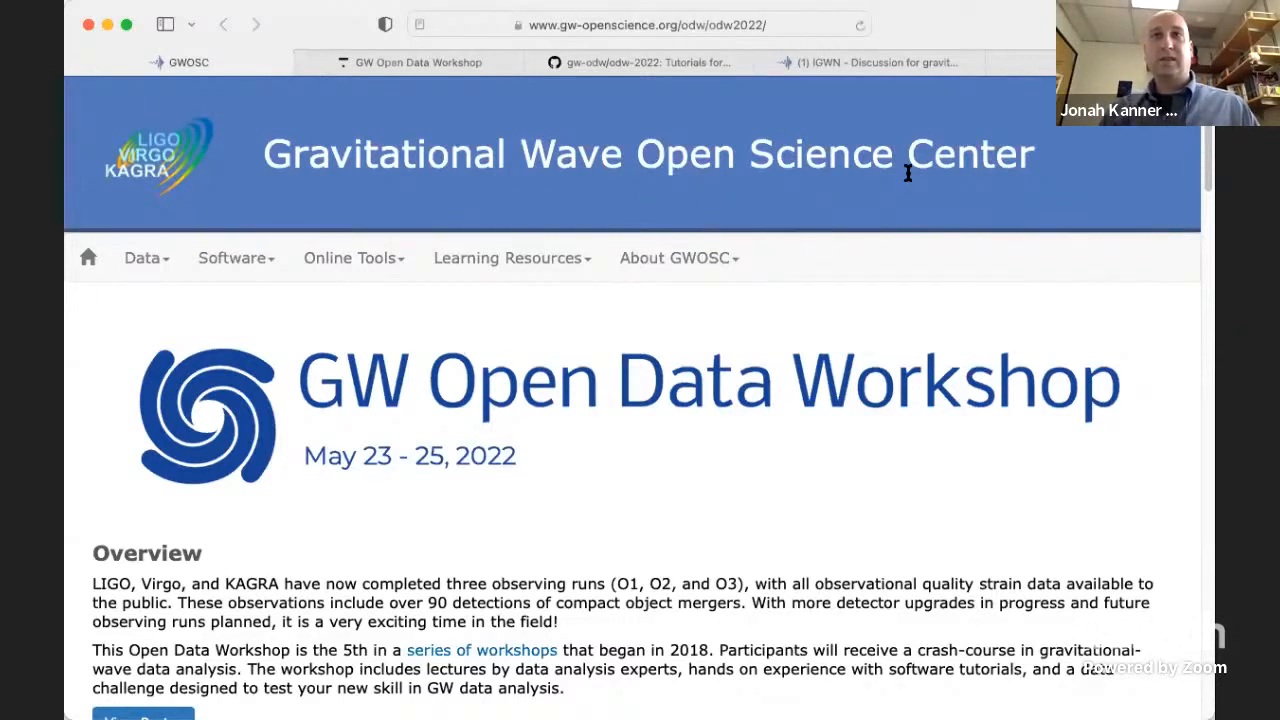
mouse_move(945, 190)
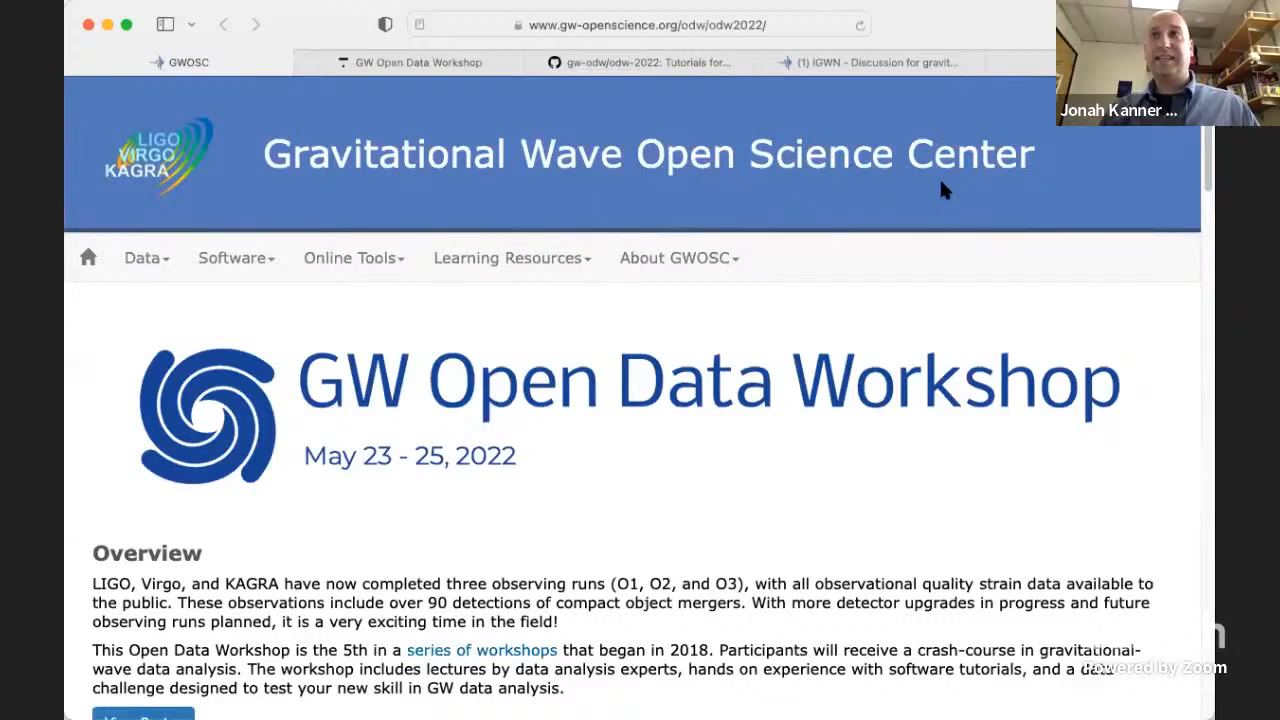
mouse_move(537, 191)
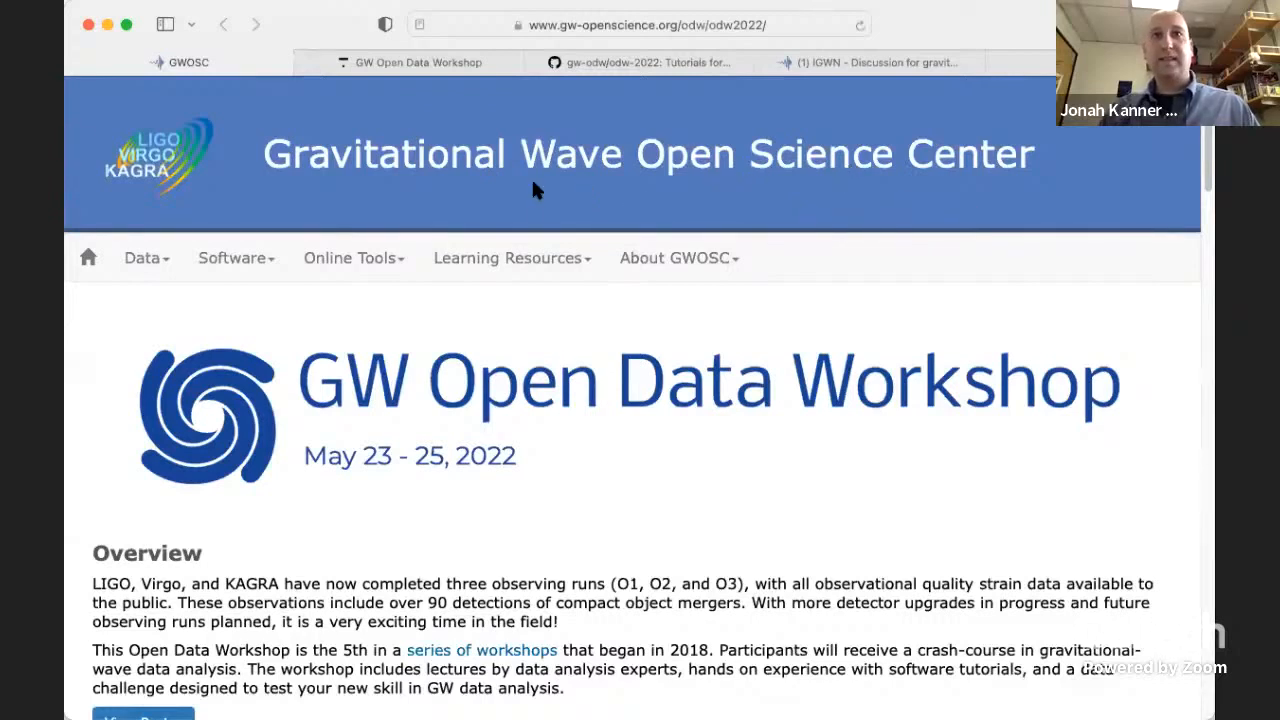
mouse_move(500, 240)
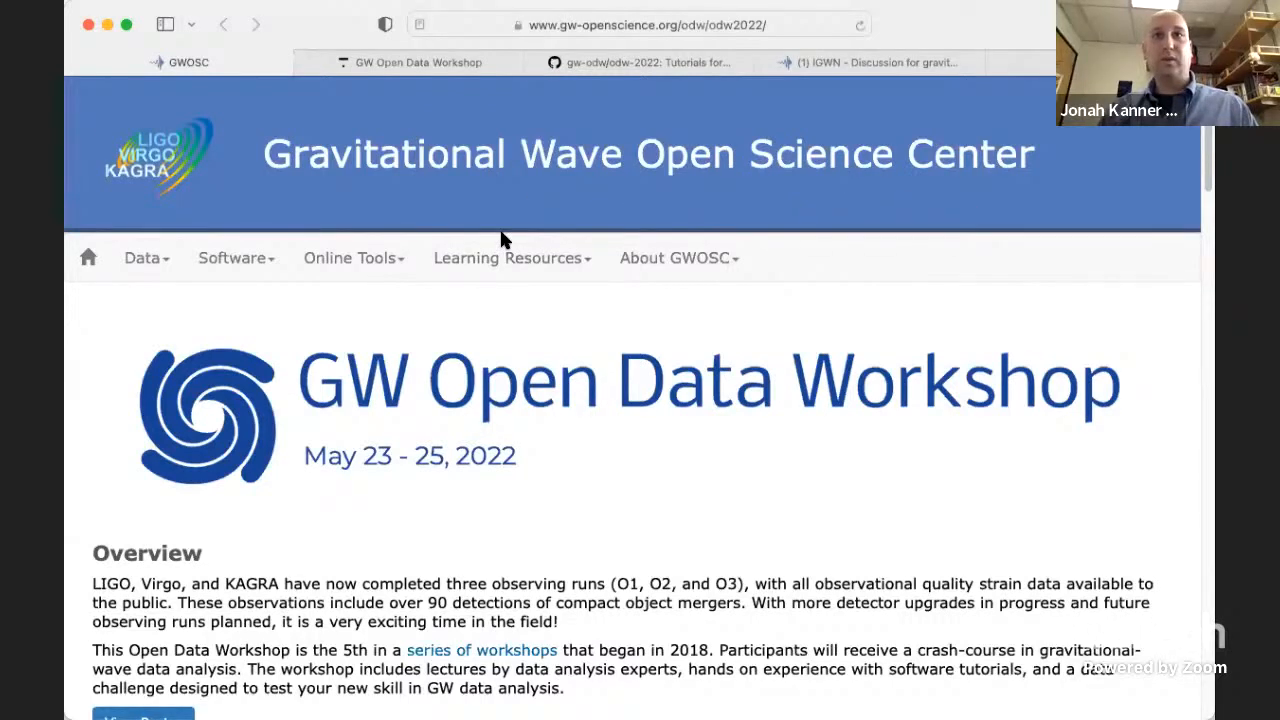
mouse_move(680, 497)
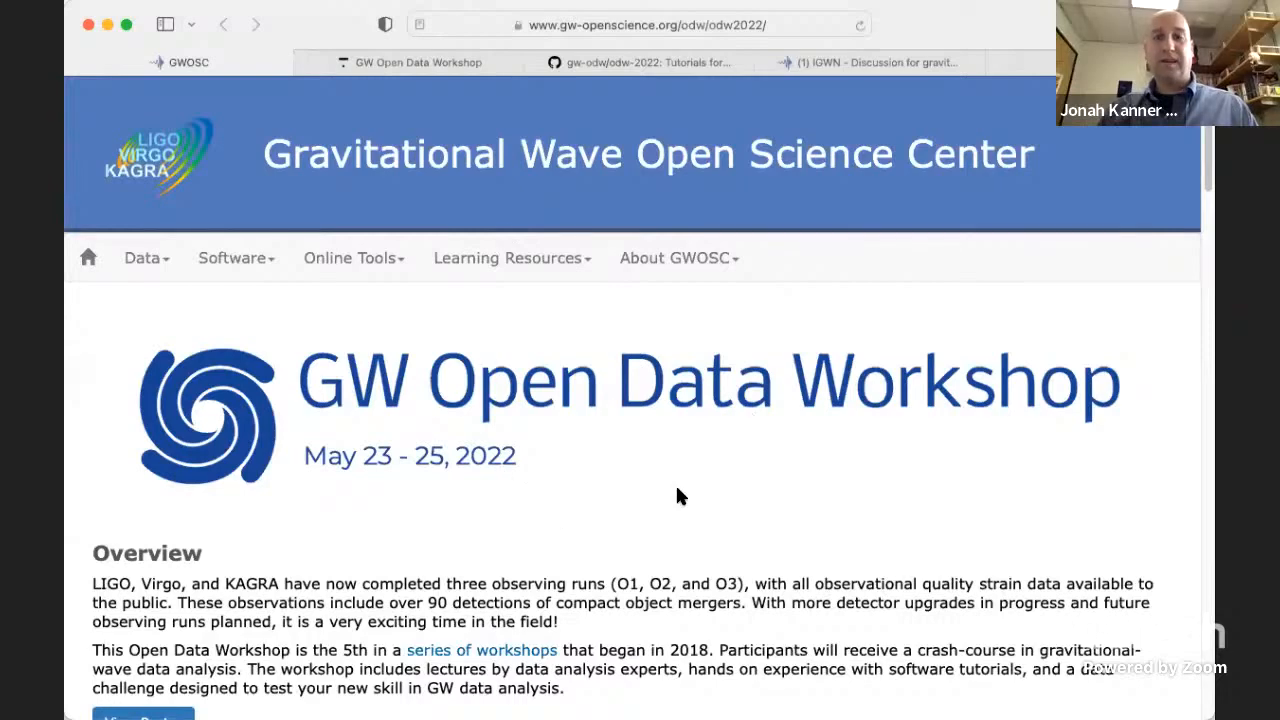
mouse_move(520, 530)
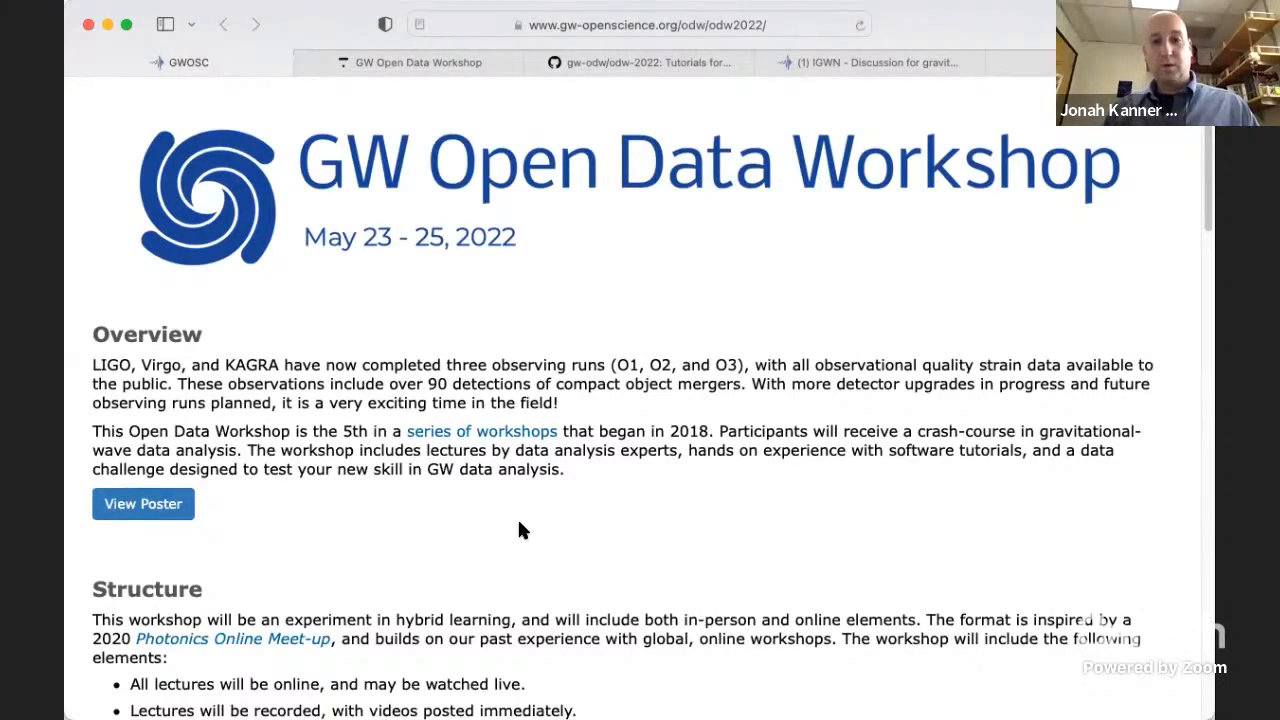
mouse_move(340, 578)
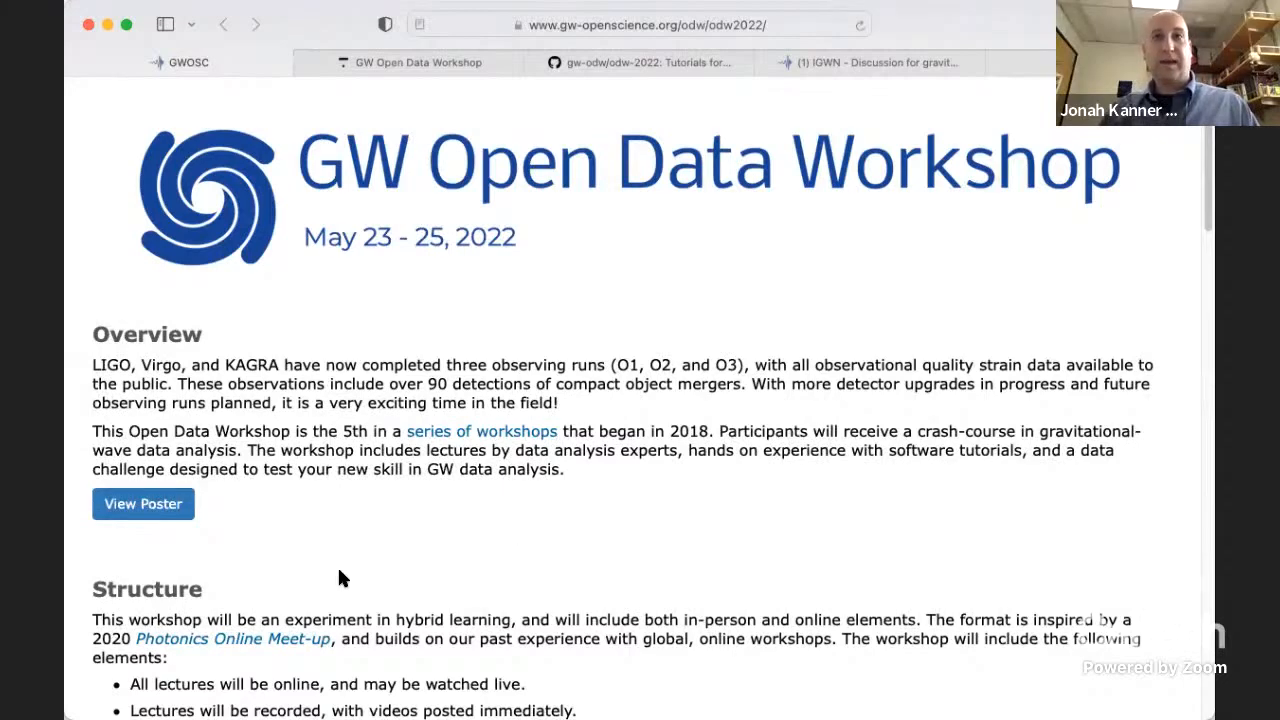
scroll(down, 3)
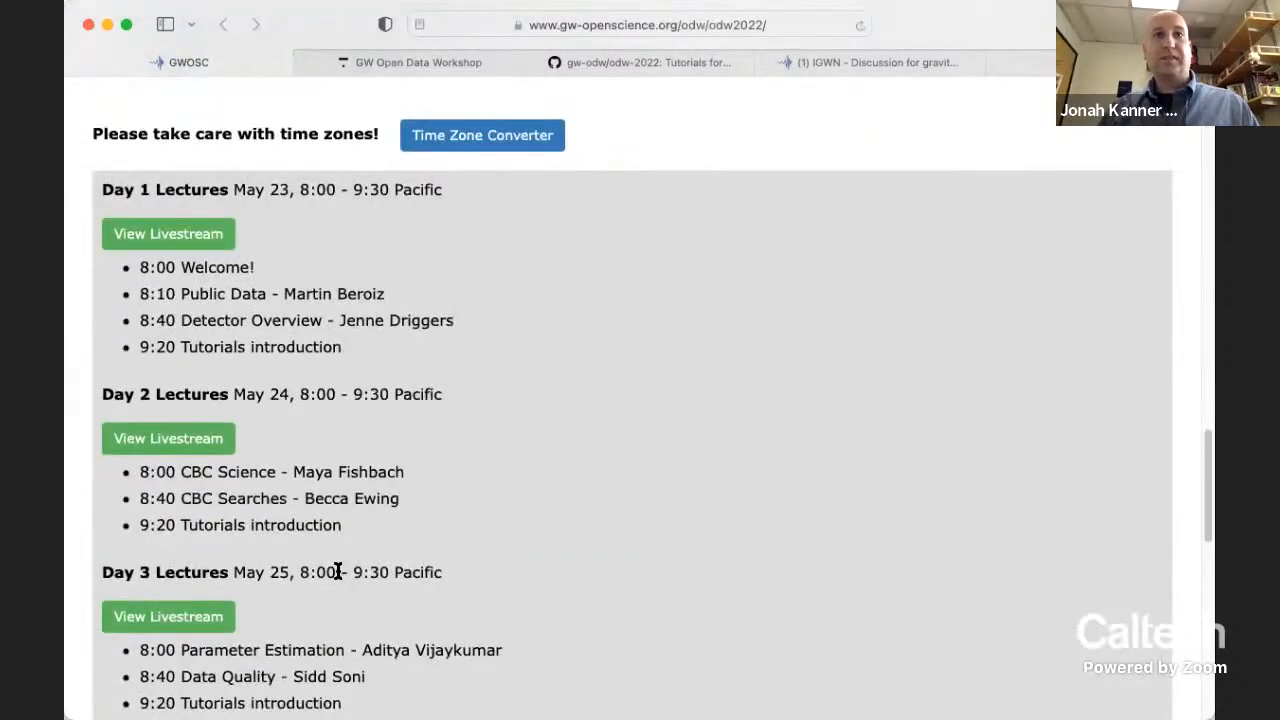
mouse_move(295, 290)
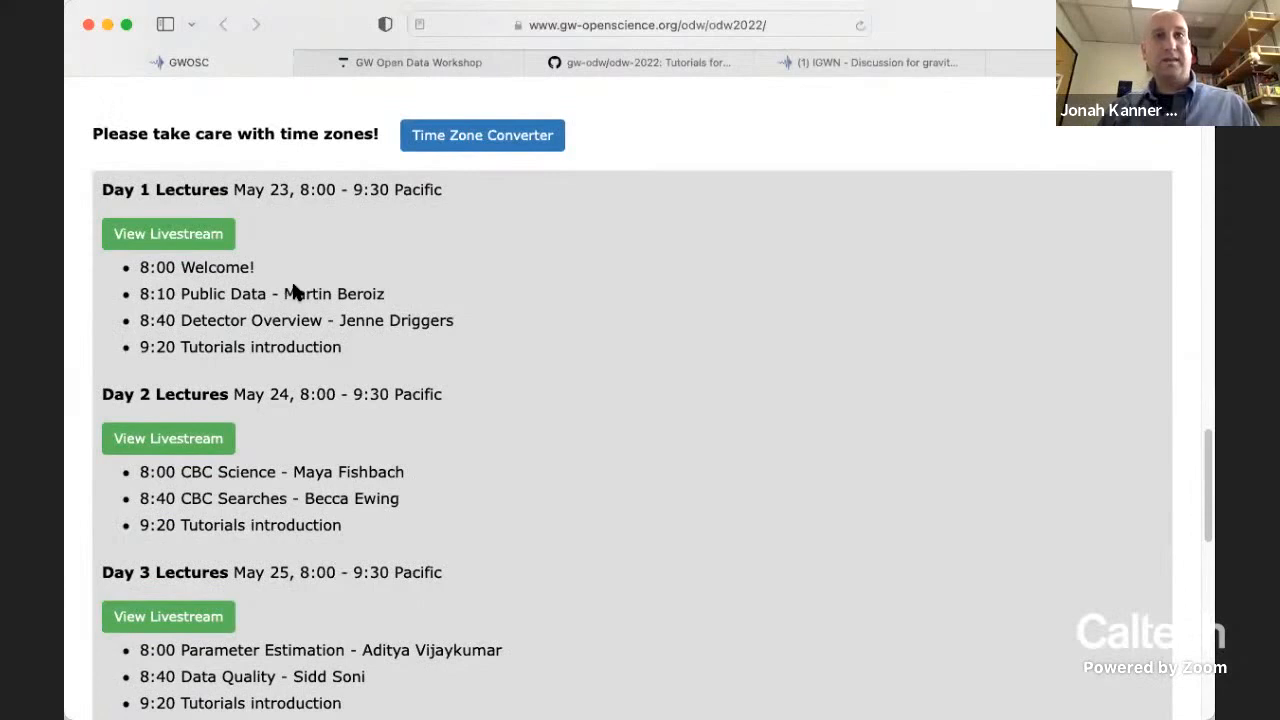
mouse_move(230, 615)
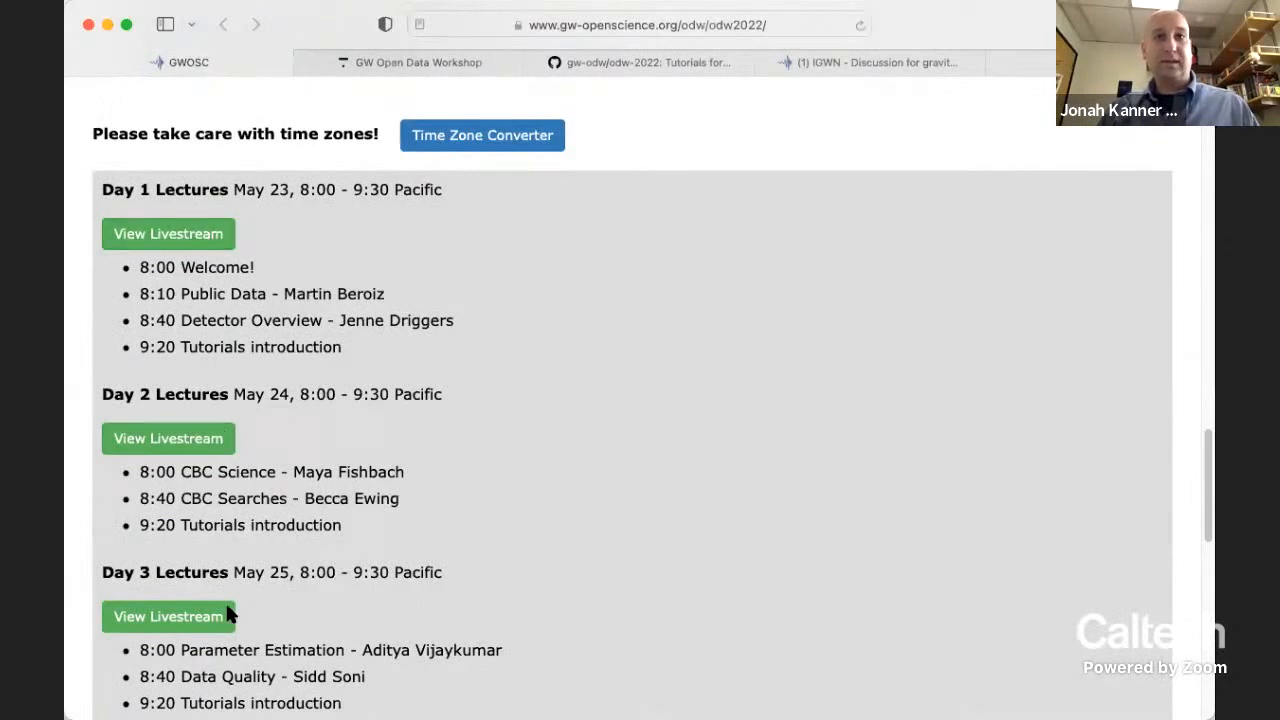
mouse_move(556, 464)
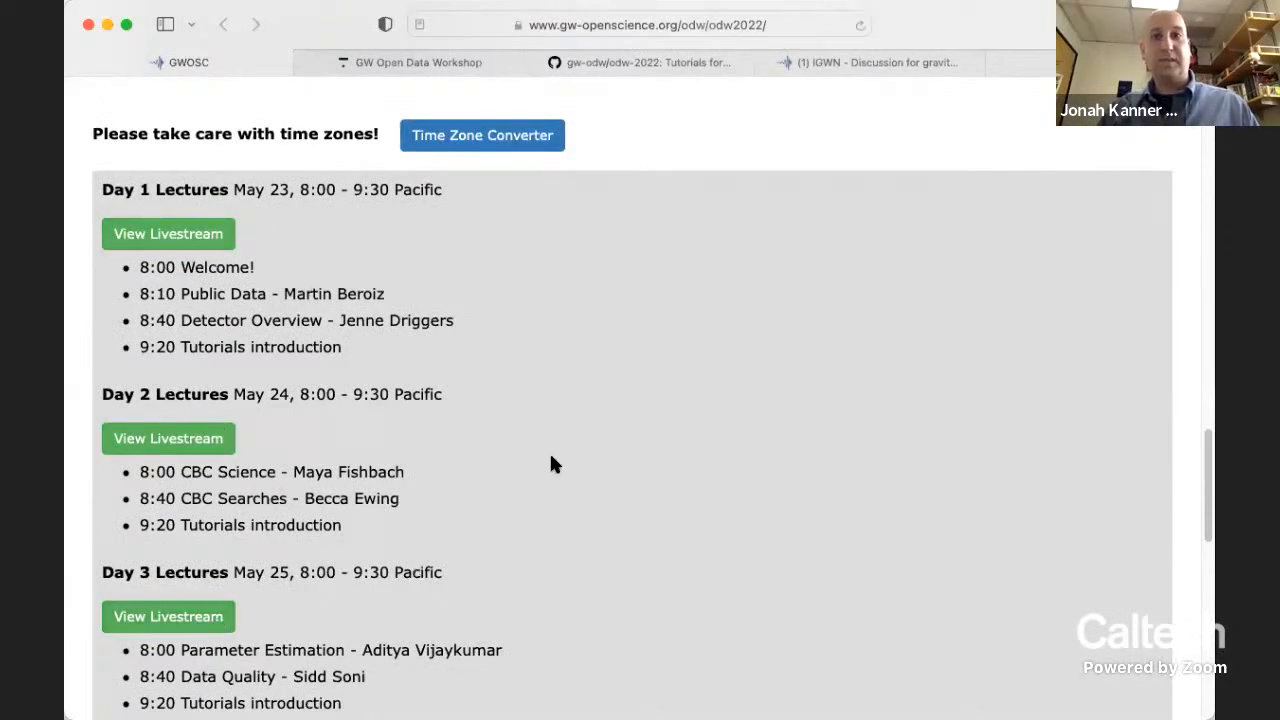
mouse_move(430, 365)
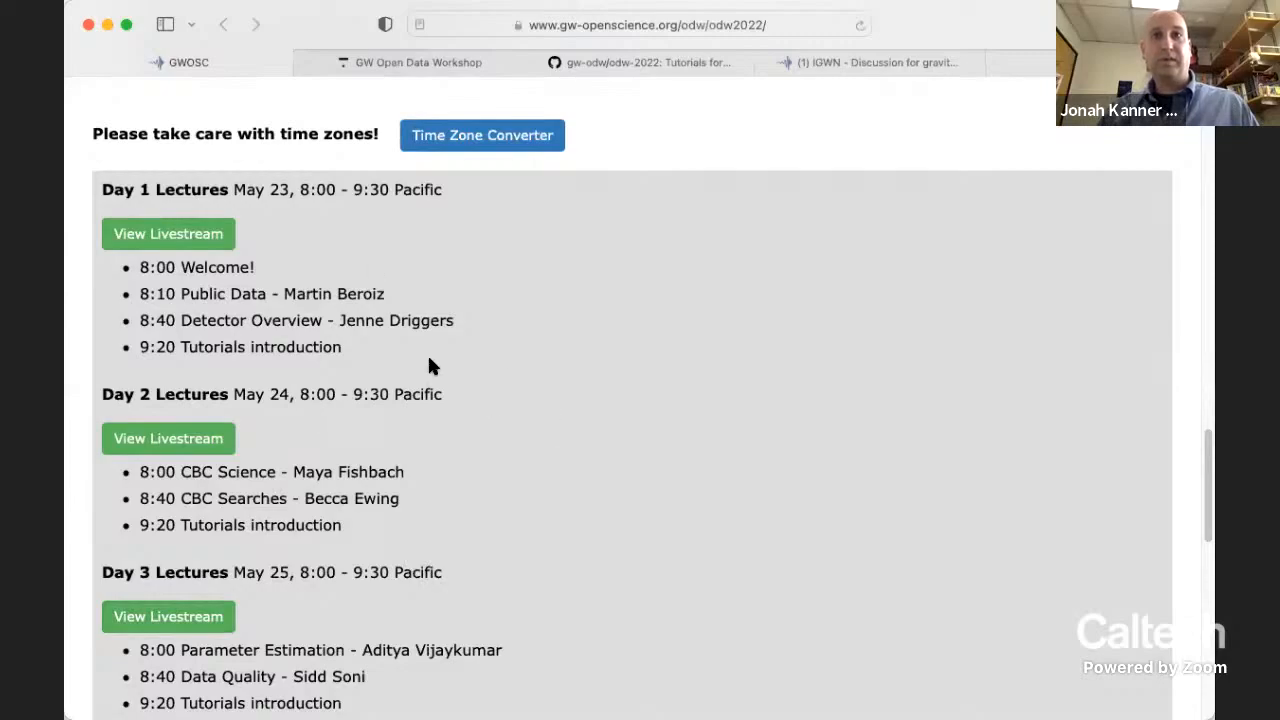
scroll(up, 3)
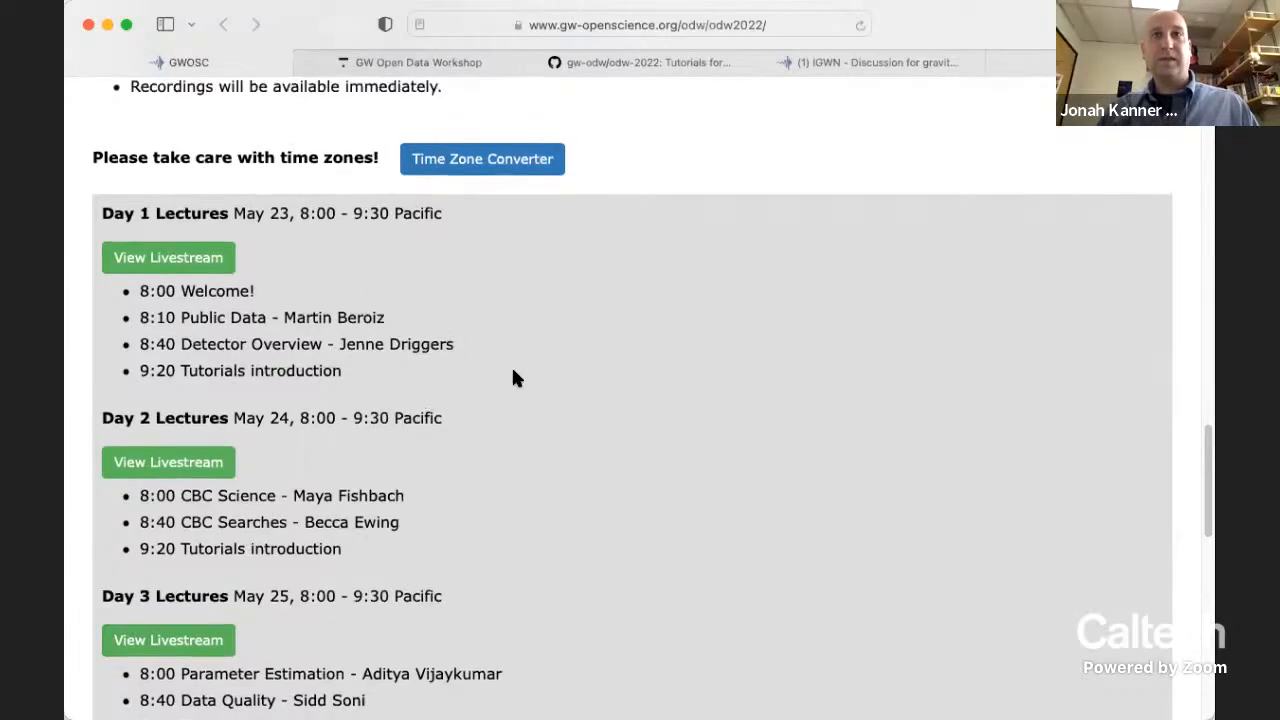
scroll(up, 3)
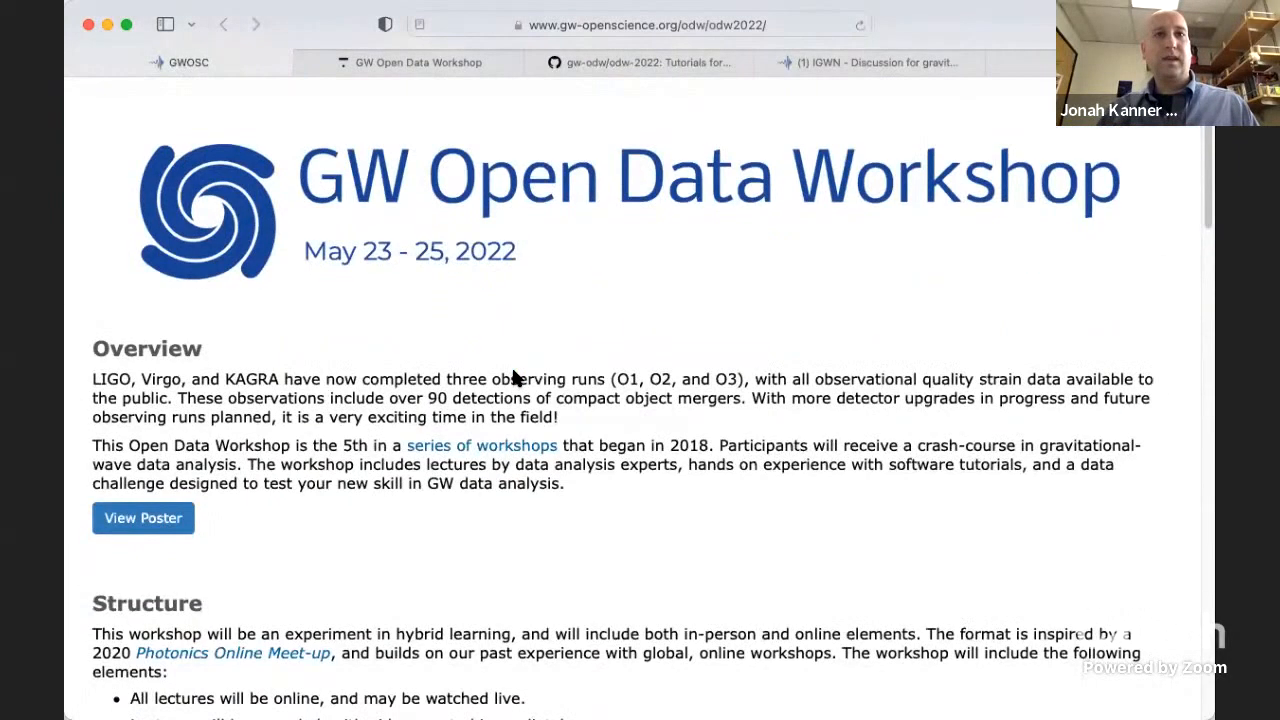
scroll(down, 3)
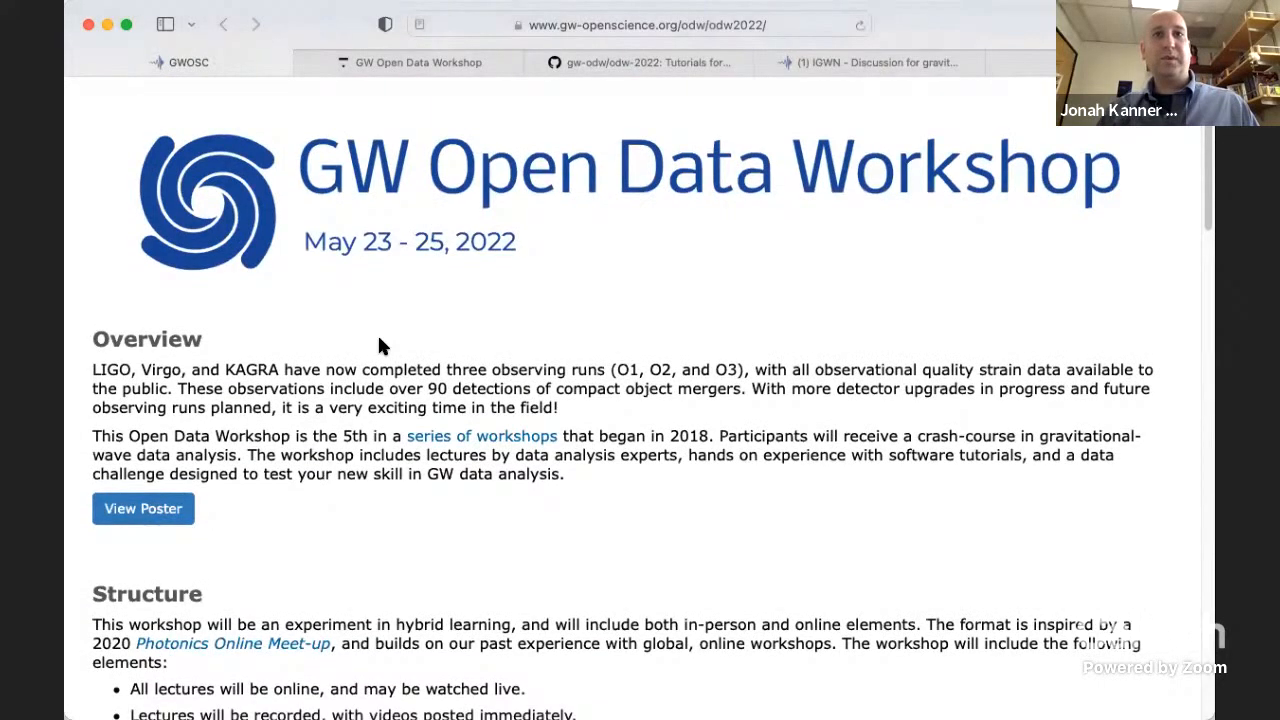
scroll(down, 3)
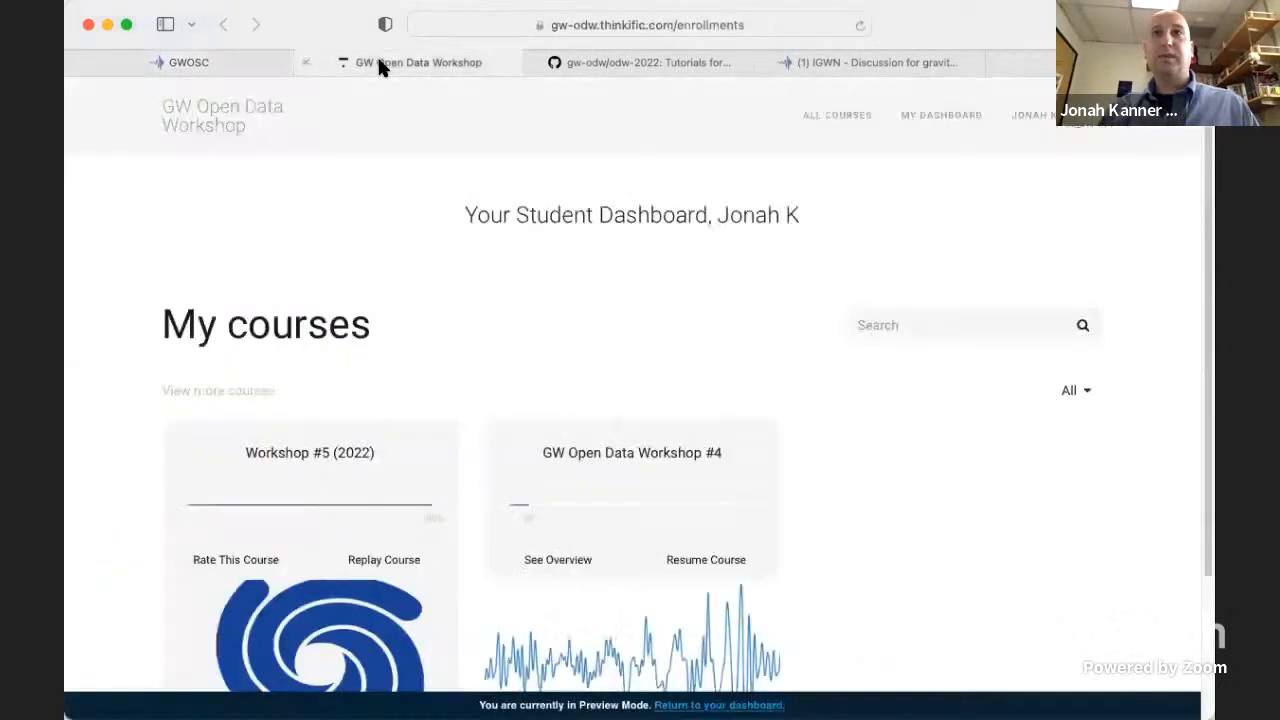
mouse_move(362, 224)
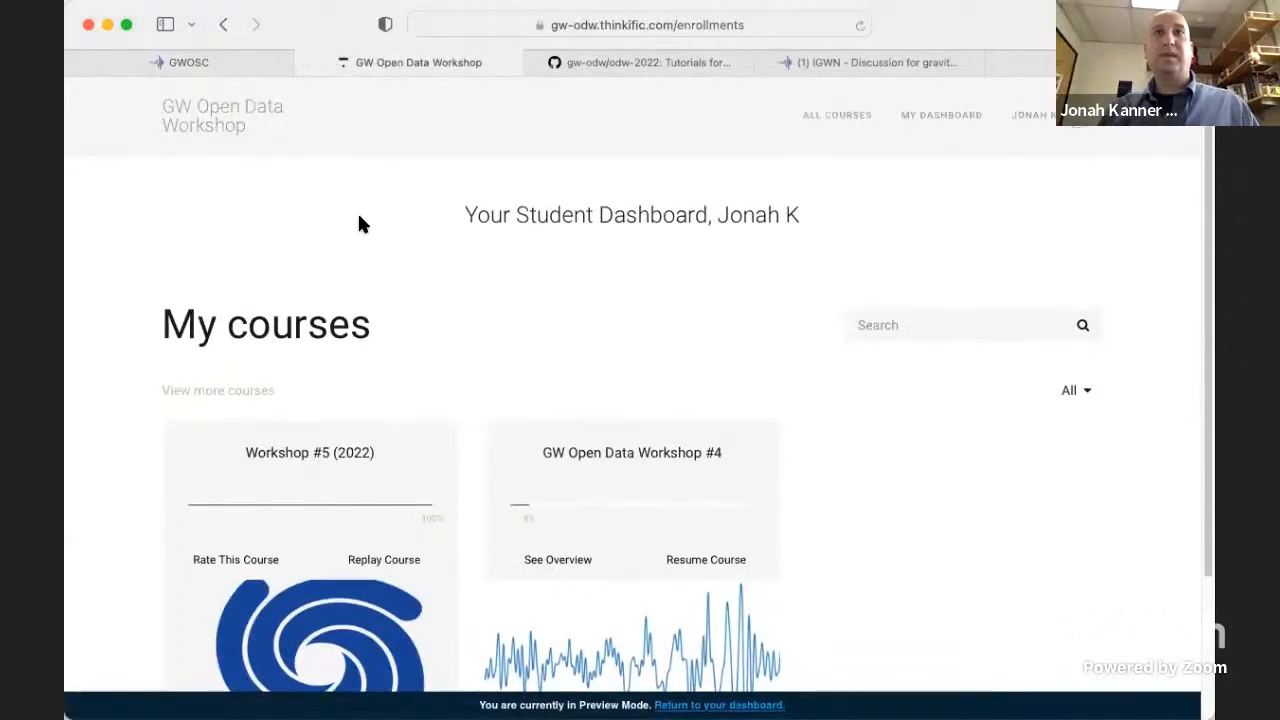
mouse_move(557, 44)
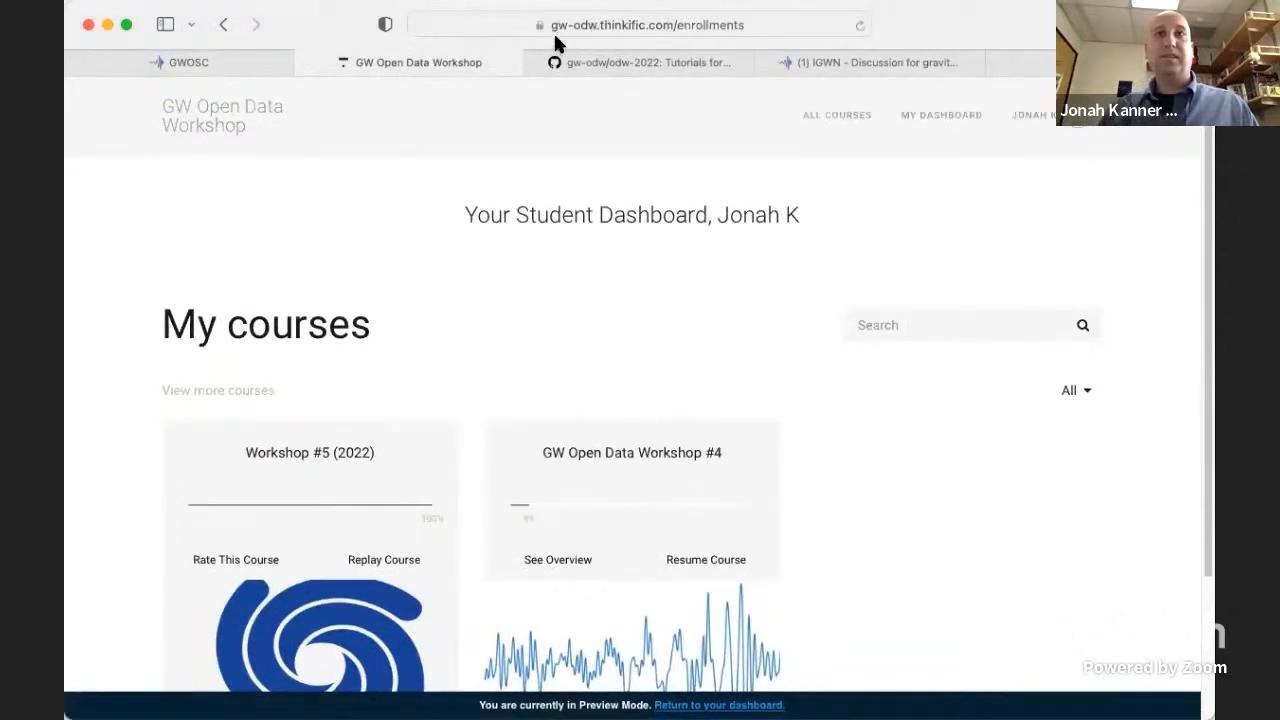
- Open the Workshop #5 (2022) Thinkific course and scroll its sidebar to show all completed sections
scroll(down, 3)
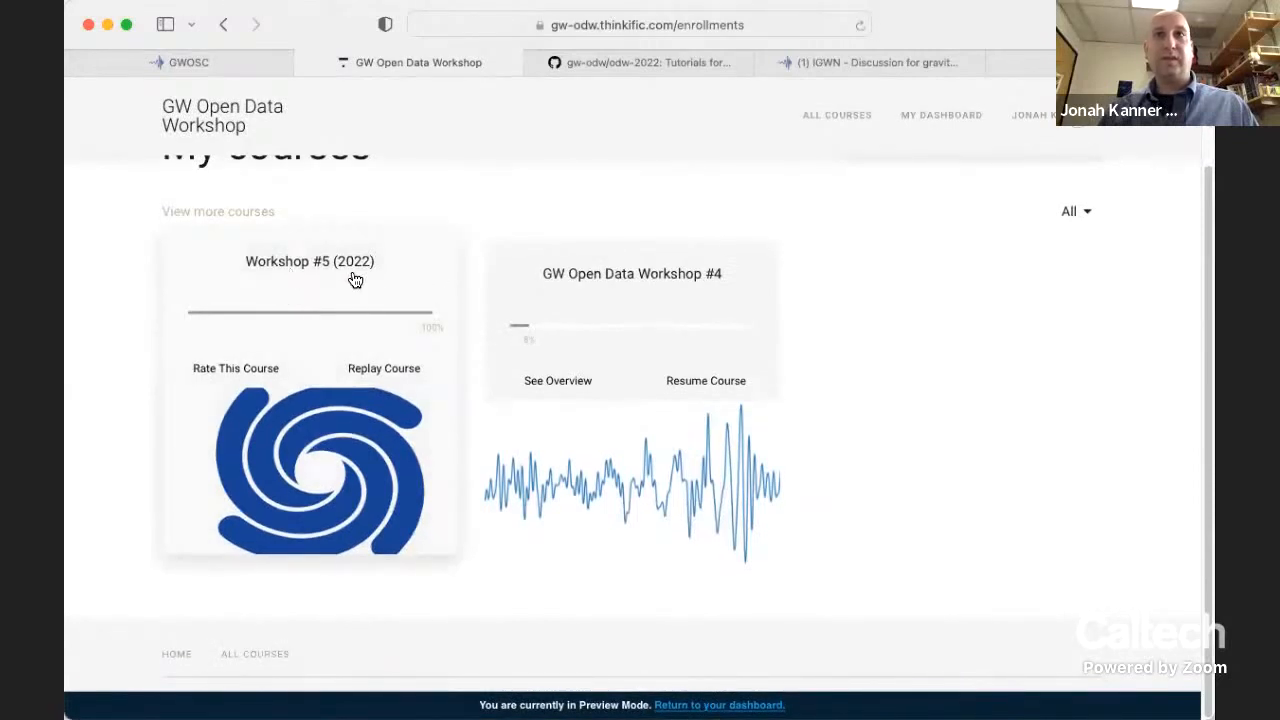
click(383, 368)
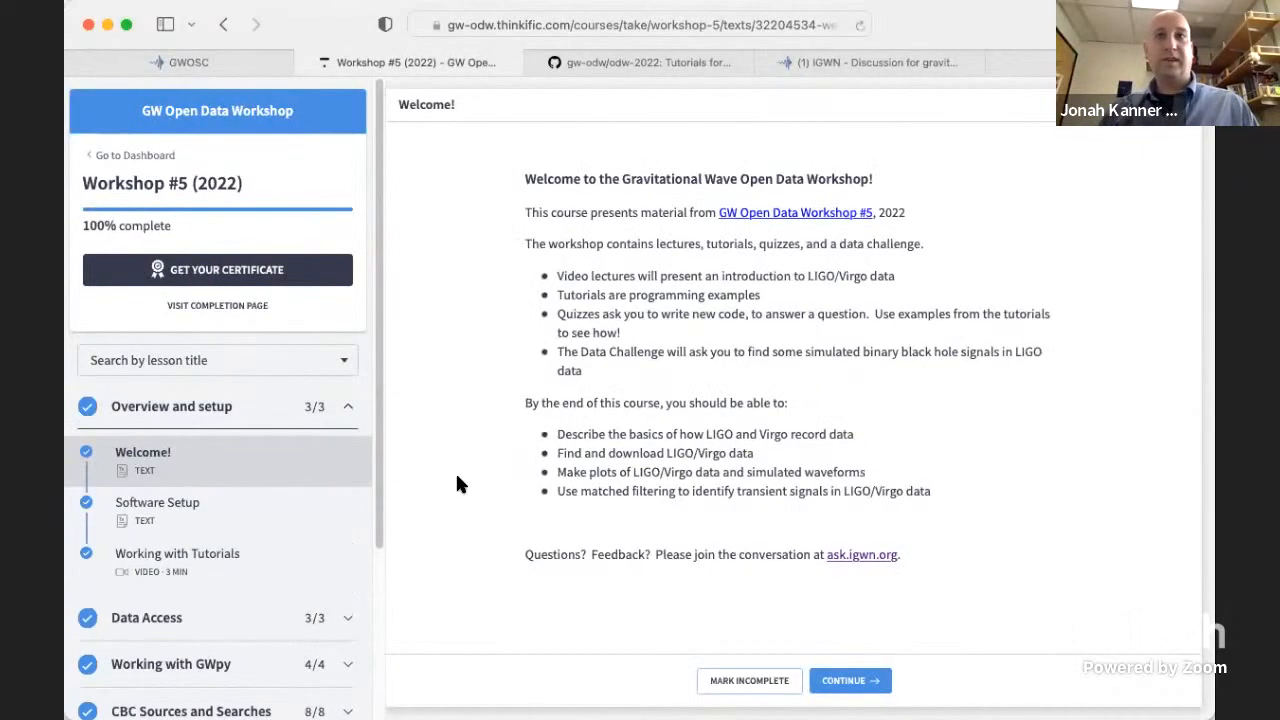
mouse_move(910, 378)
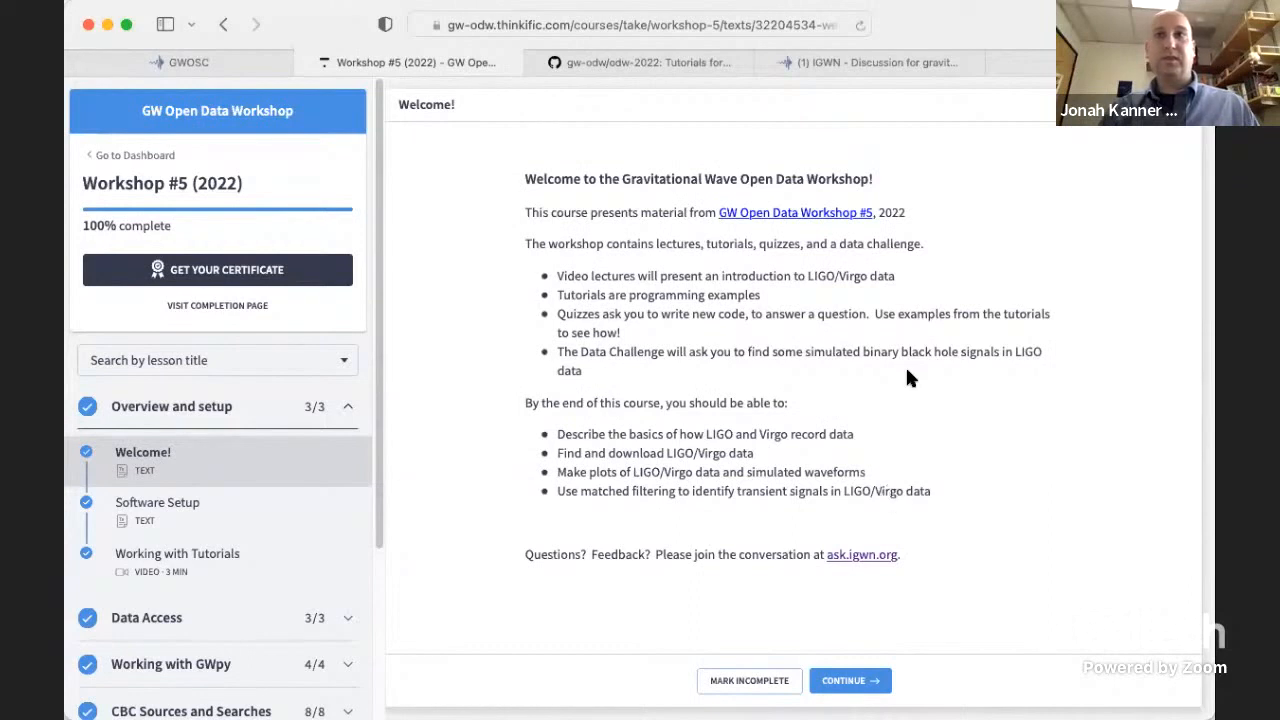
mouse_move(628, 487)
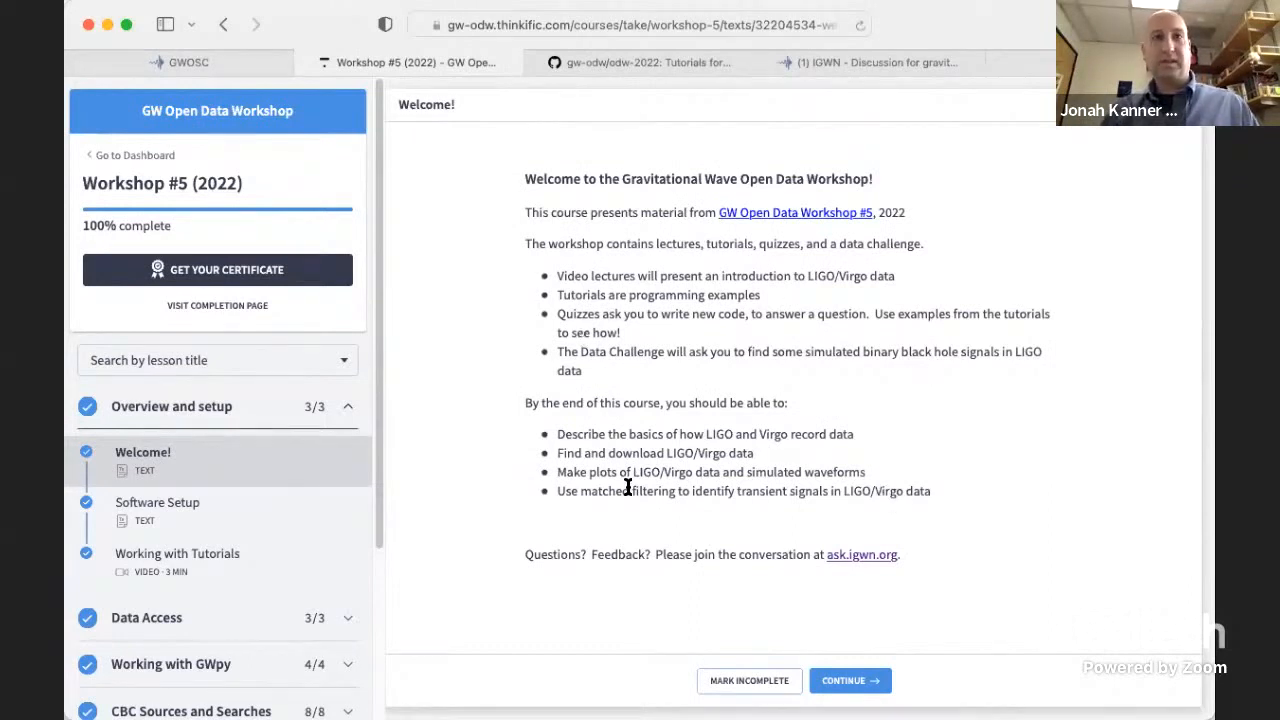
mouse_move(630, 491)
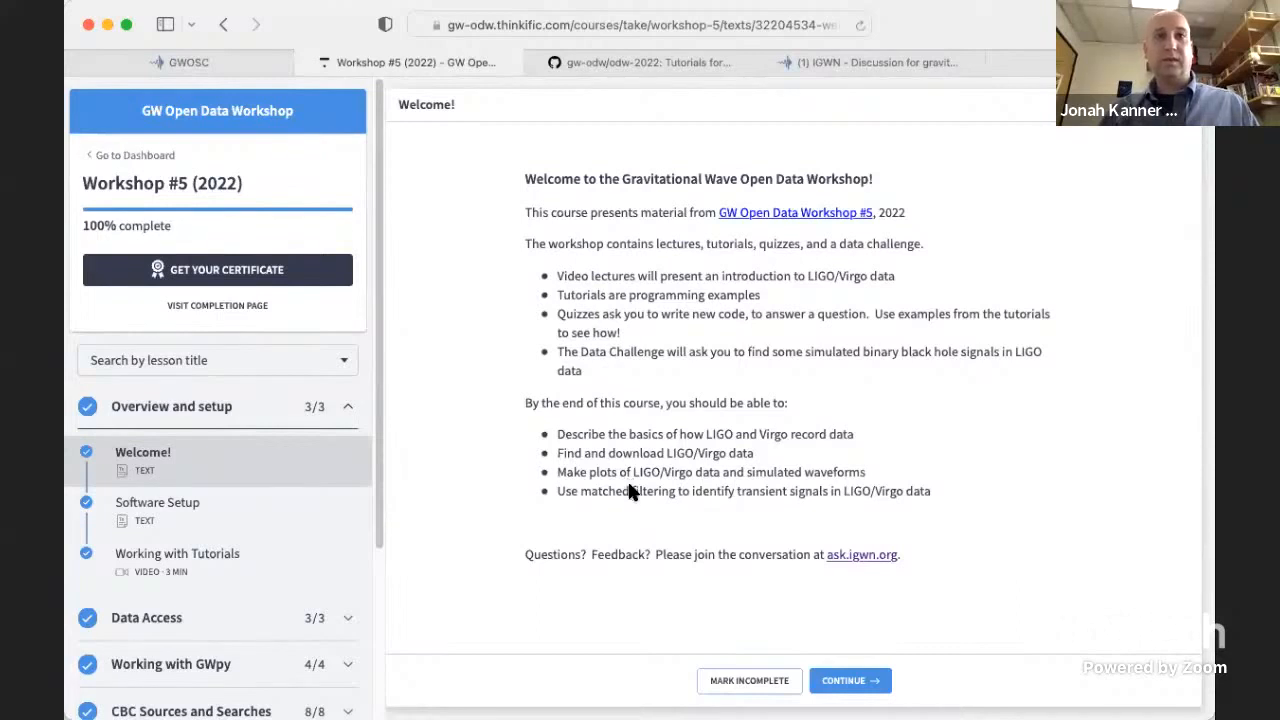
scroll(down, 3)
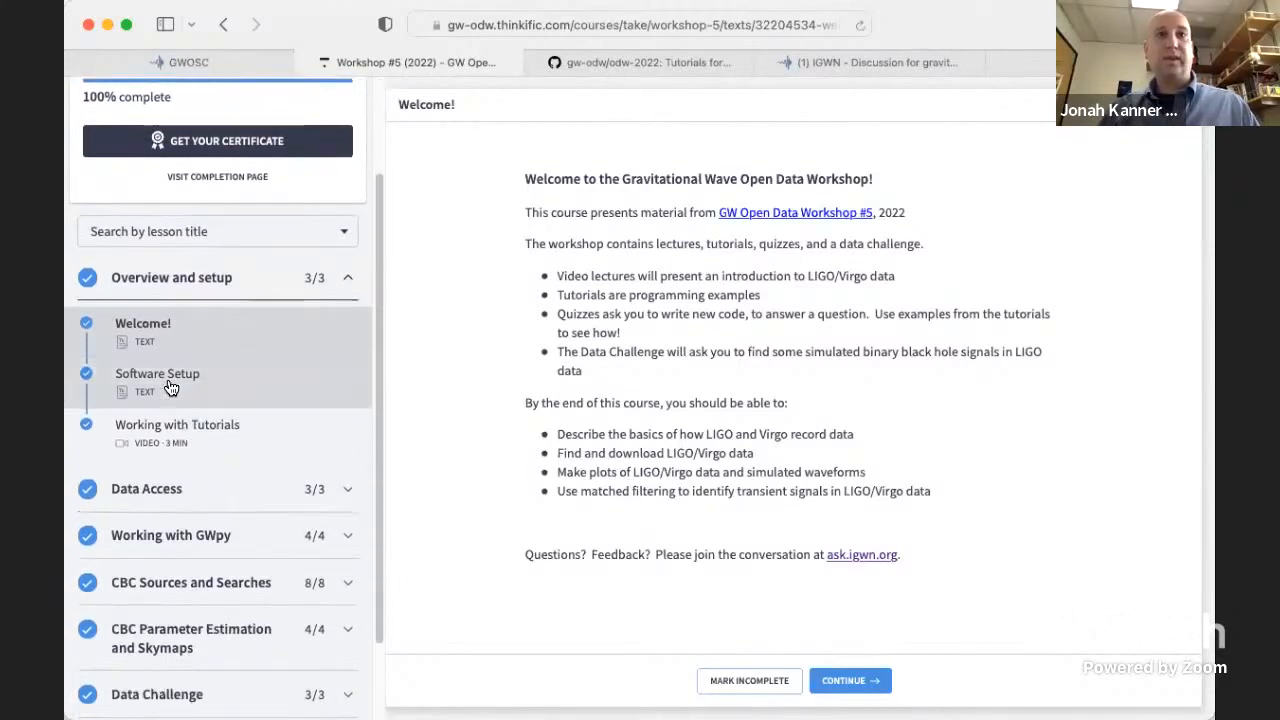
scroll(down, 3)
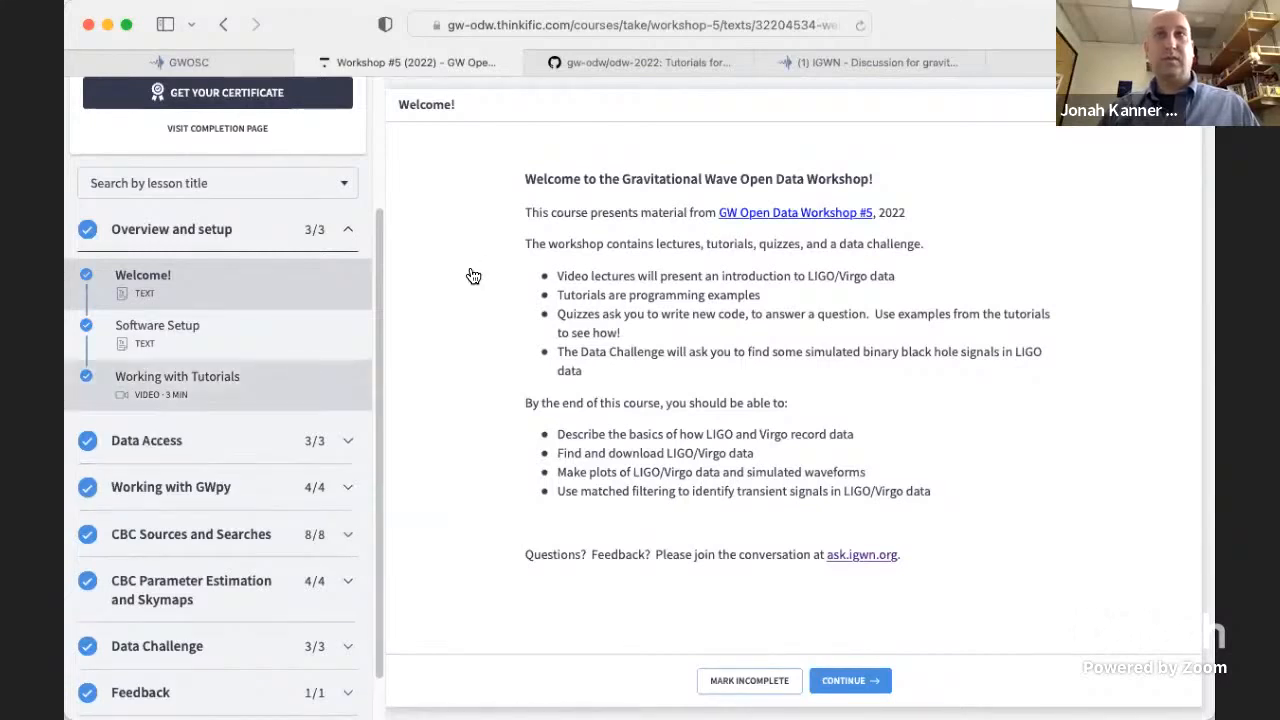
mouse_move(628, 96)
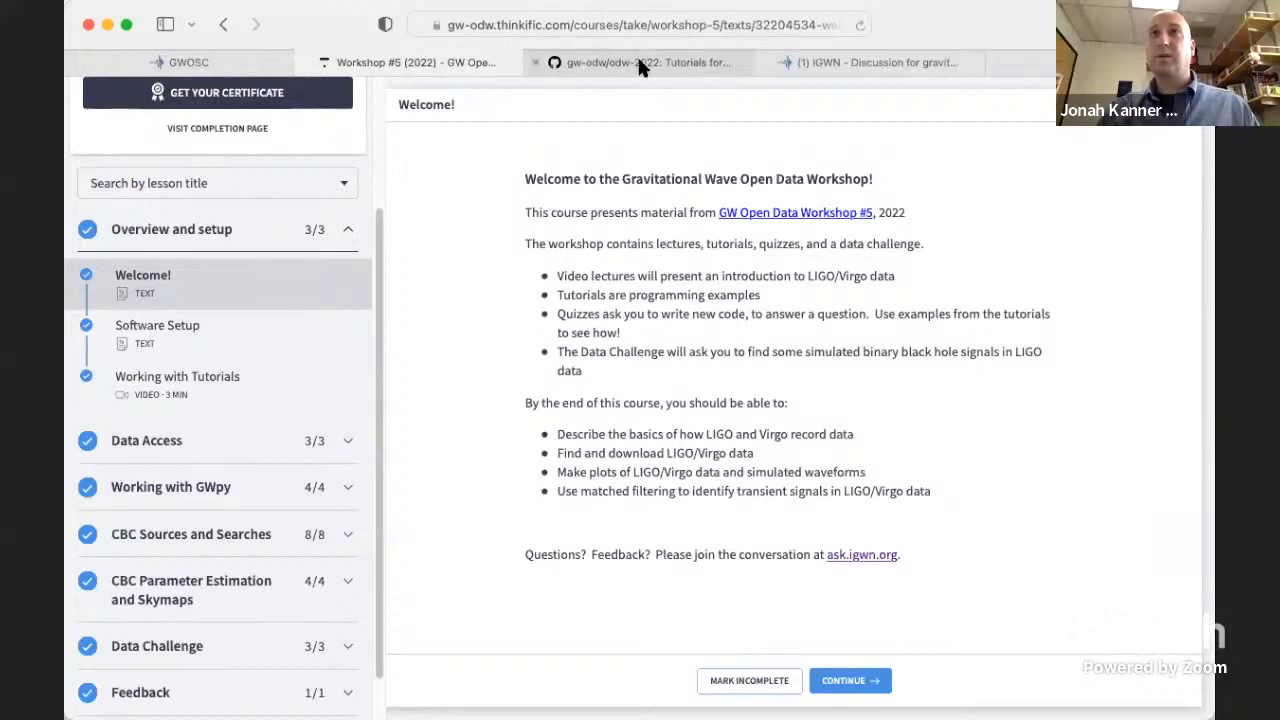
- Open the gw-odw/odw-2022 repository from the workshop page and scroll to its README
click(648, 62)
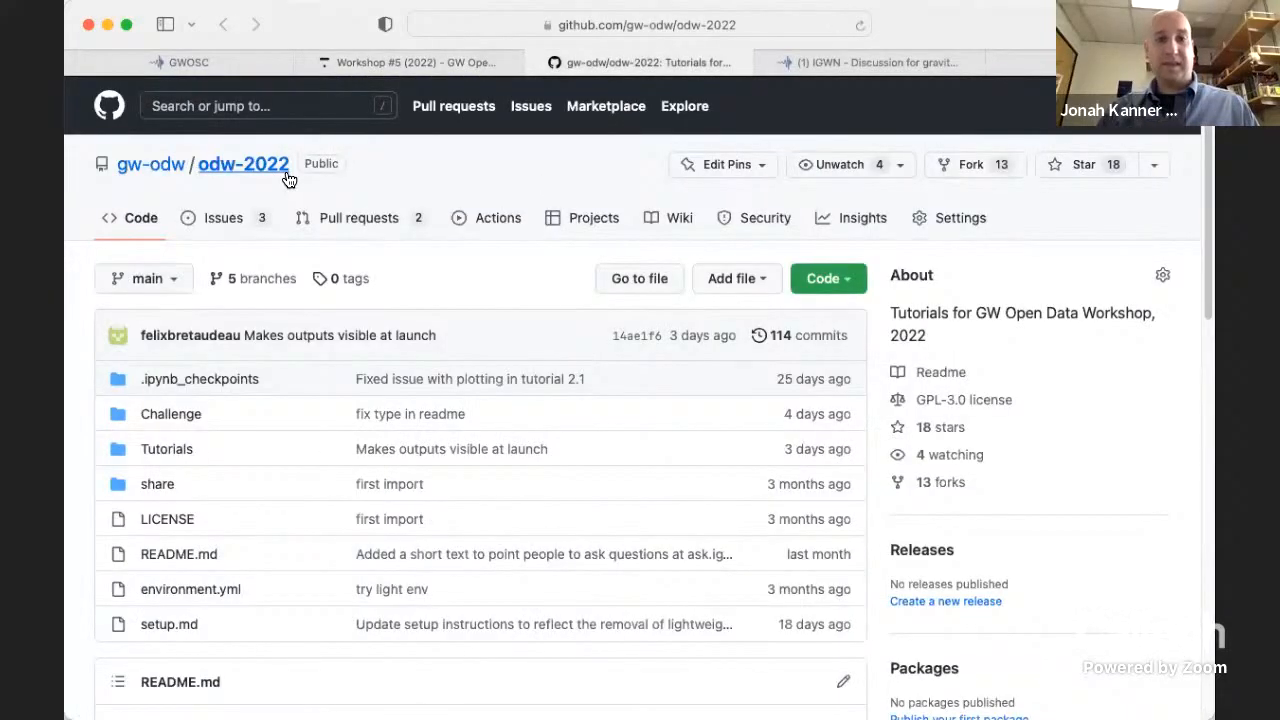
click(410, 62)
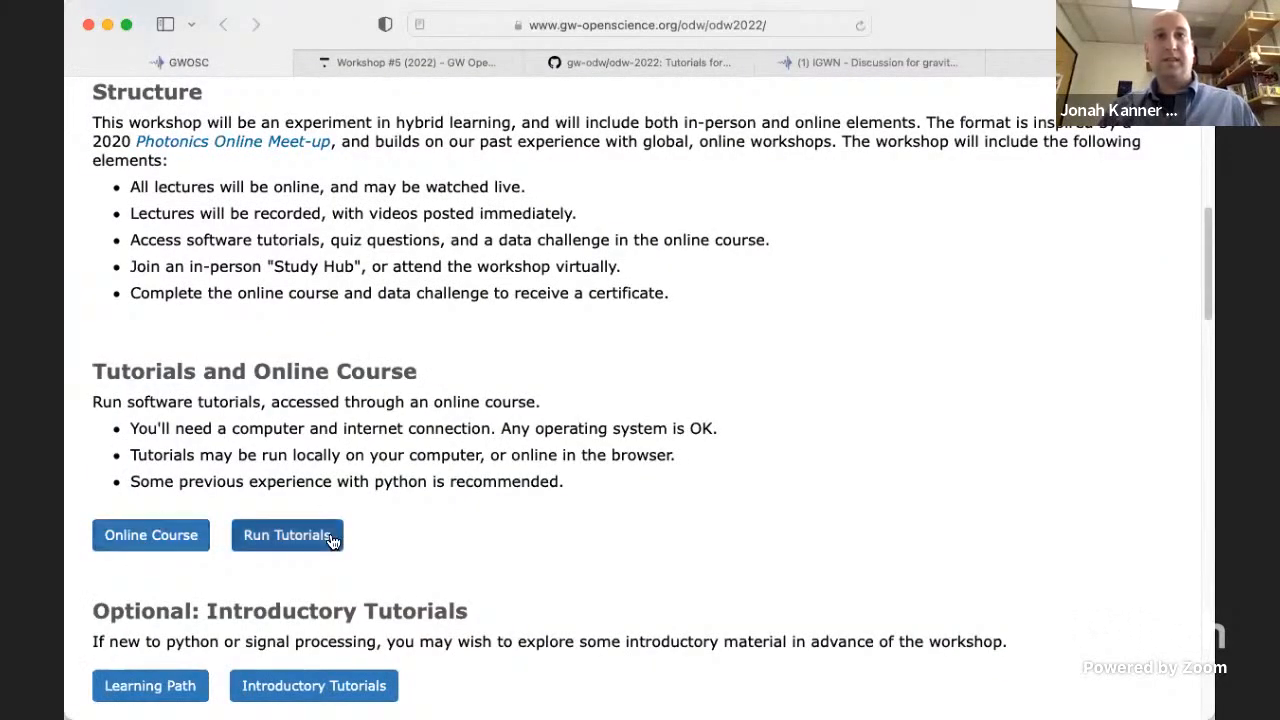
click(287, 535)
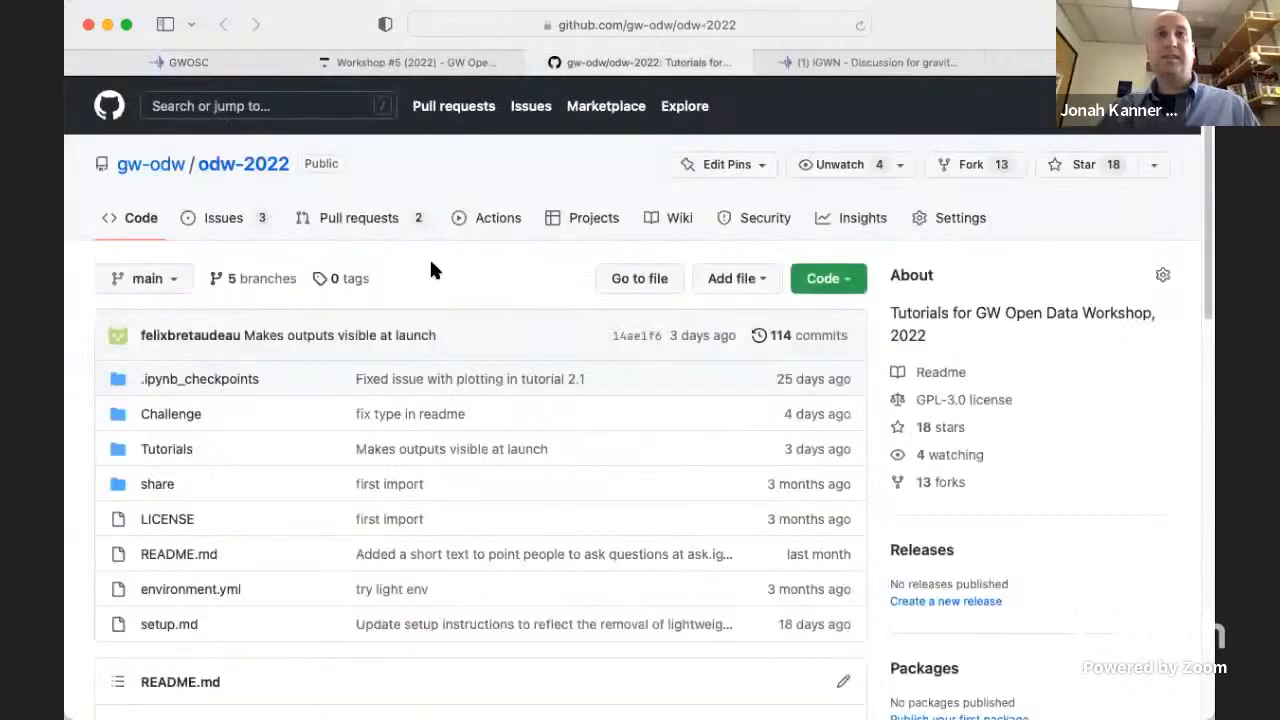
mouse_move(424, 515)
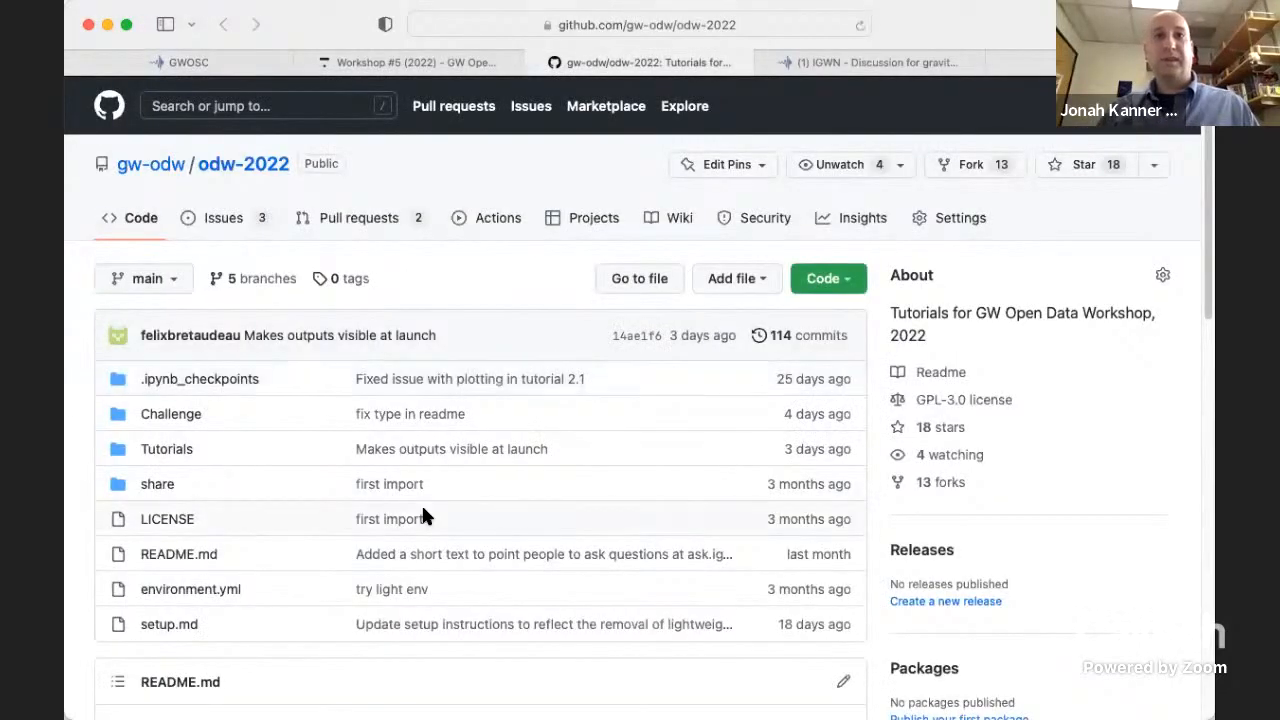
scroll(down, 3)
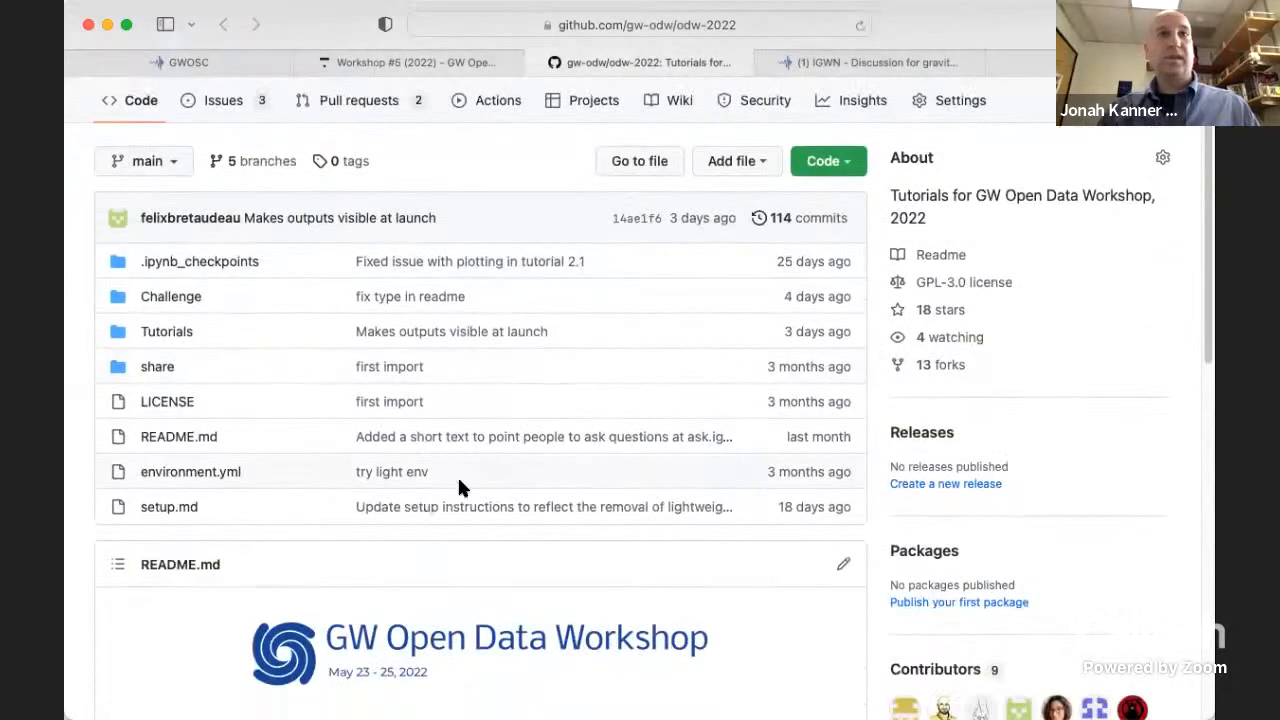
scroll(down, 3)
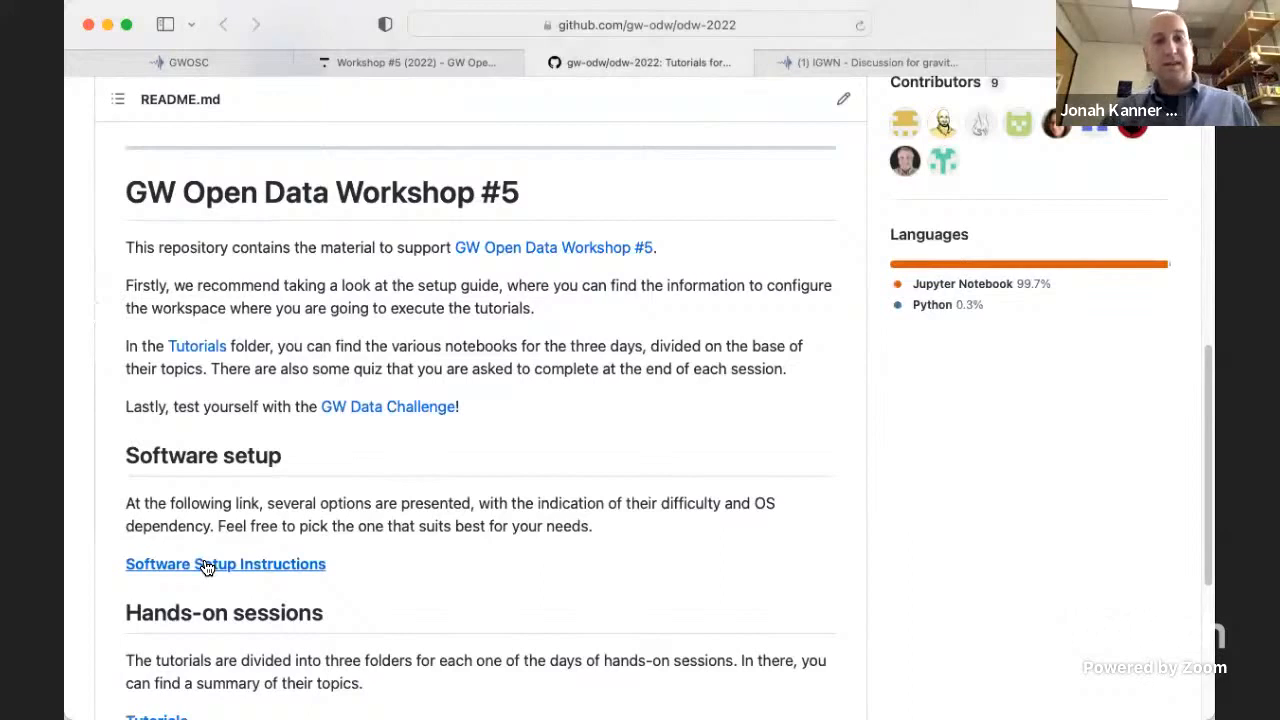
mouse_move(372, 393)
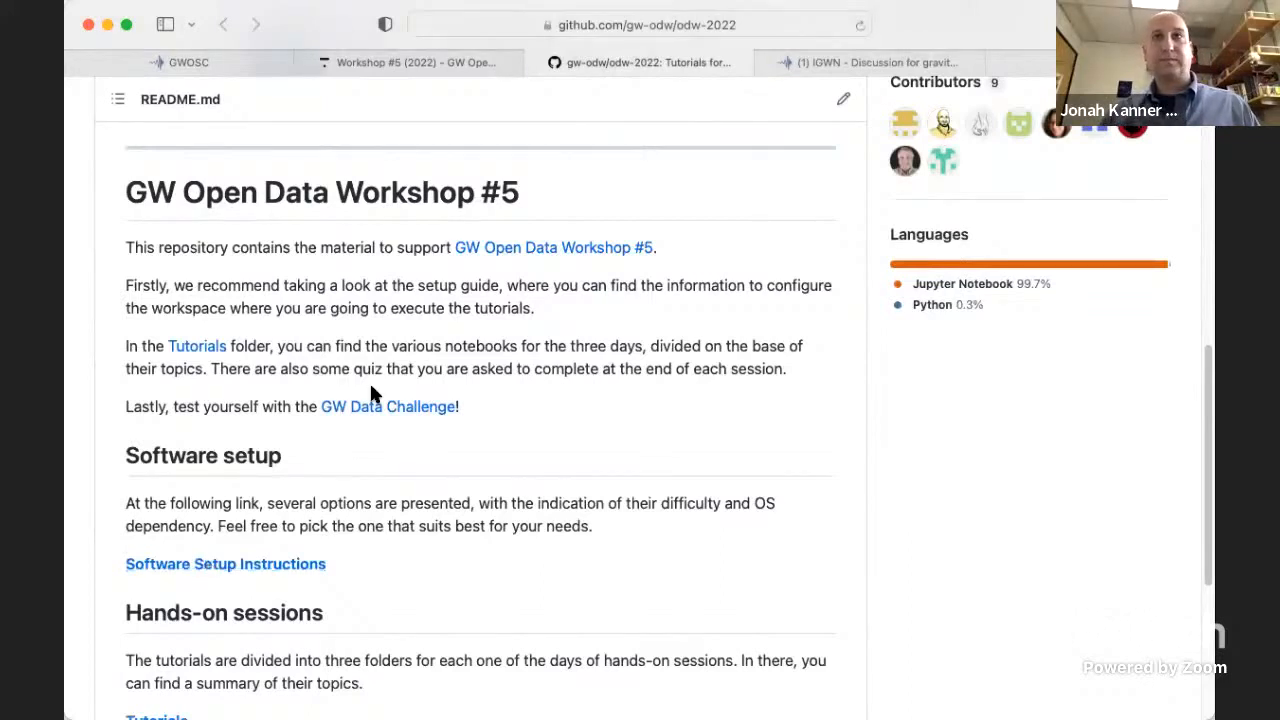
mouse_move(410, 62)
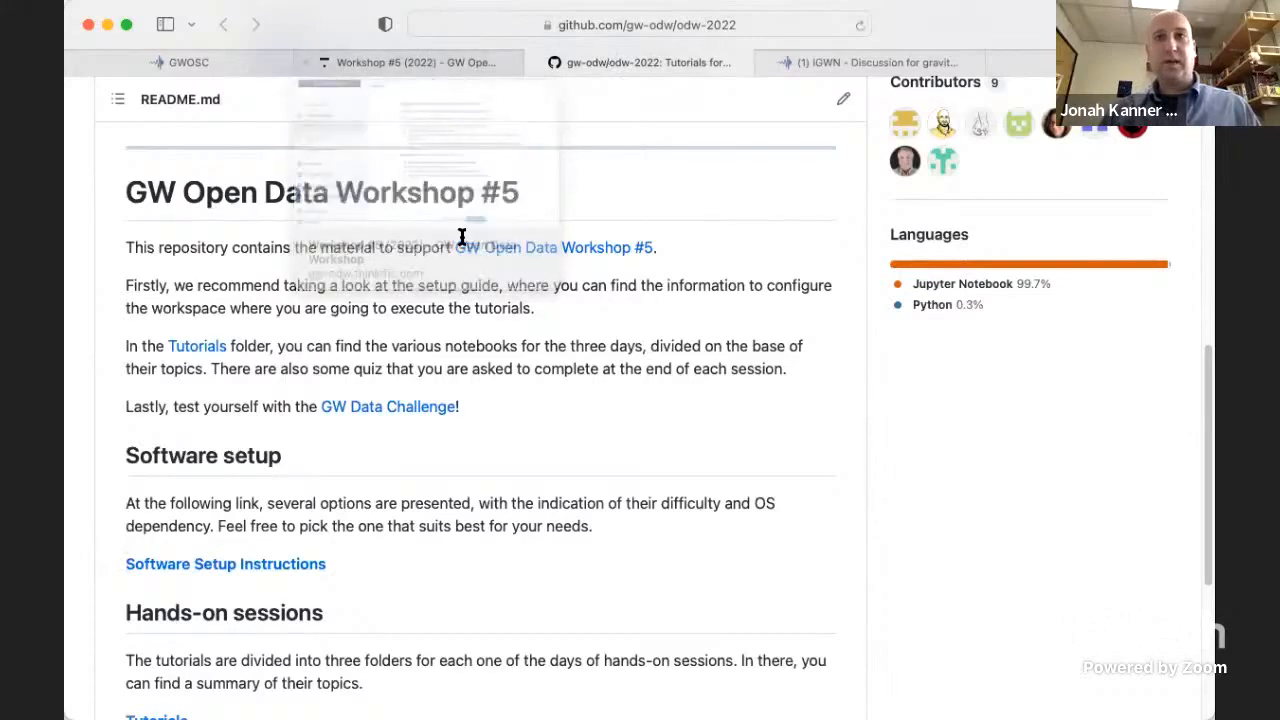
- Return to the Thinkific Workshop #5 (2022) tab and scroll up the Welcome lesson
click(188, 62)
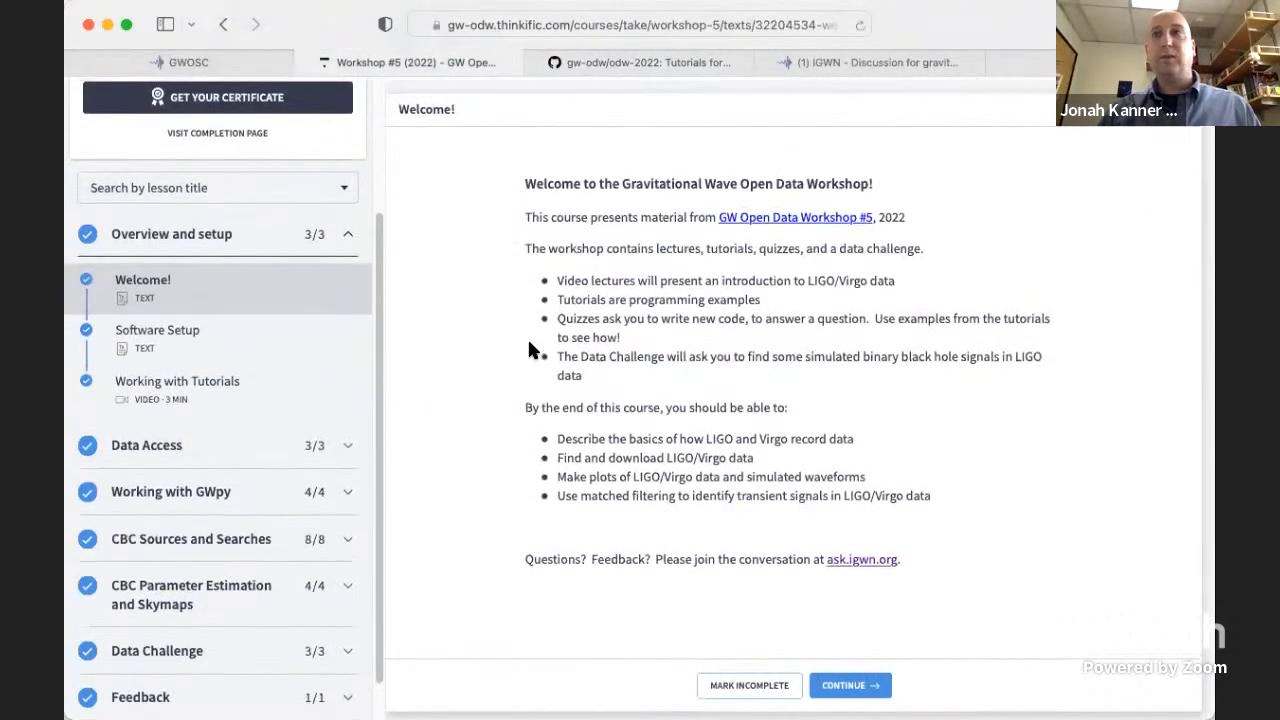
scroll(up, 3)
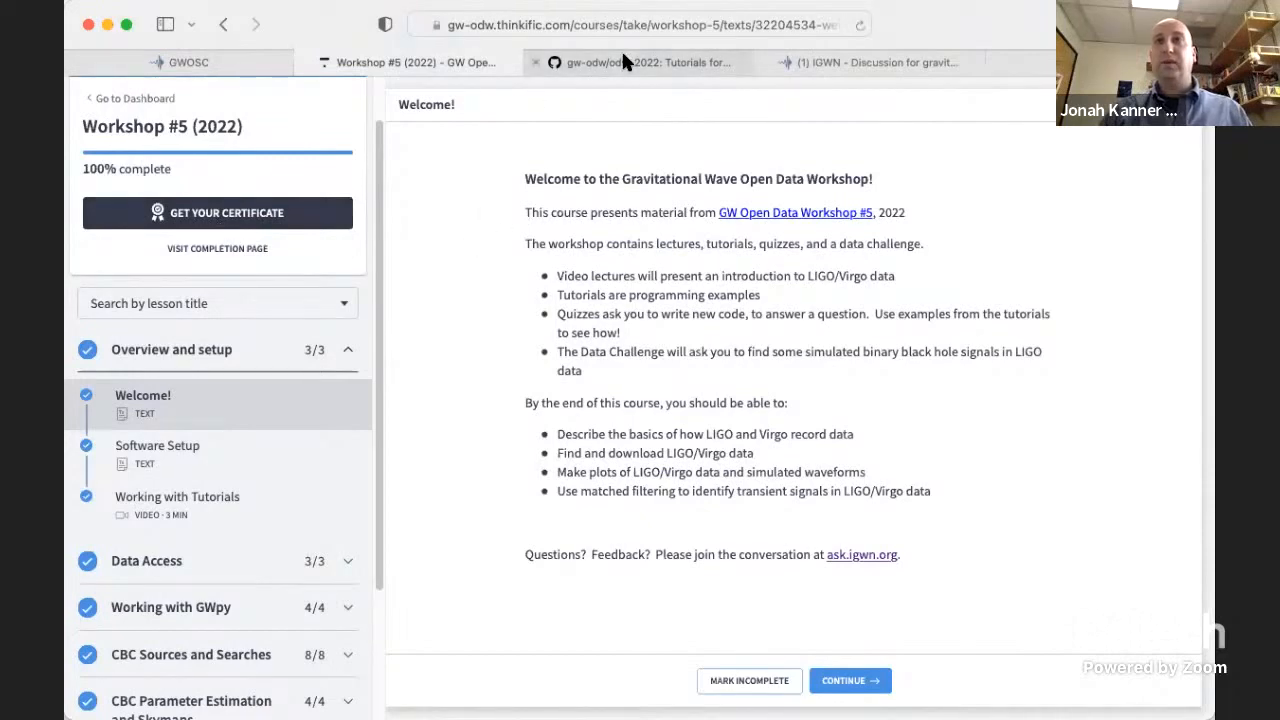
- Open the README's Software Setup Instructions and scroll to the mybinder and Google Colab options
click(648, 62)
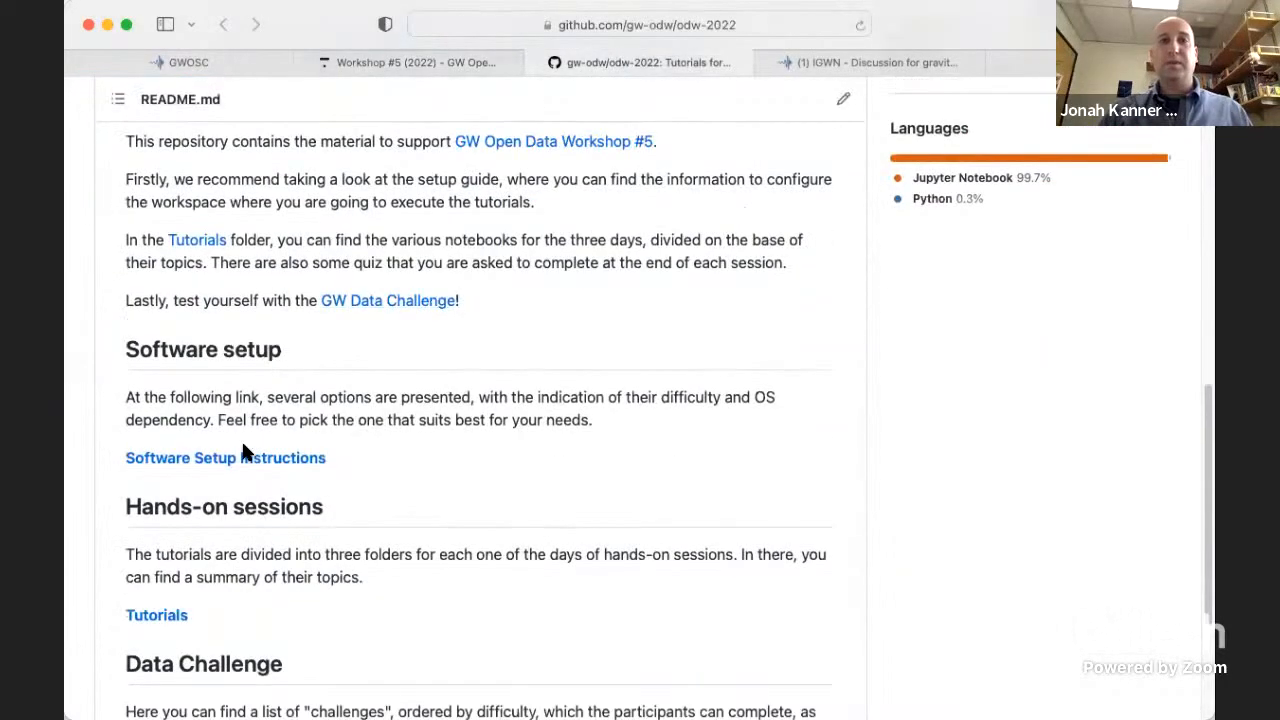
click(225, 457)
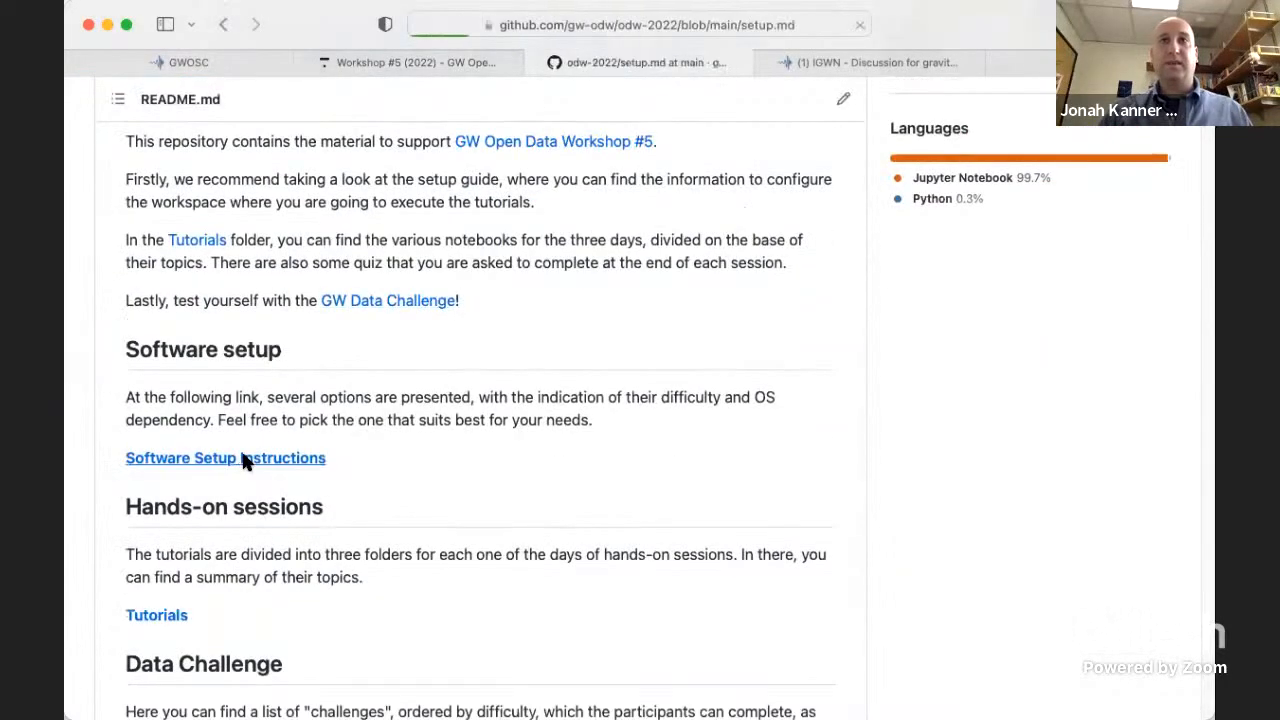
click(225, 458)
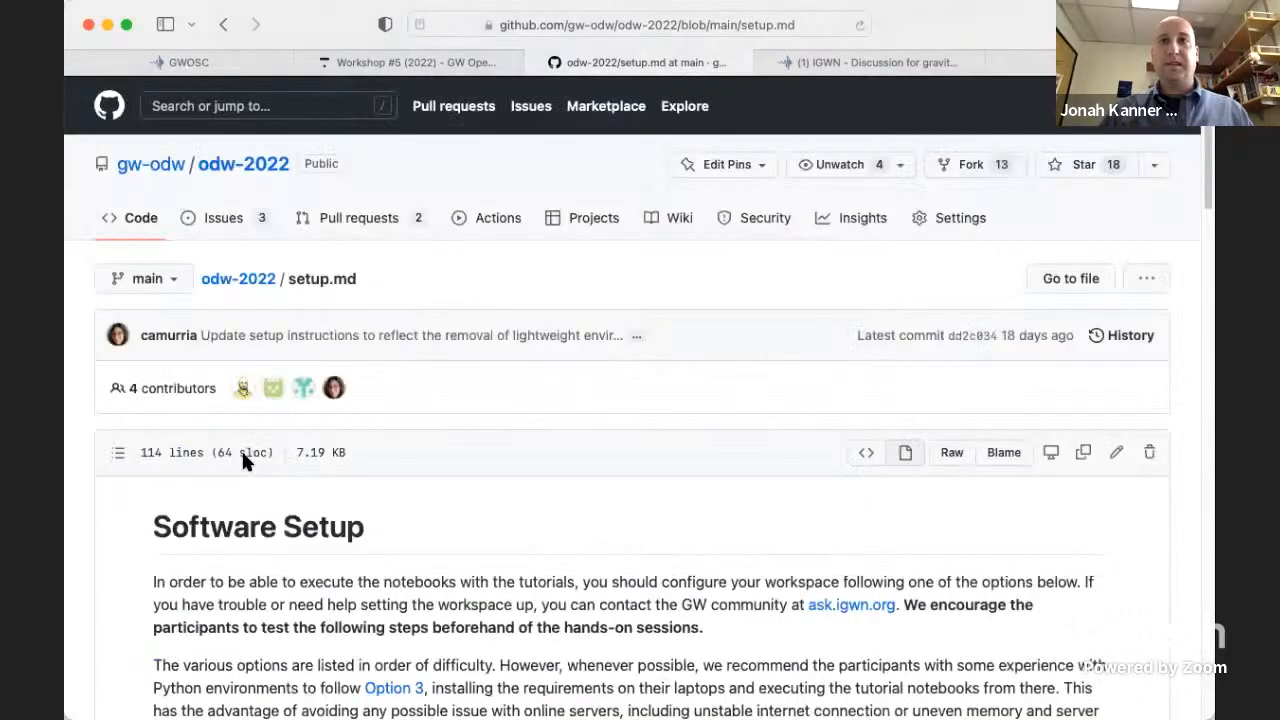
scroll(down, 3)
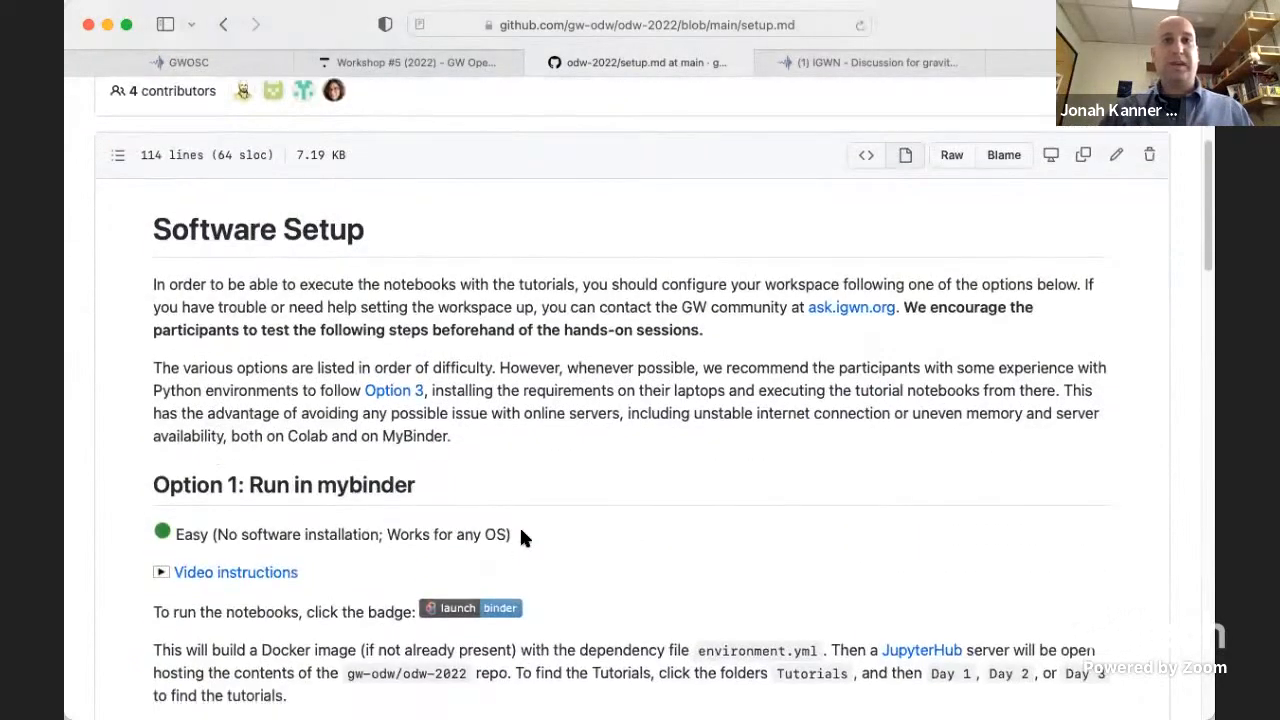
scroll(down, 3)
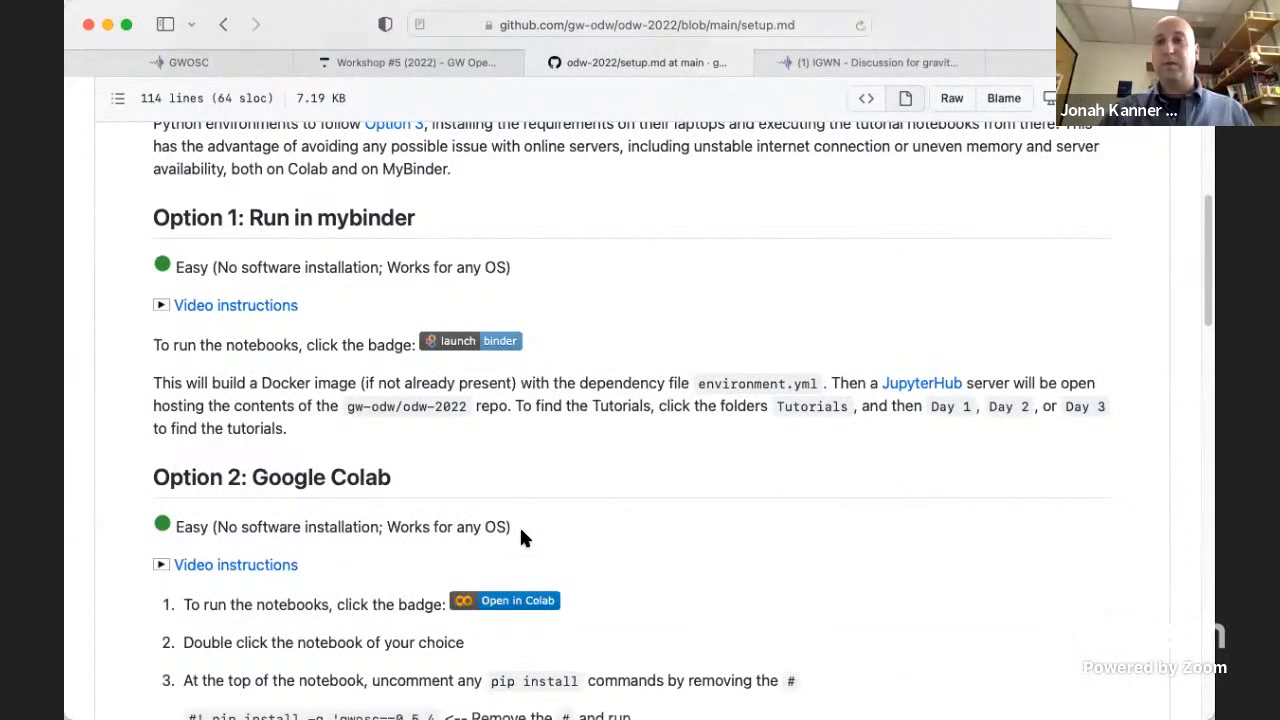
mouse_move(800, 580)
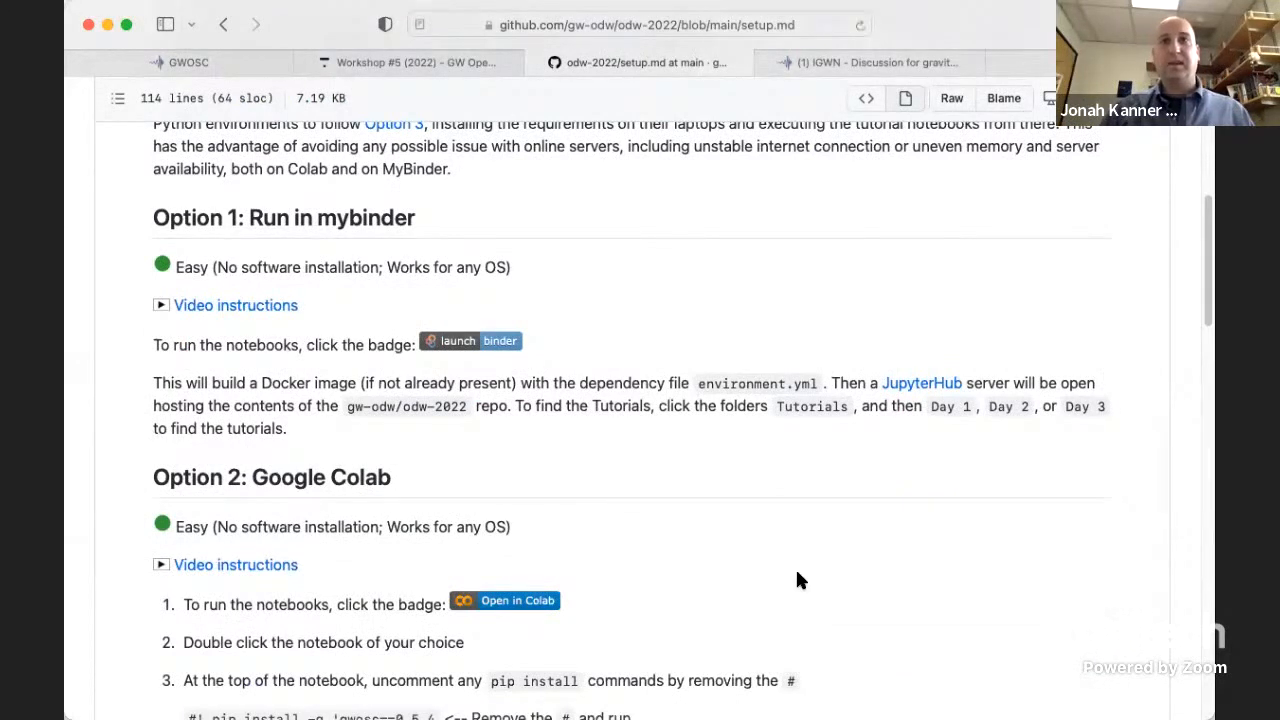
mouse_move(273, 434)
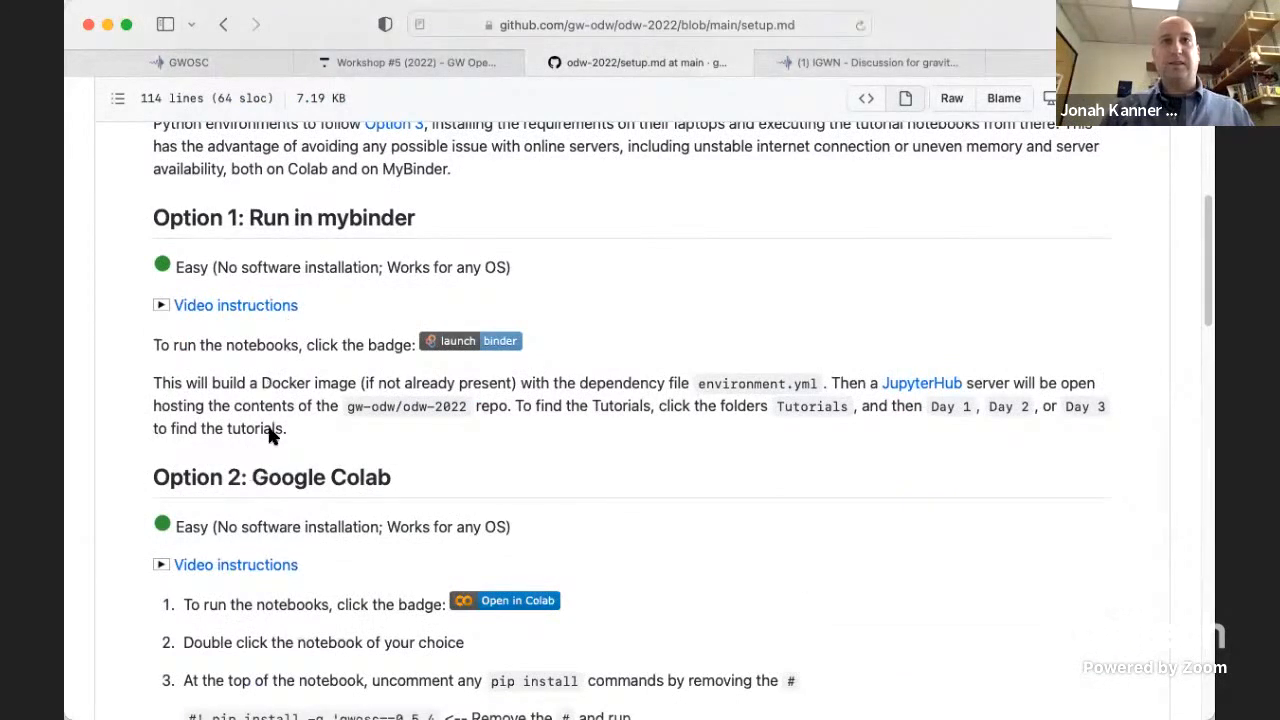
mouse_move(478, 343)
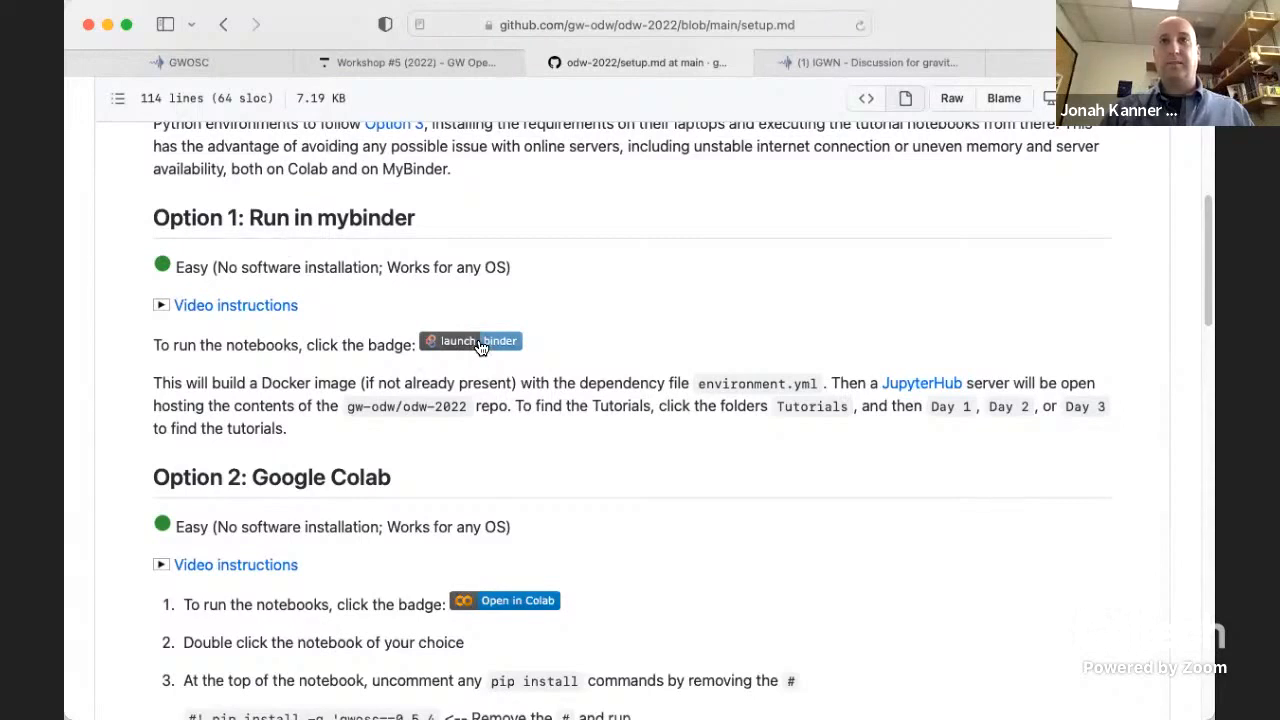
mouse_move(485, 338)
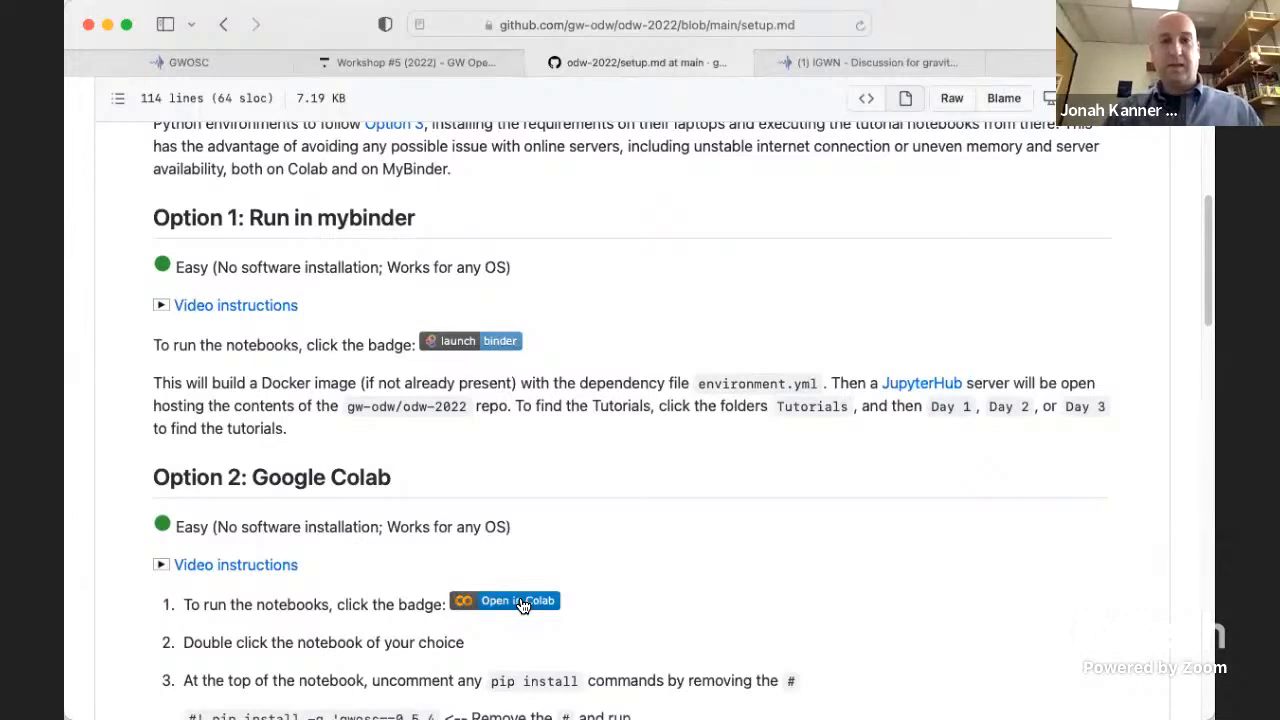
mouse_move(713, 600)
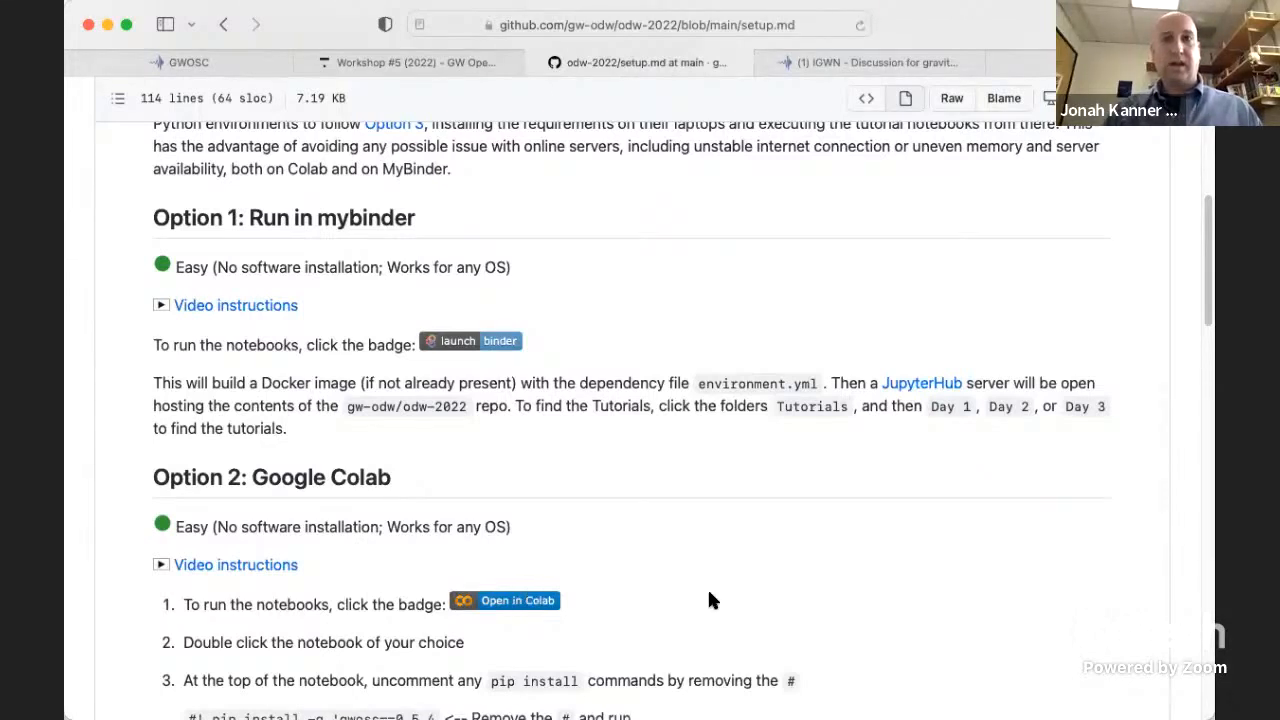
scroll(down, 3)
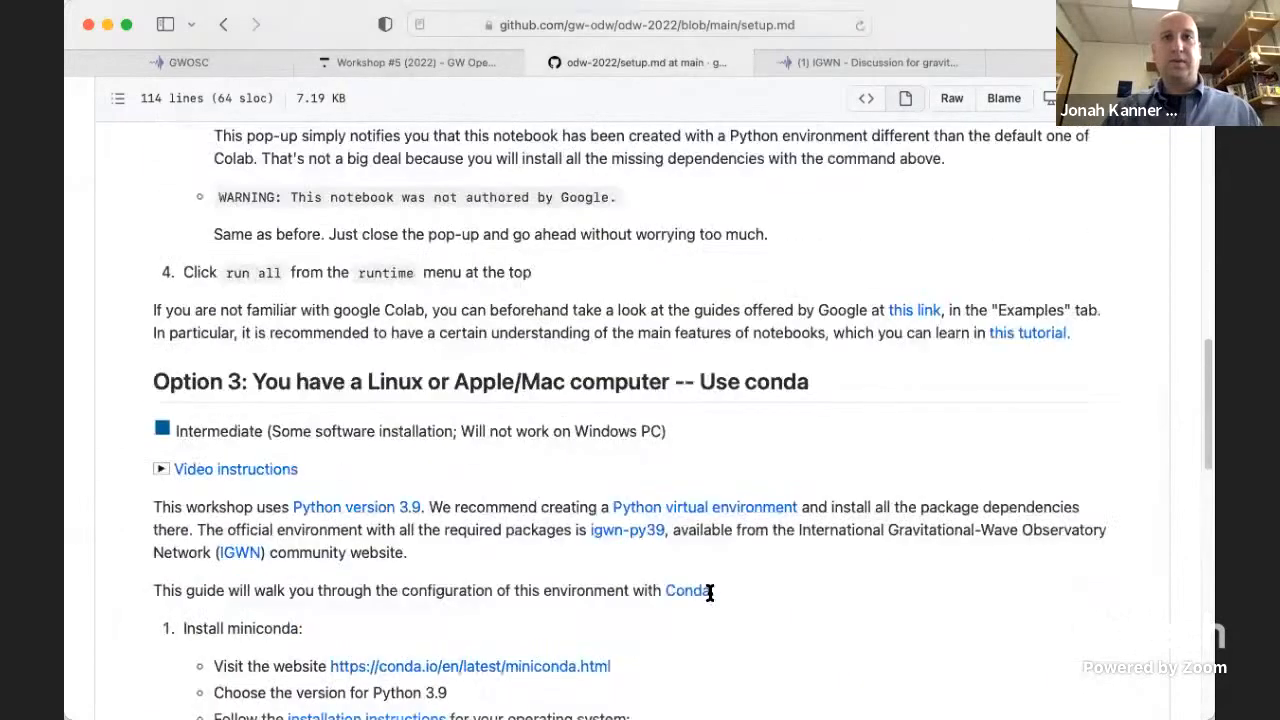
scroll(down, 3)
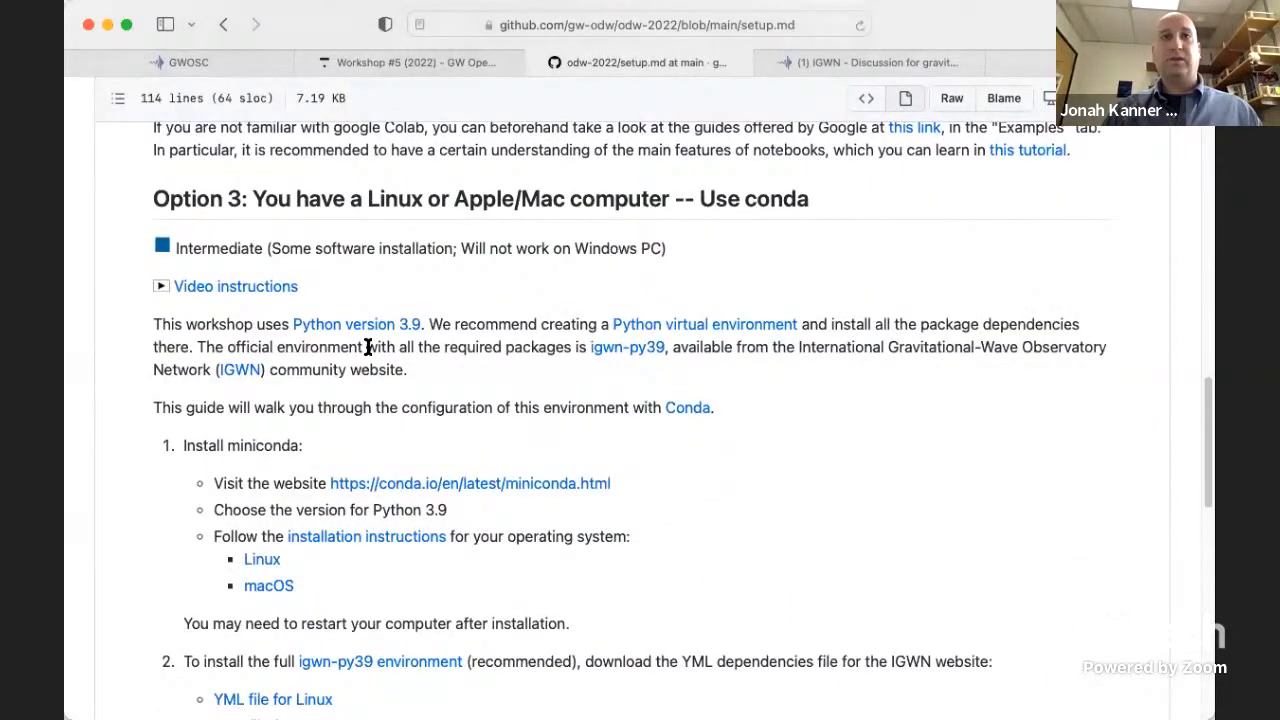
mouse_move(765, 197)
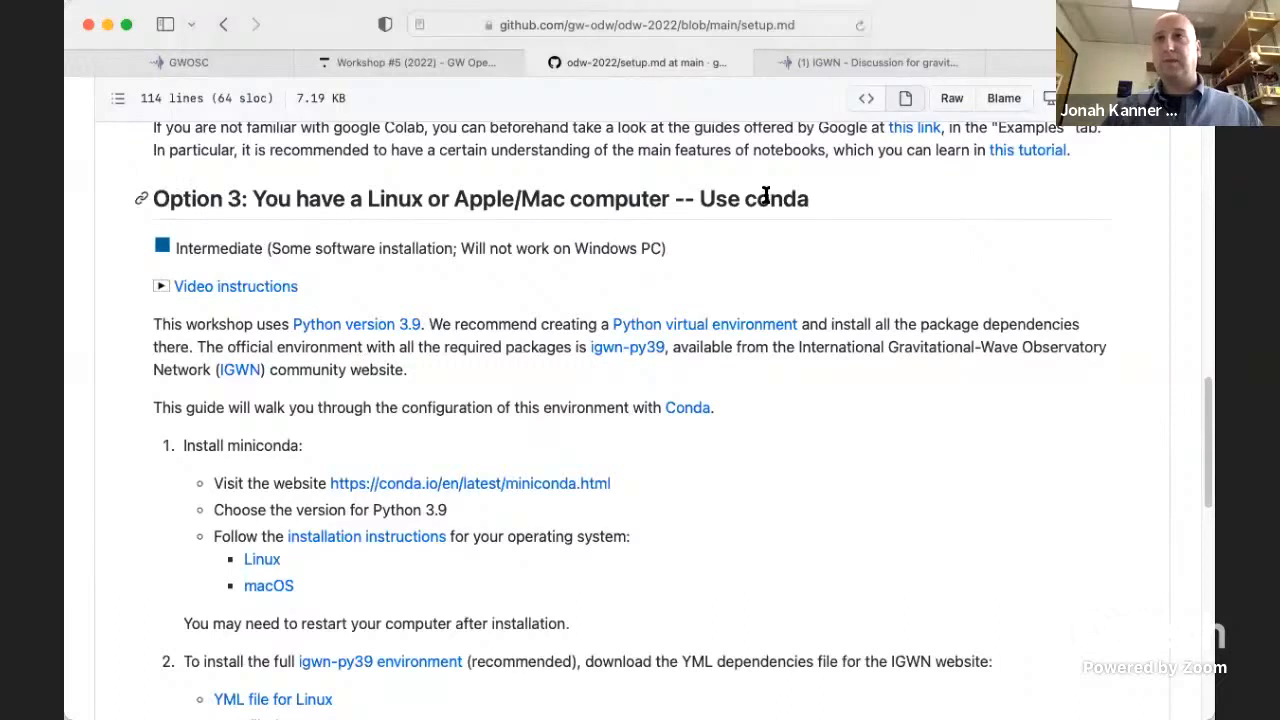
mouse_move(745, 207)
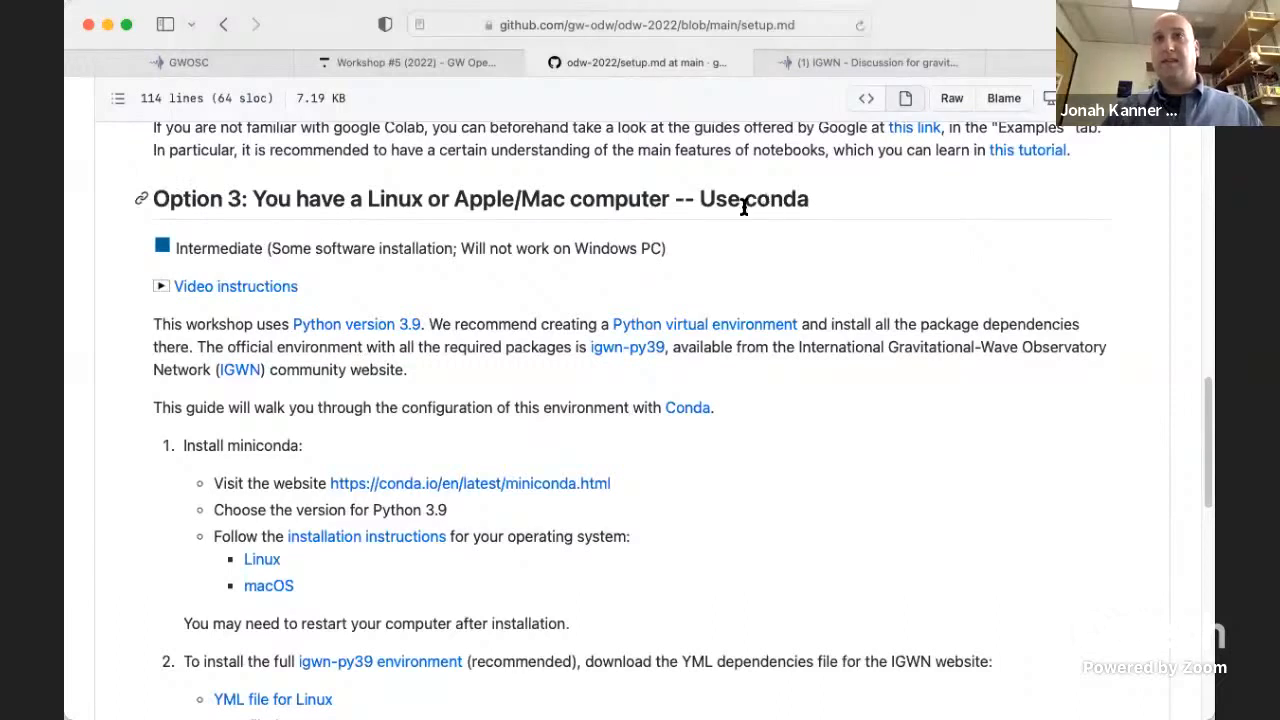
mouse_move(729, 474)
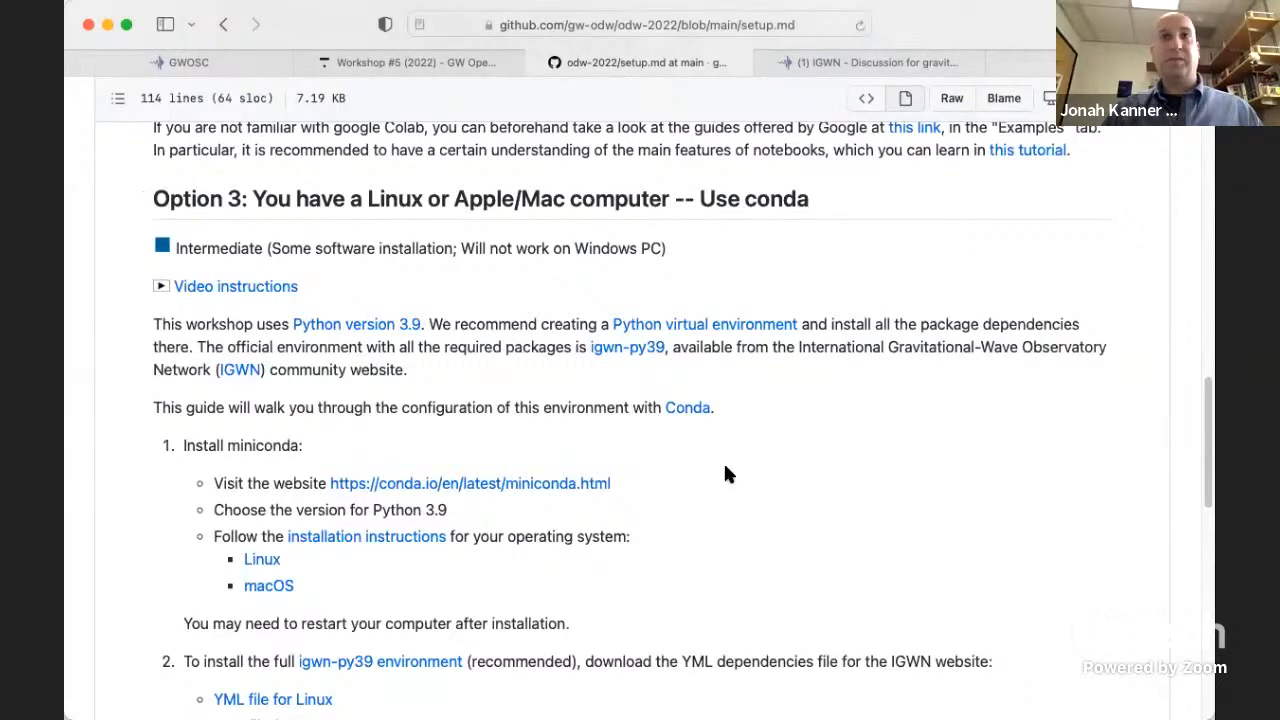
scroll(down, 3)
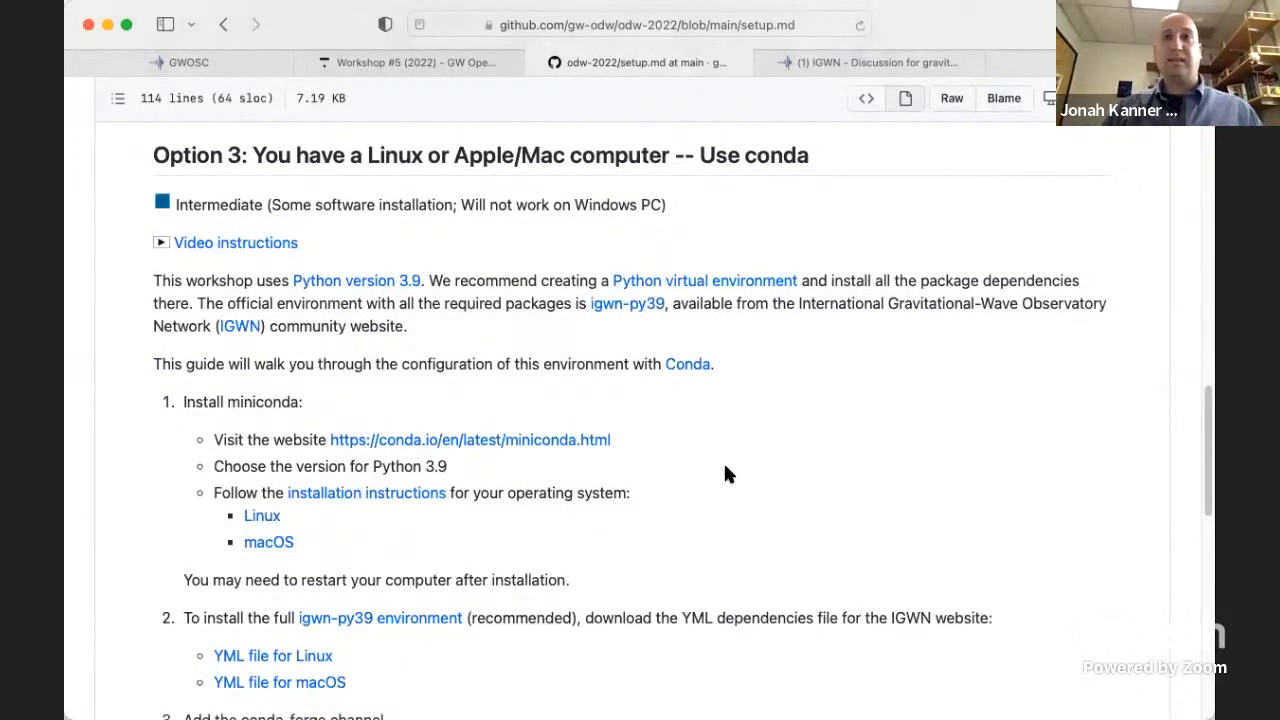
mouse_move(615, 406)
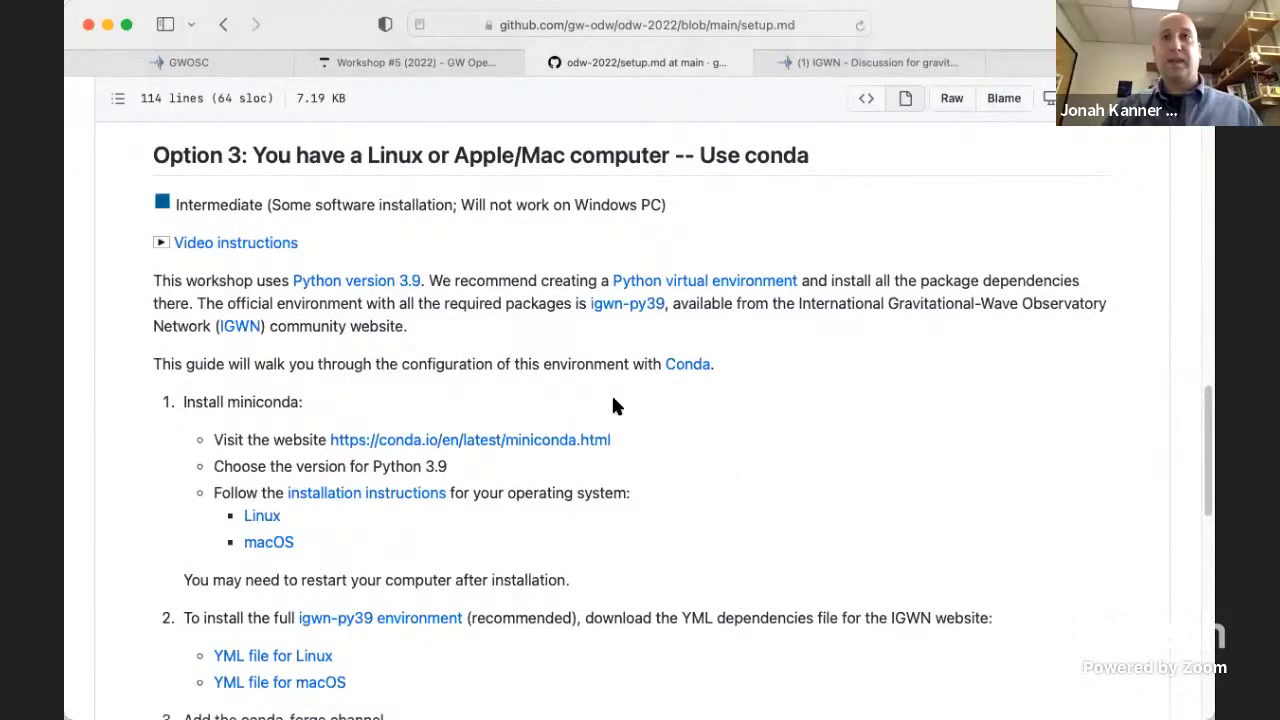
mouse_move(263, 441)
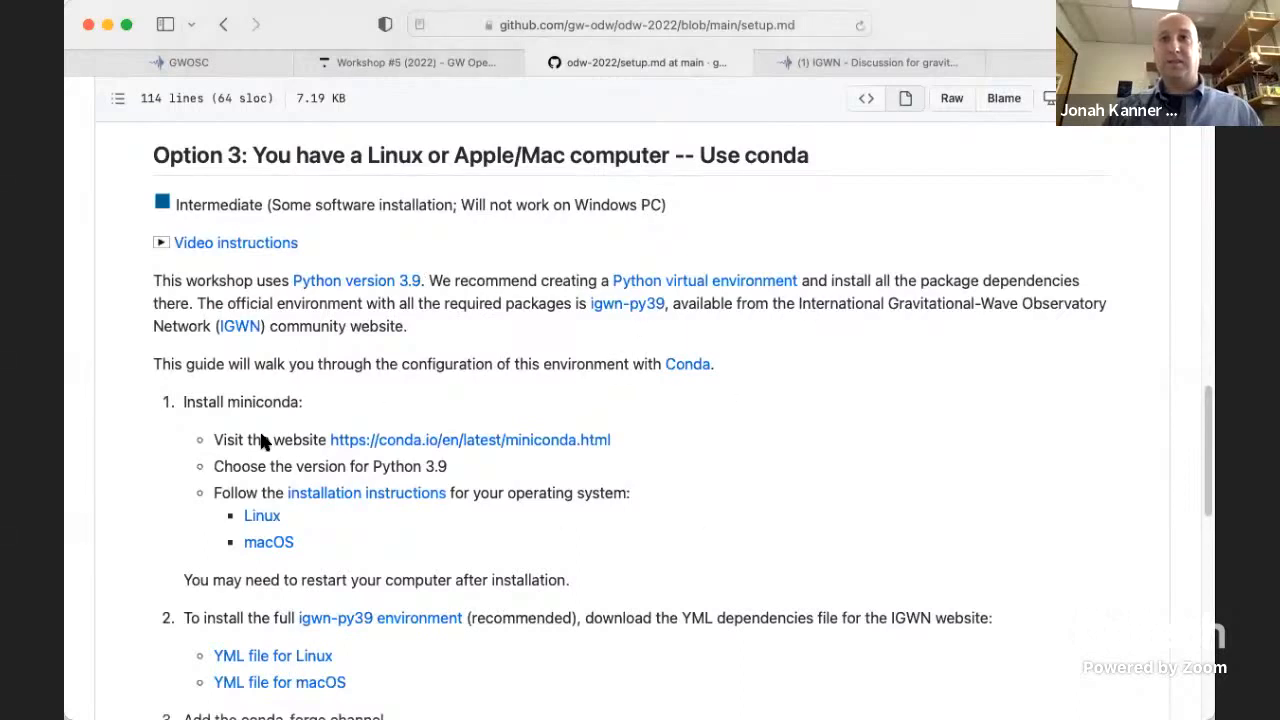
mouse_move(686, 520)
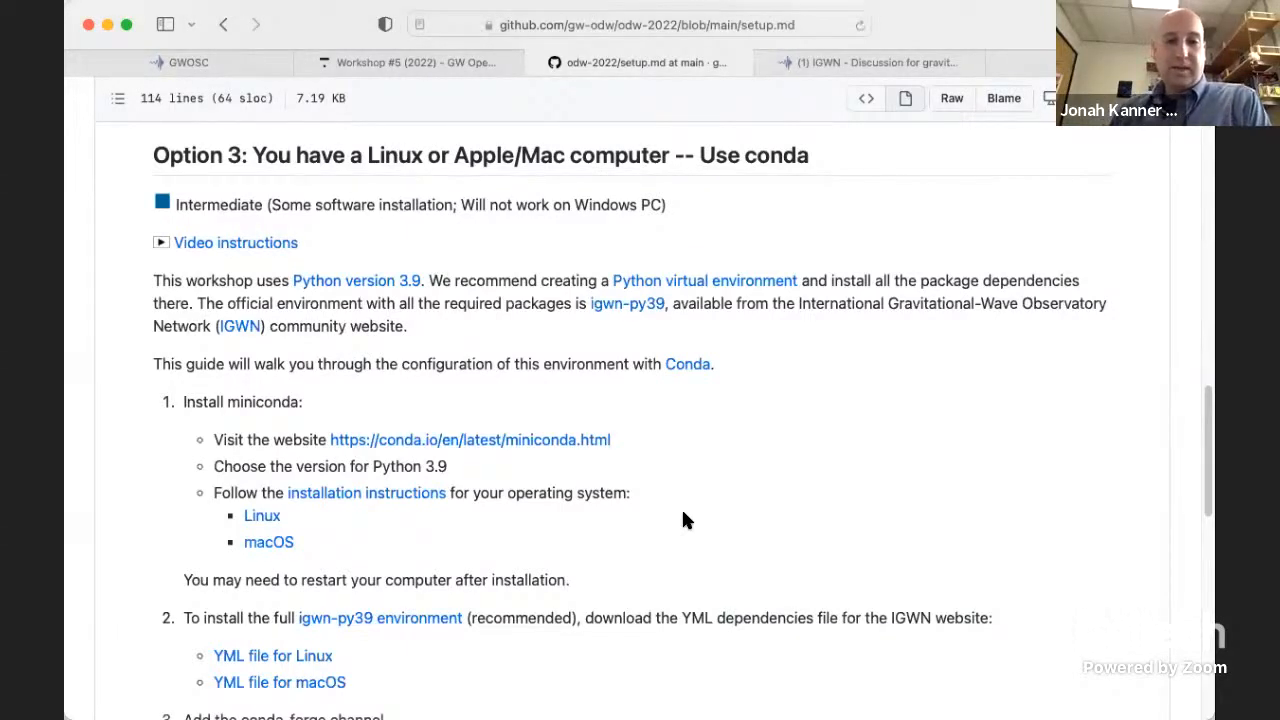
mouse_move(695, 415)
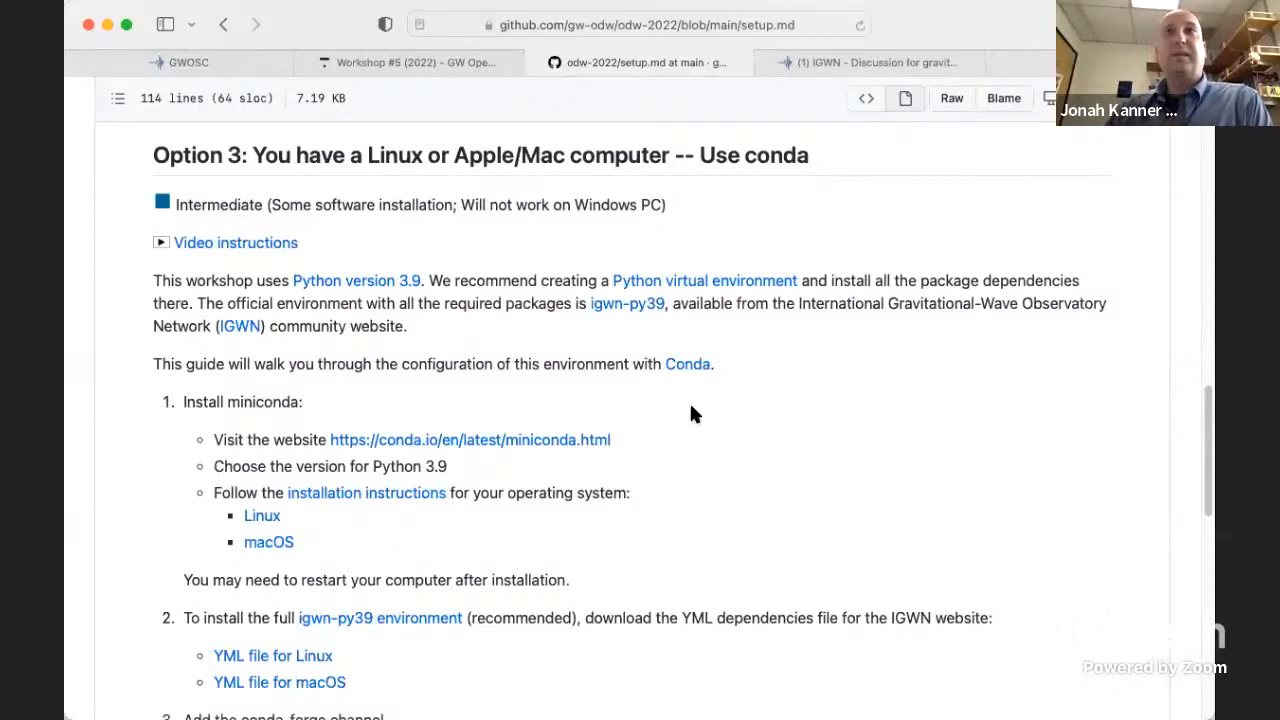
- Return to the Workshop #5 (2022) course tab and scroll the sidebar through the completed modules
click(410, 62)
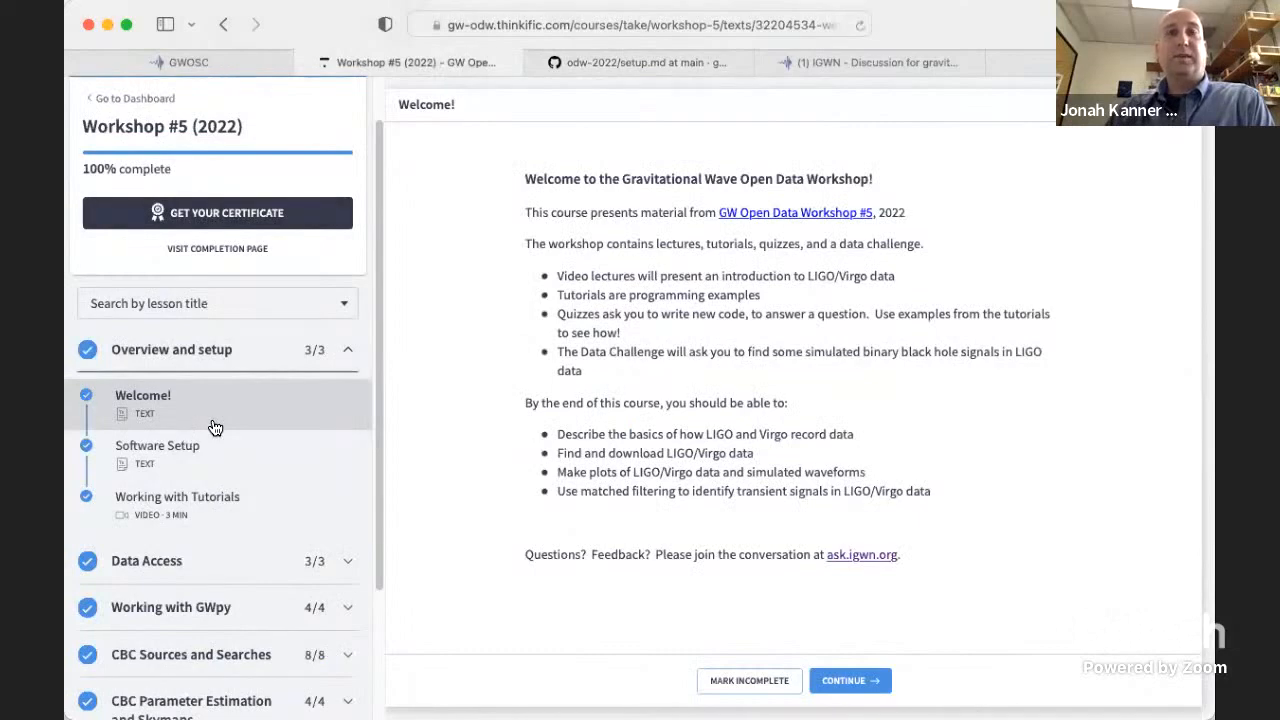
scroll(down, 3)
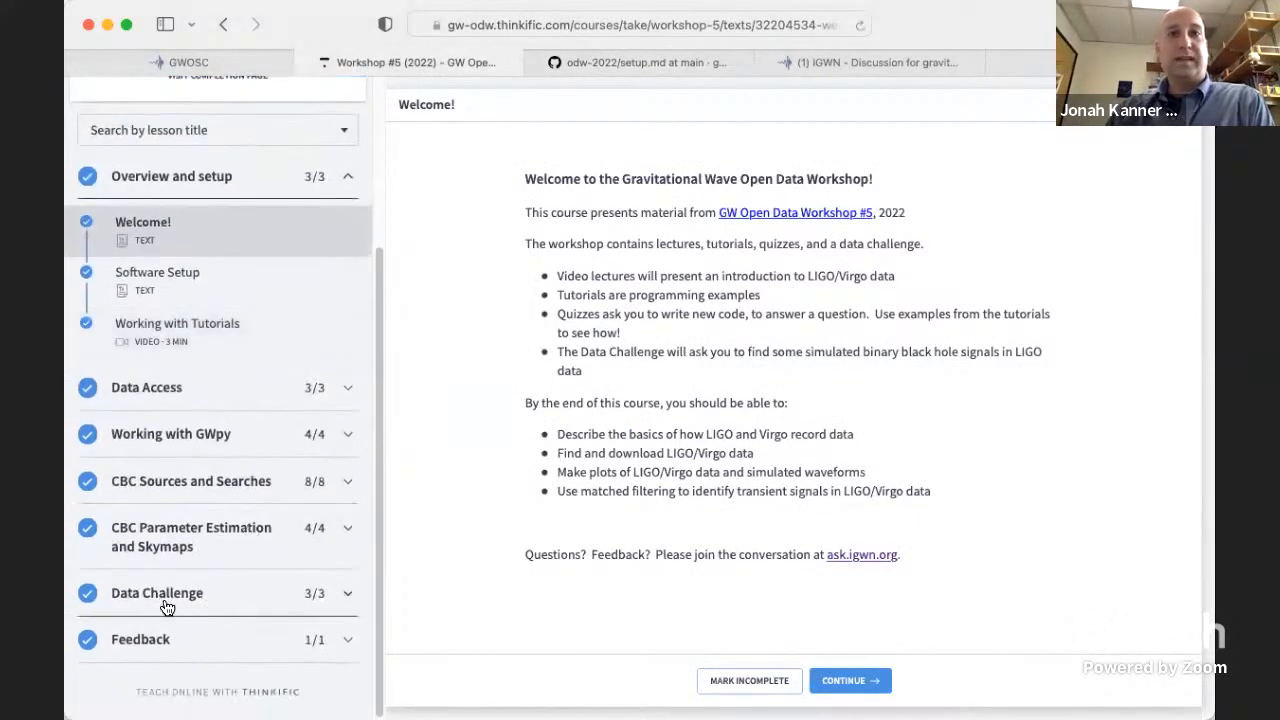
mouse_move(231, 603)
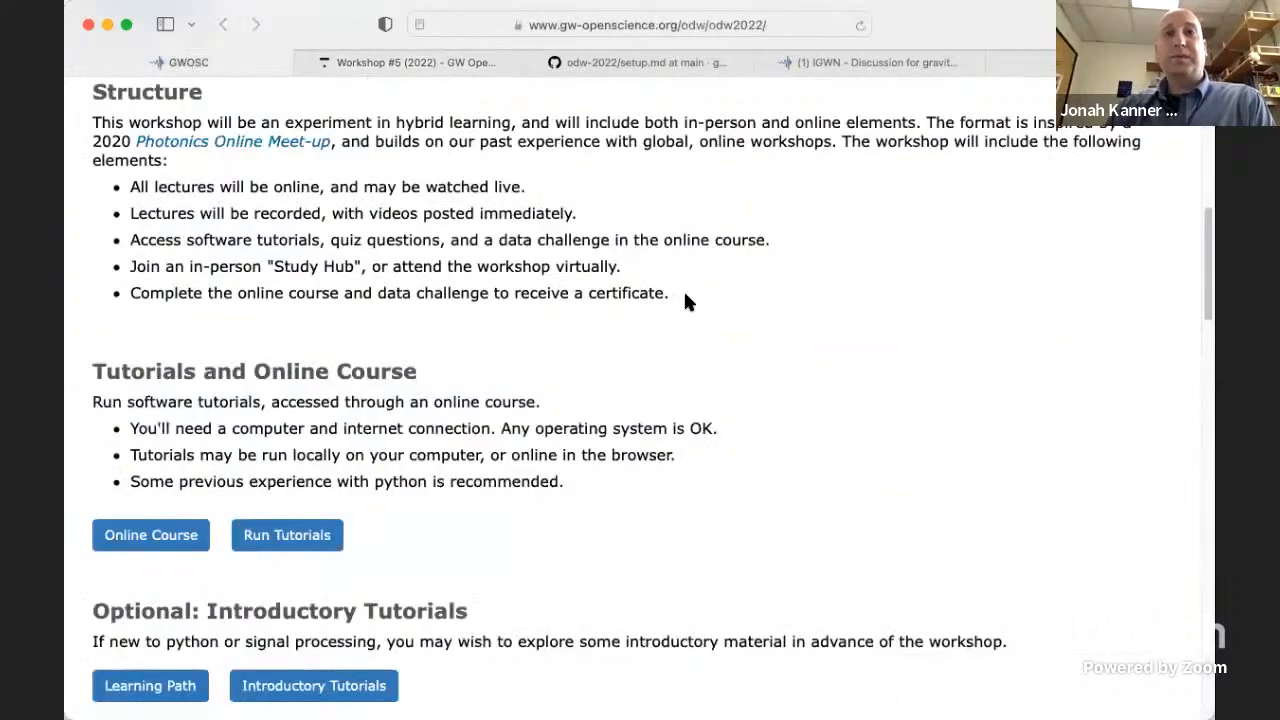
- Open 'Meet the mentors' from Get Help and browse mentors like Jonah Kanner and Alan Weinstein
scroll(down, 3)
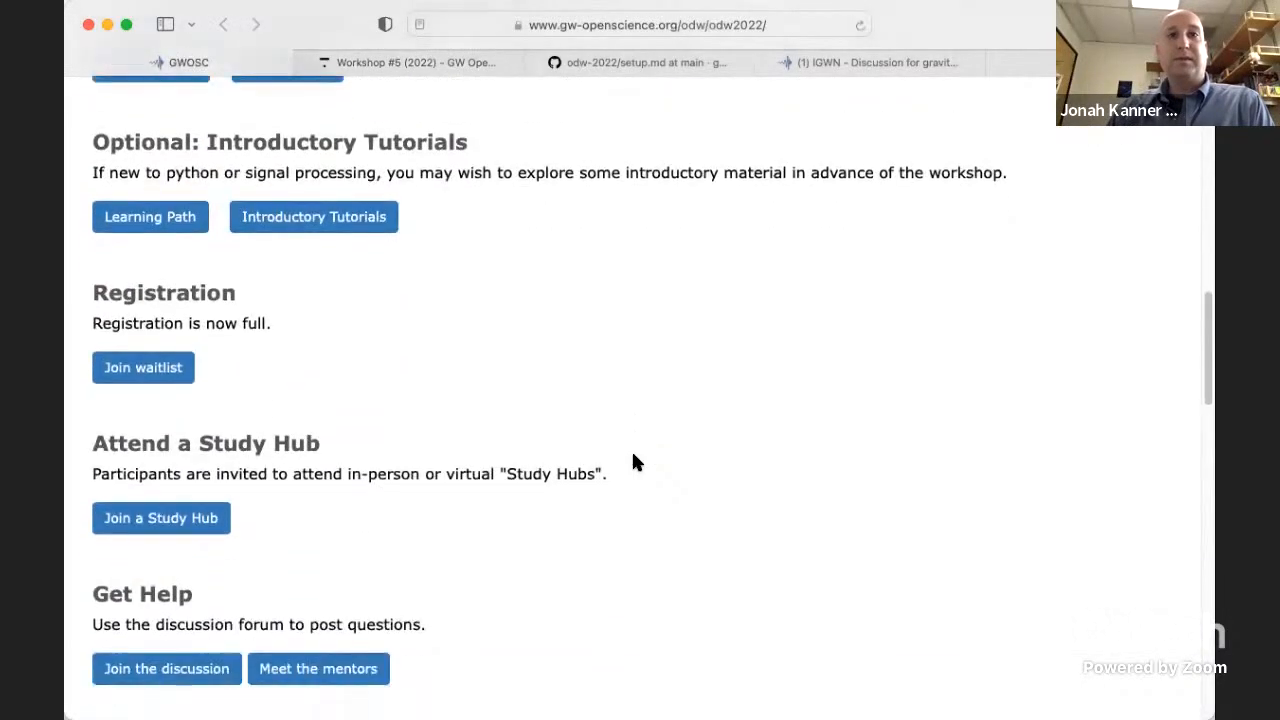
scroll(down, 3)
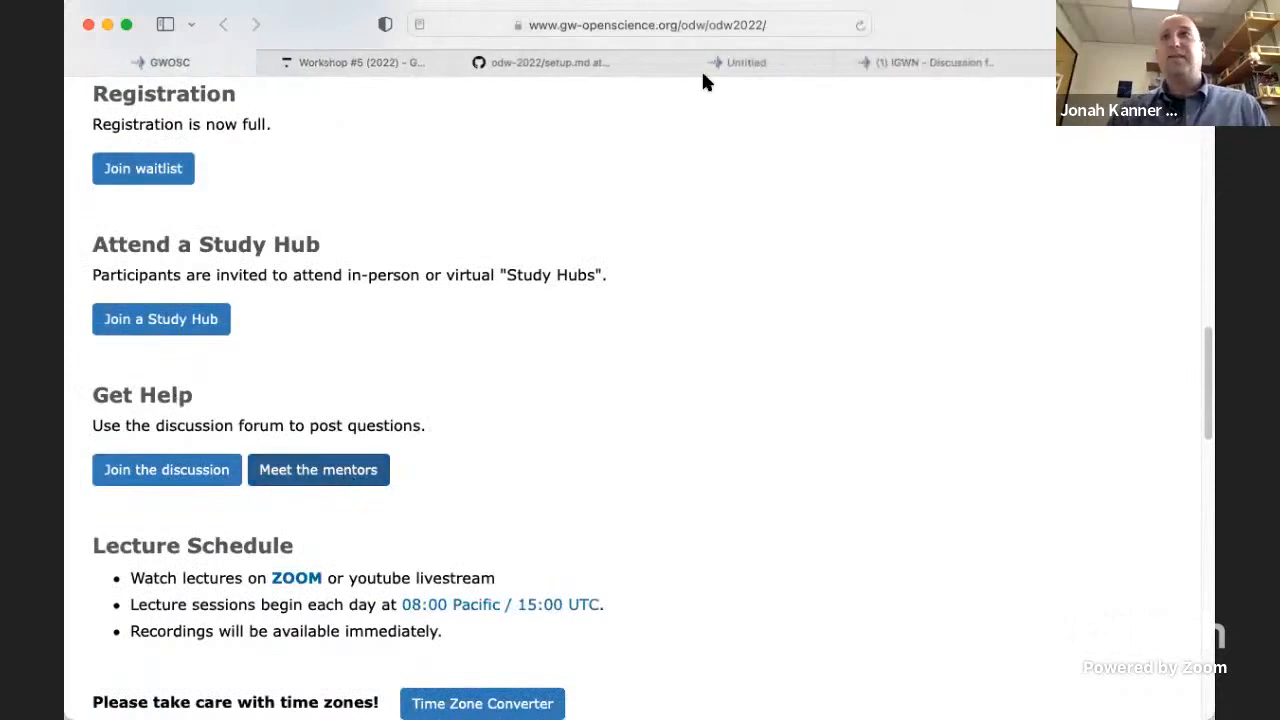
click(318, 469)
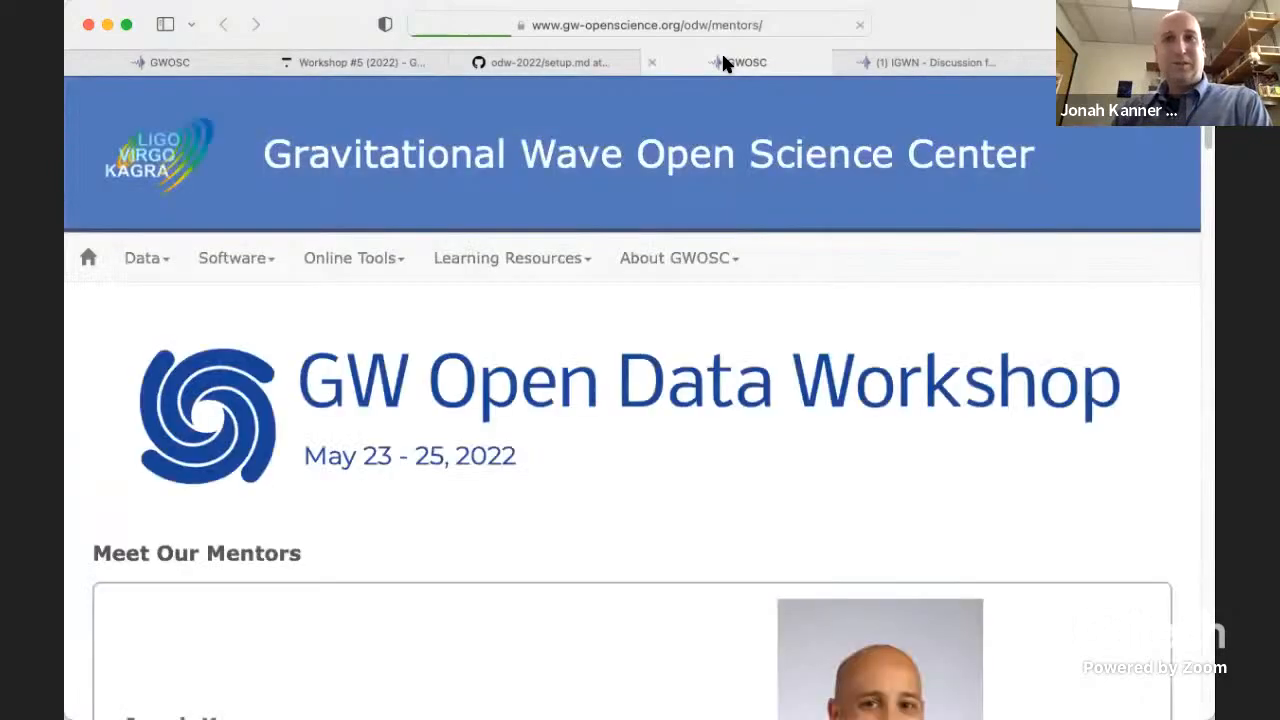
scroll(down, 3)
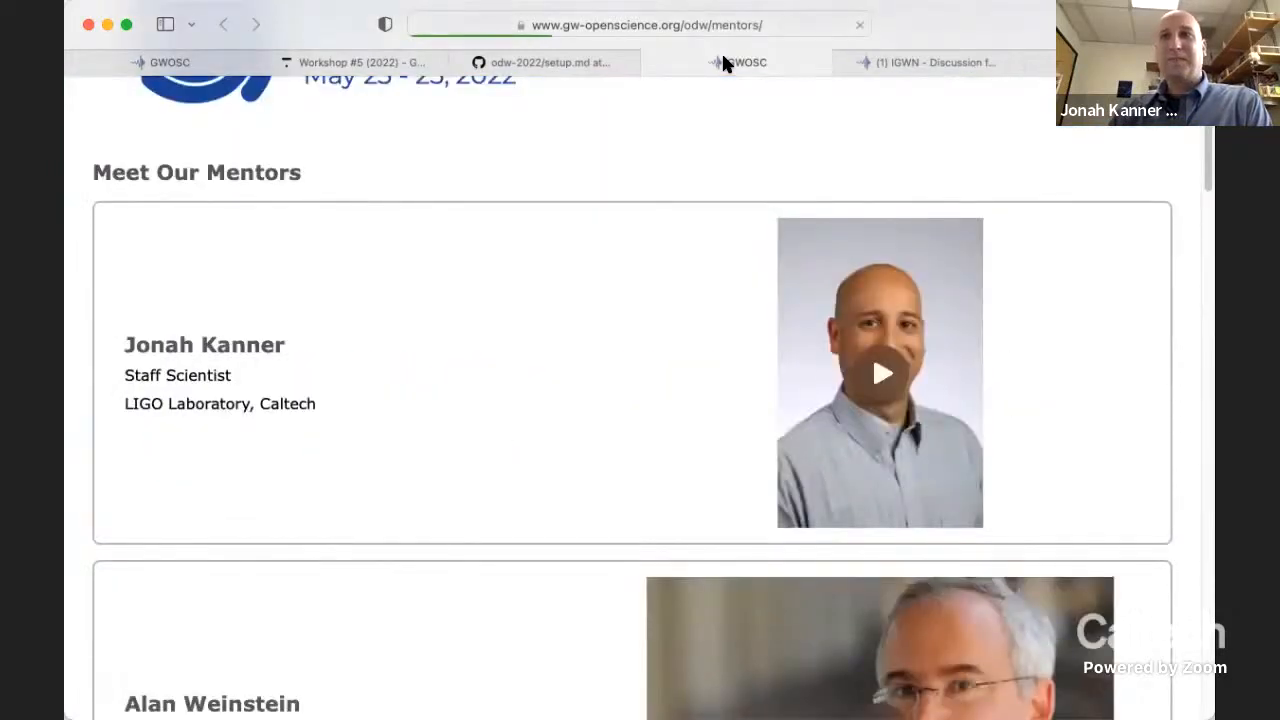
scroll(down, 3)
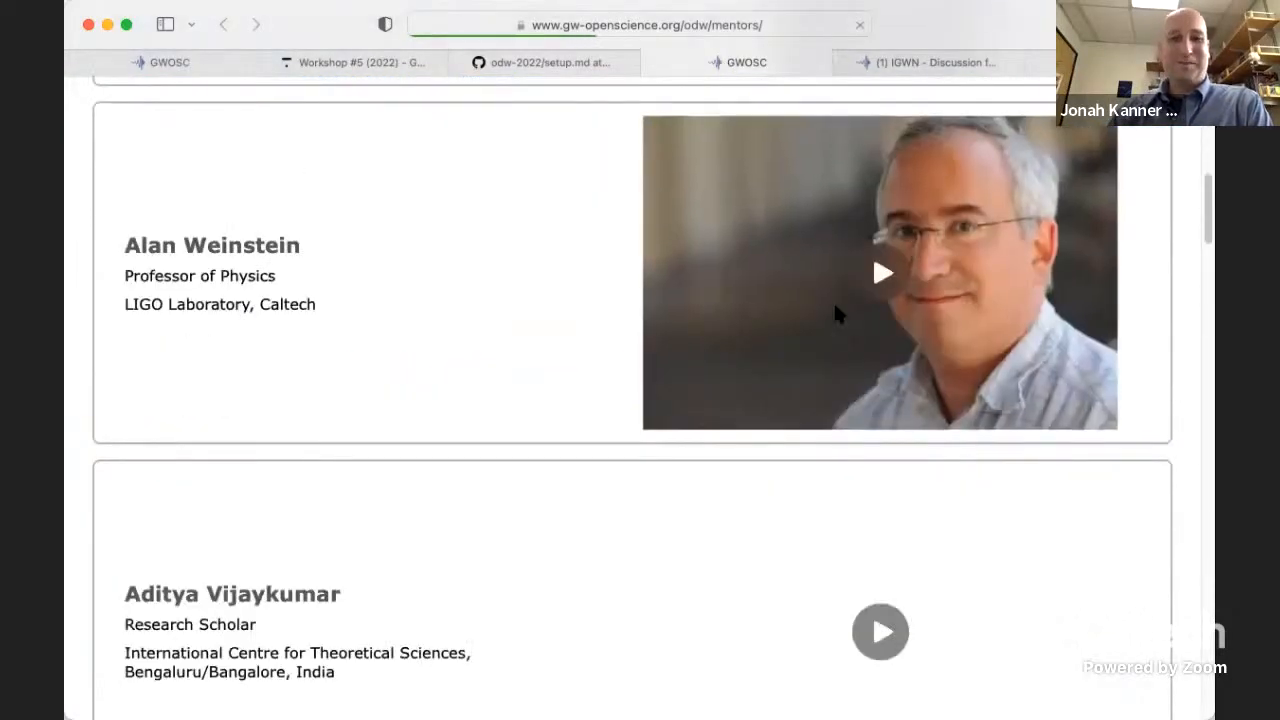
scroll(down, 3)
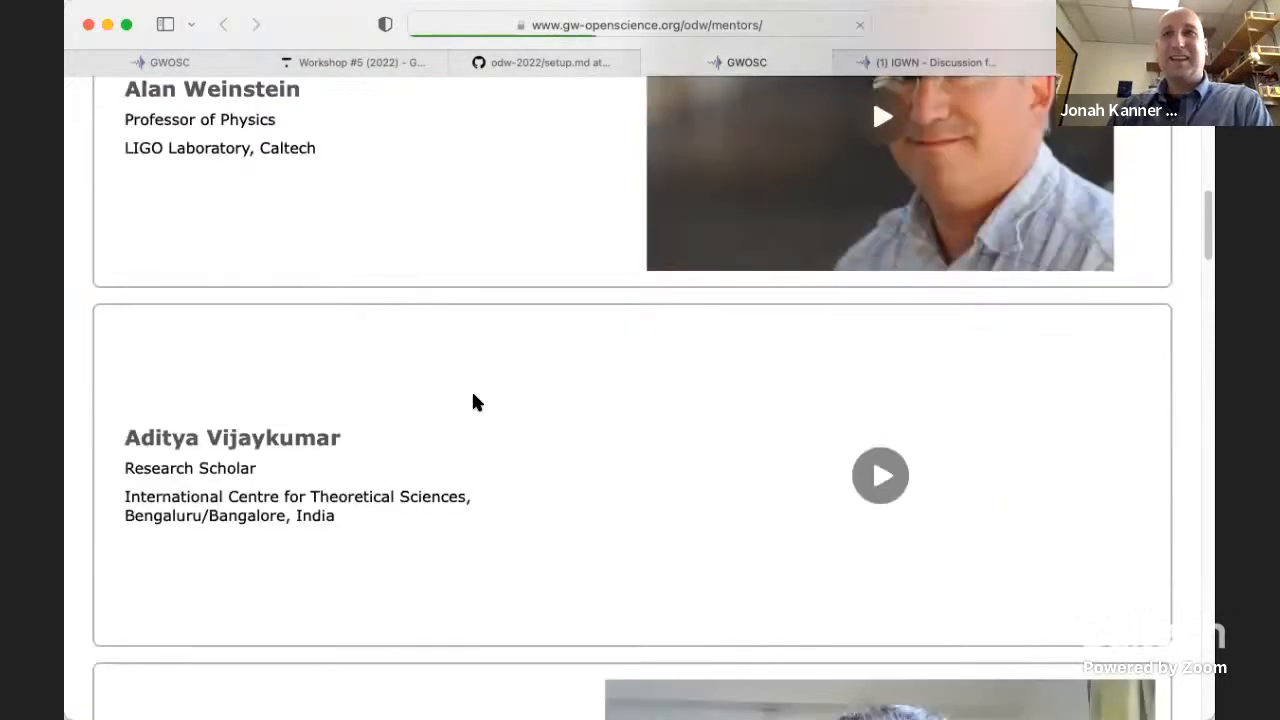
scroll(down, 3)
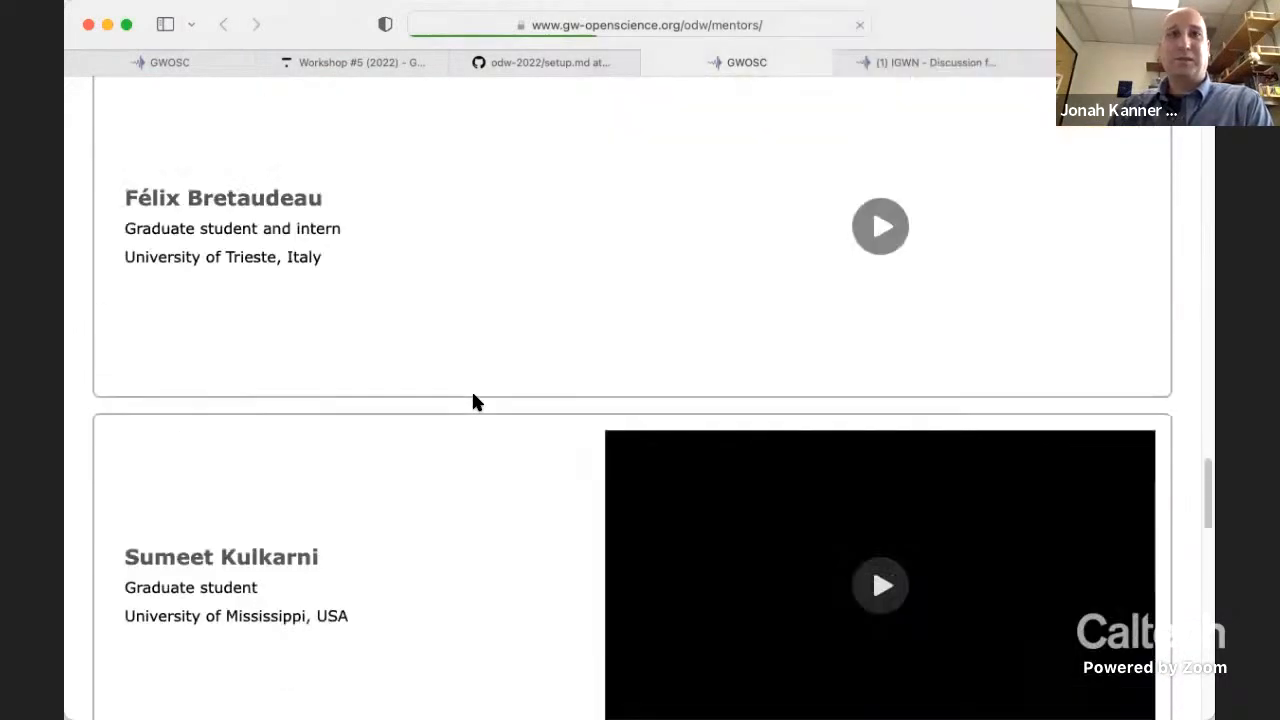
scroll(down, 3)
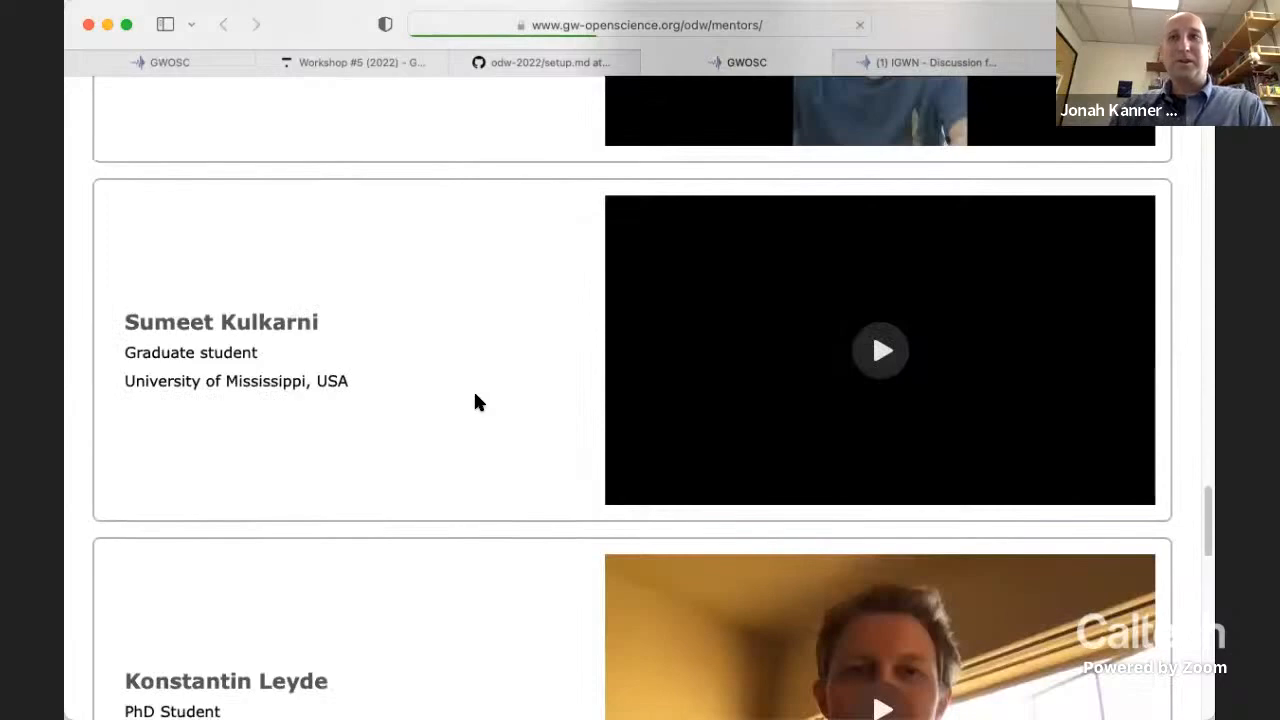
scroll(down, 3)
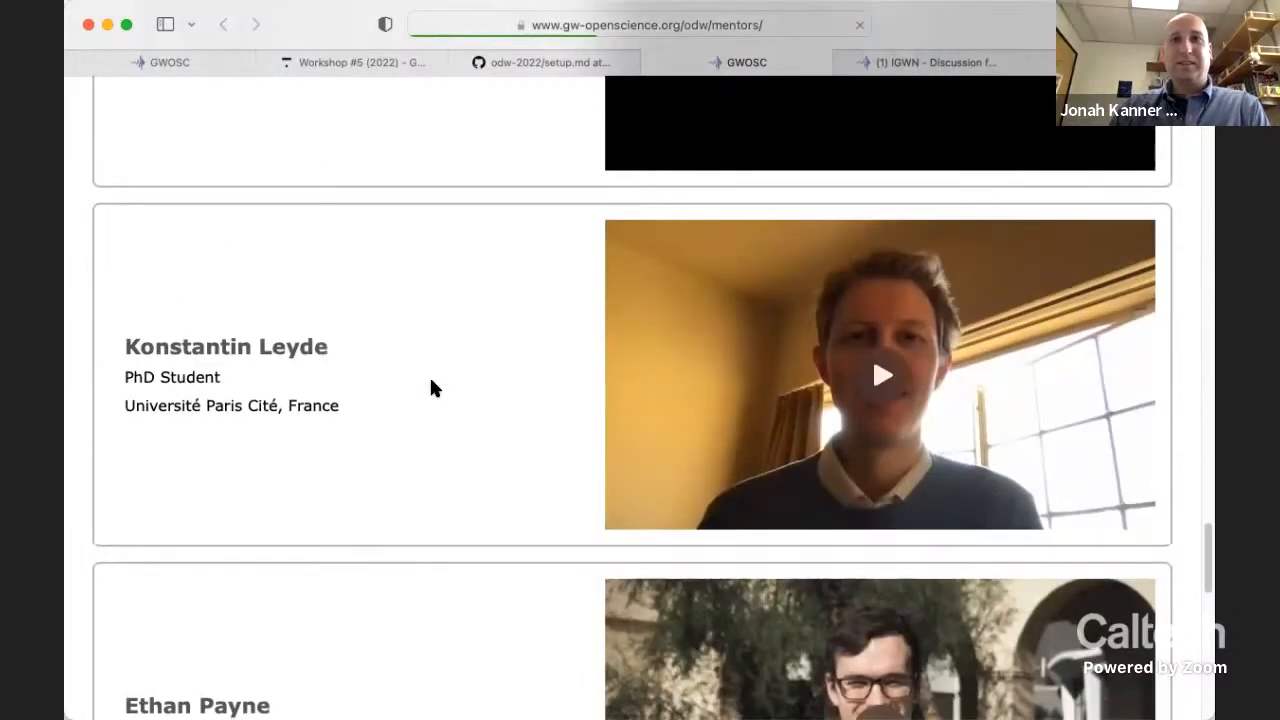
scroll(down, 3)
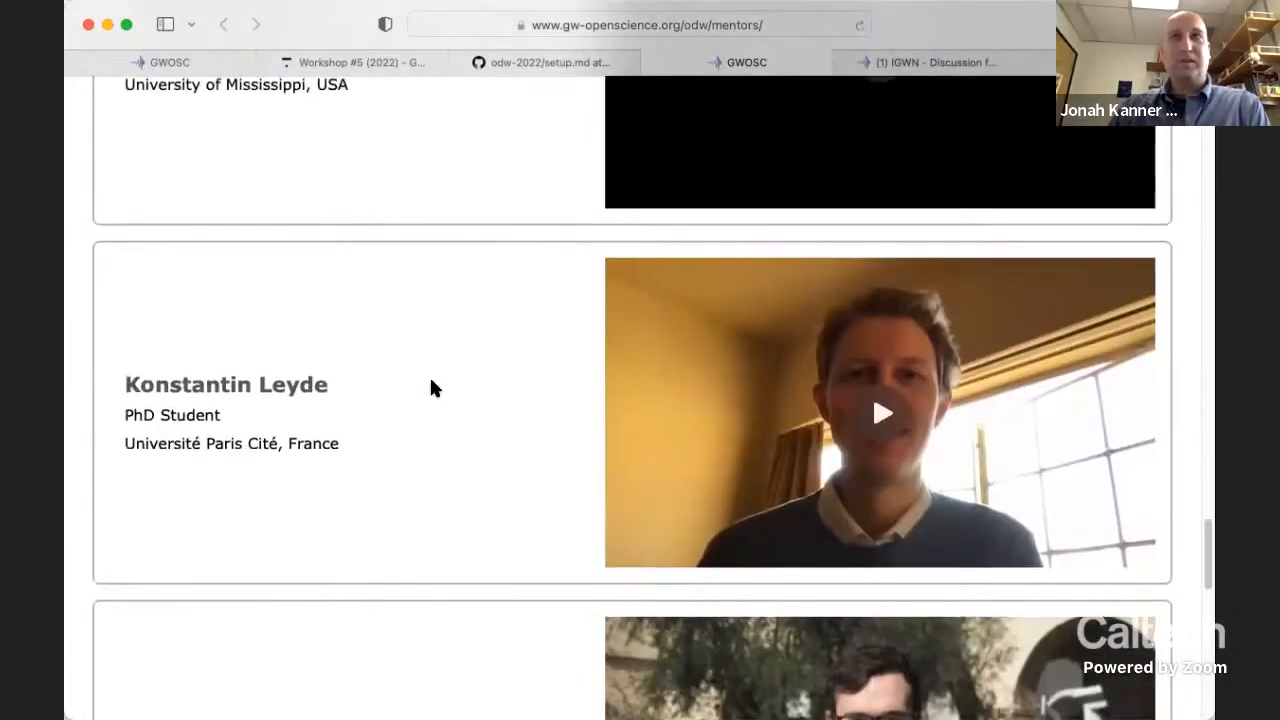
mouse_move(510, 232)
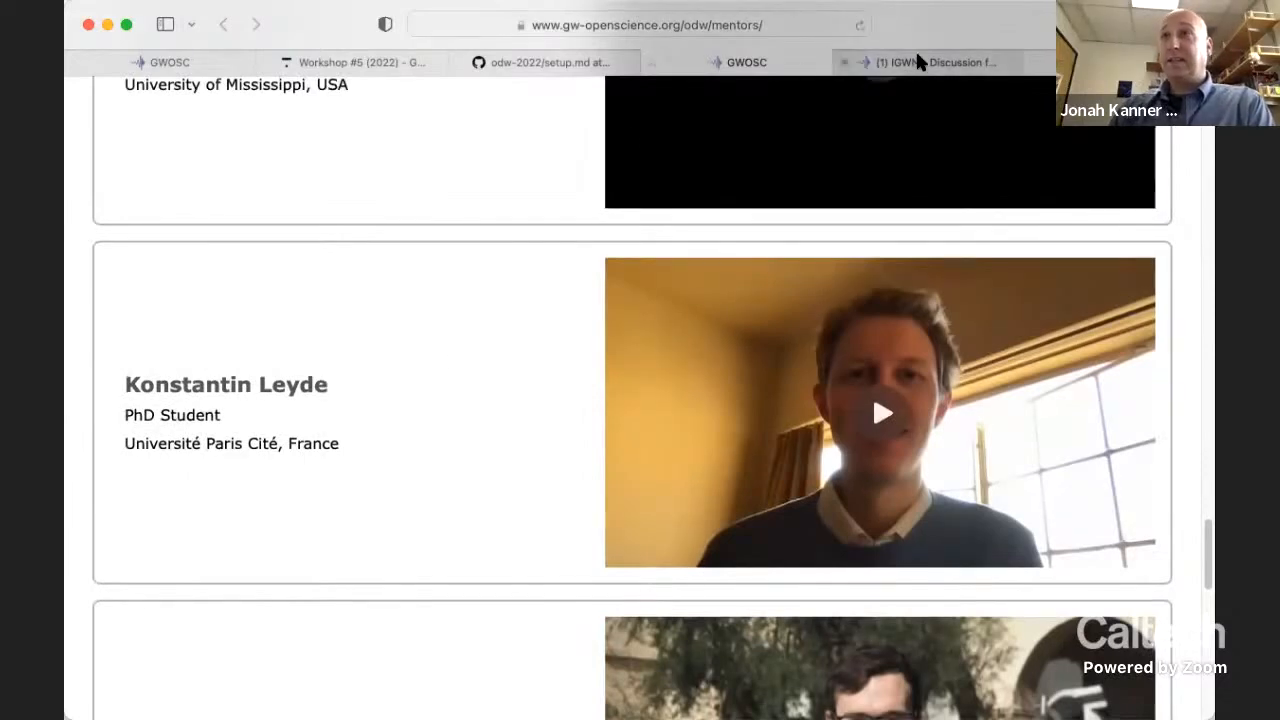
- Switch to the ask.igwn.org forum tab, reveal its URL, and browse categories like Open Data Workshop
click(935, 62)
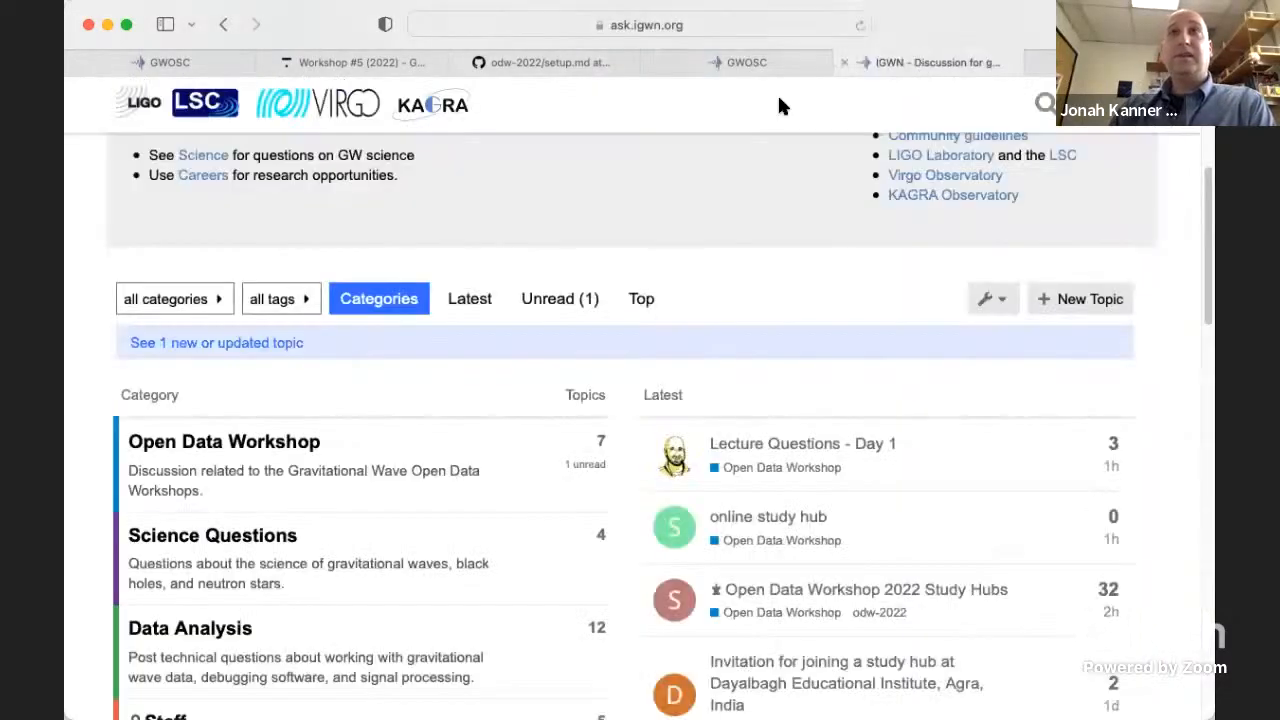
mouse_move(740, 38)
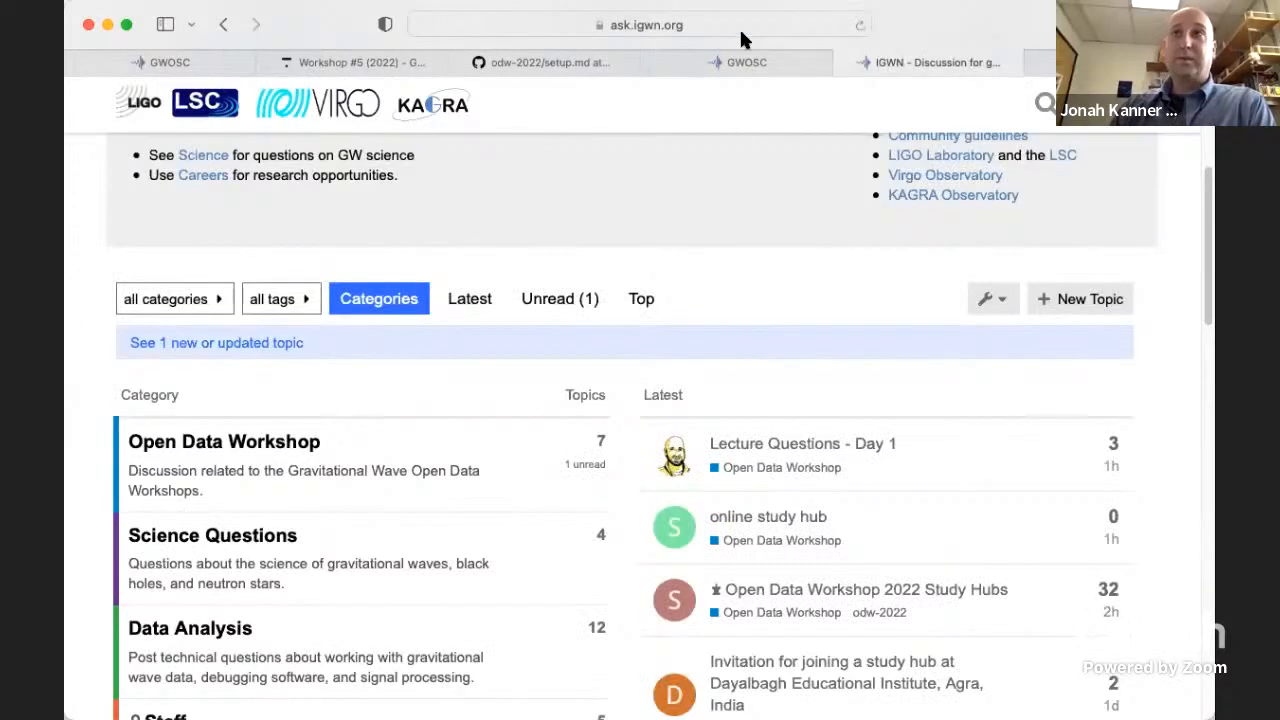
click(640, 24)
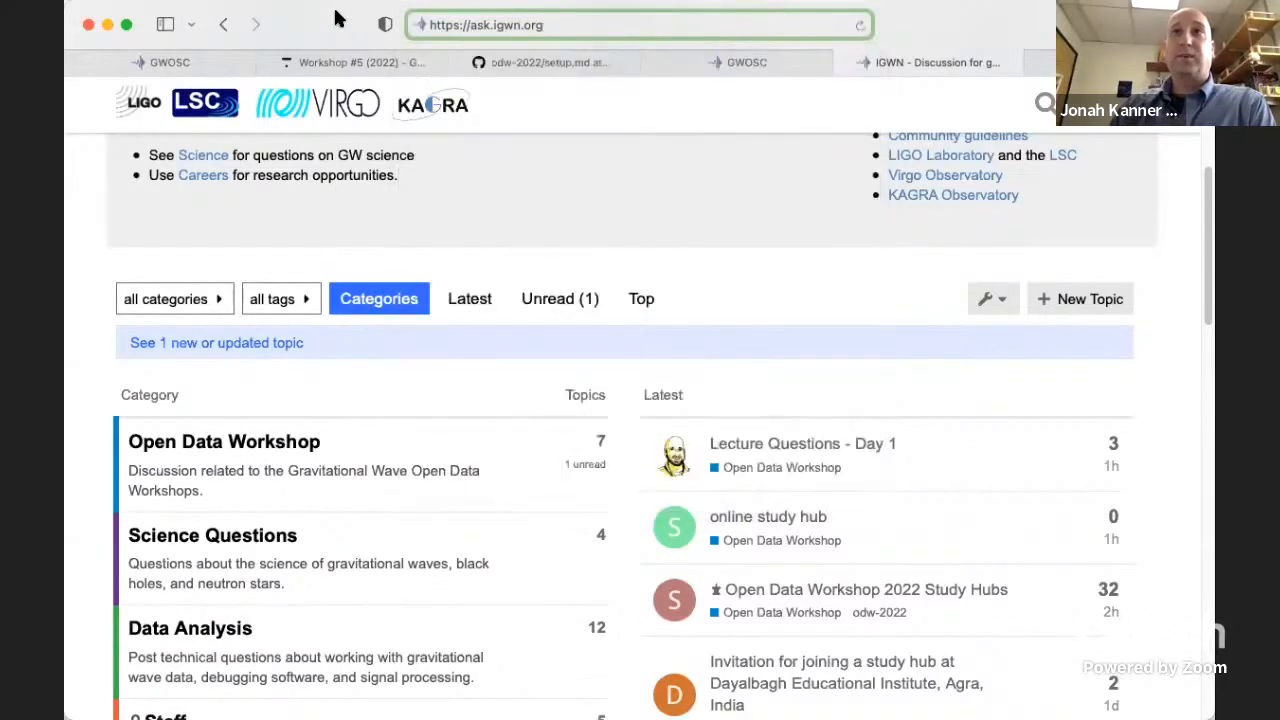
scroll(up, 3)
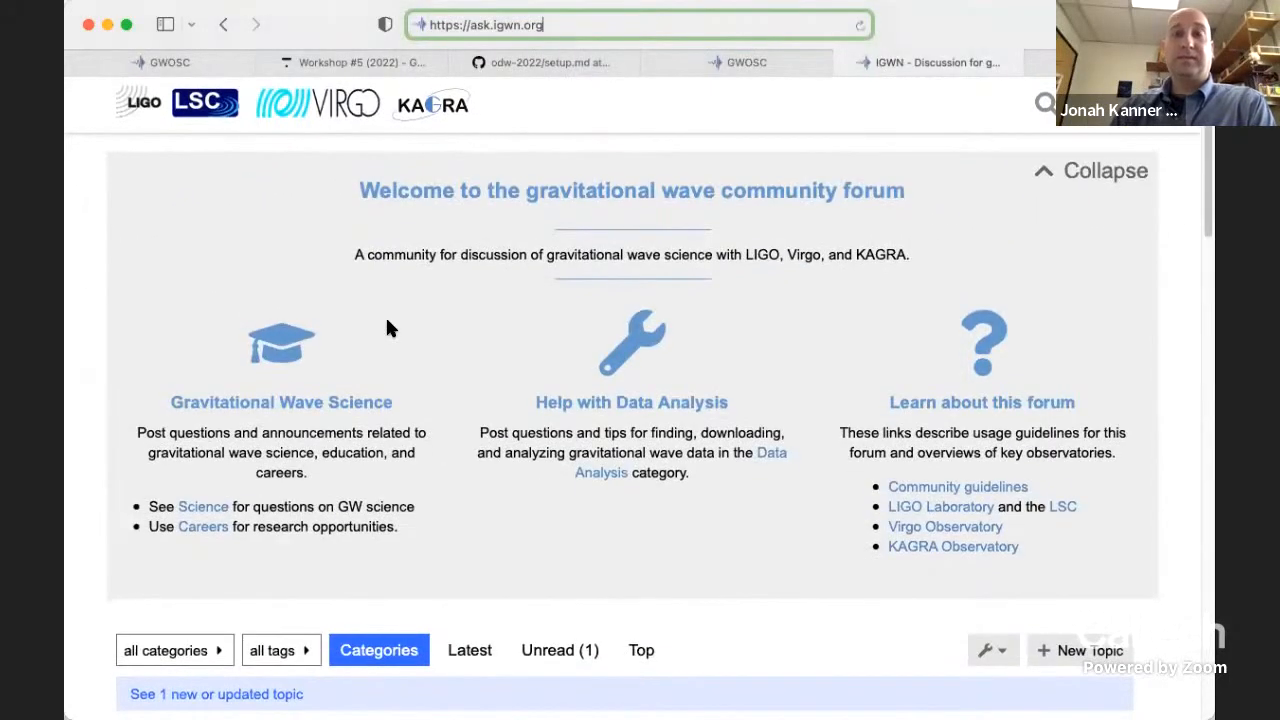
scroll(down, 3)
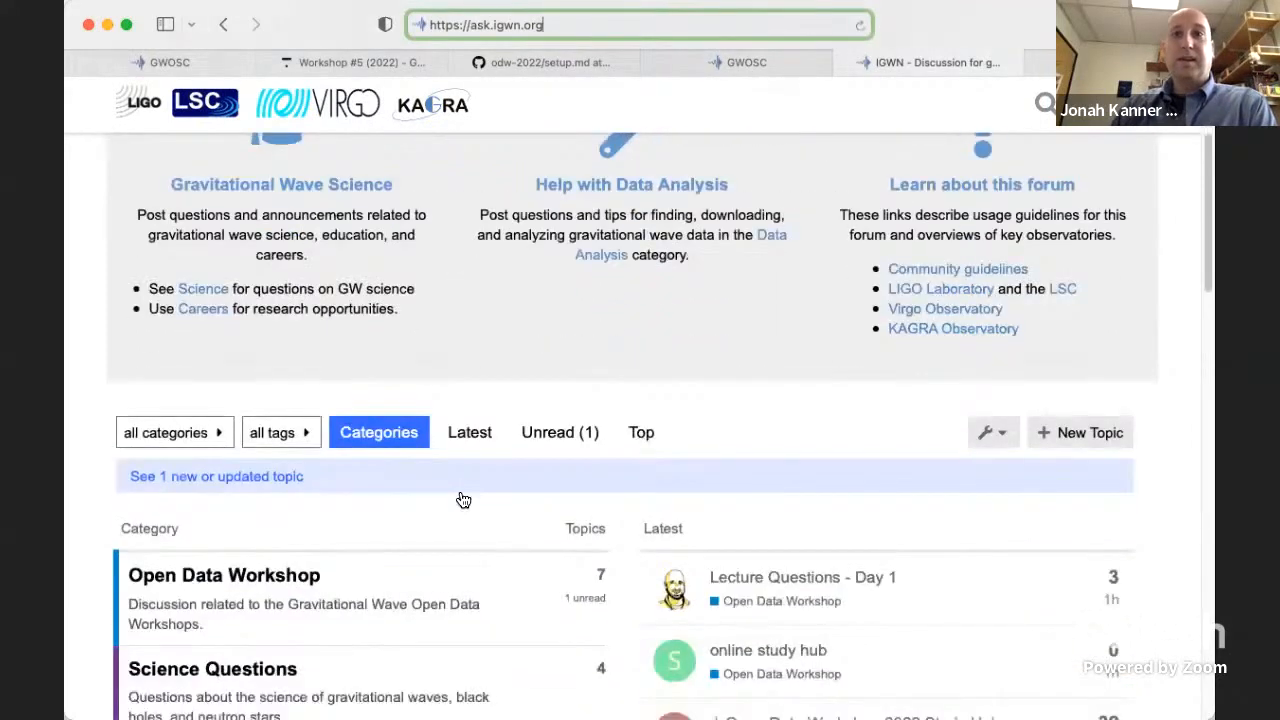
scroll(down, 3)
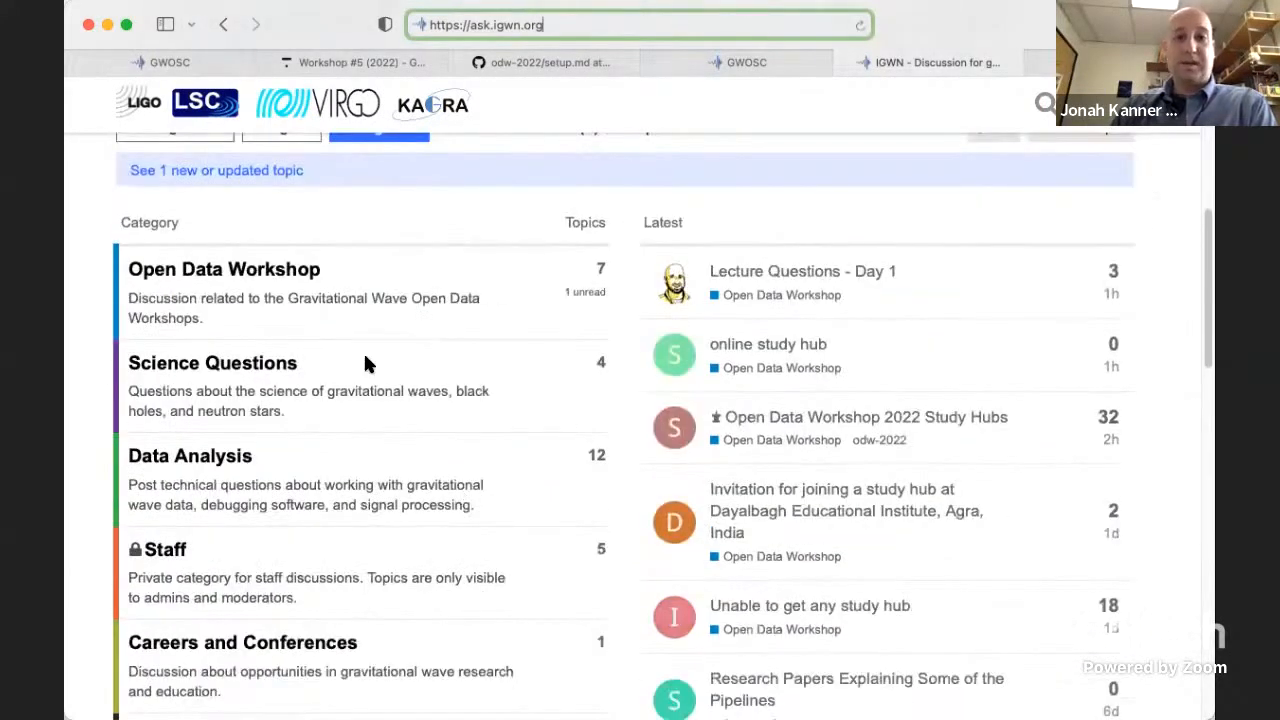
mouse_move(418, 434)
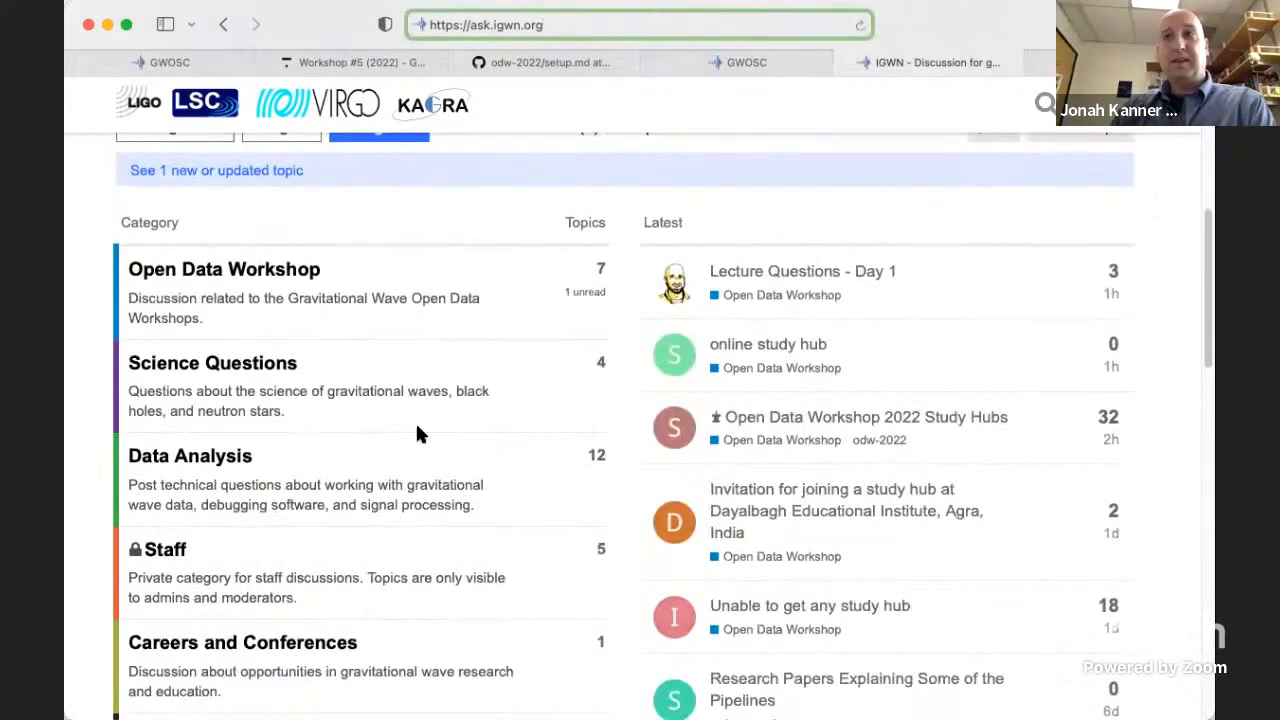